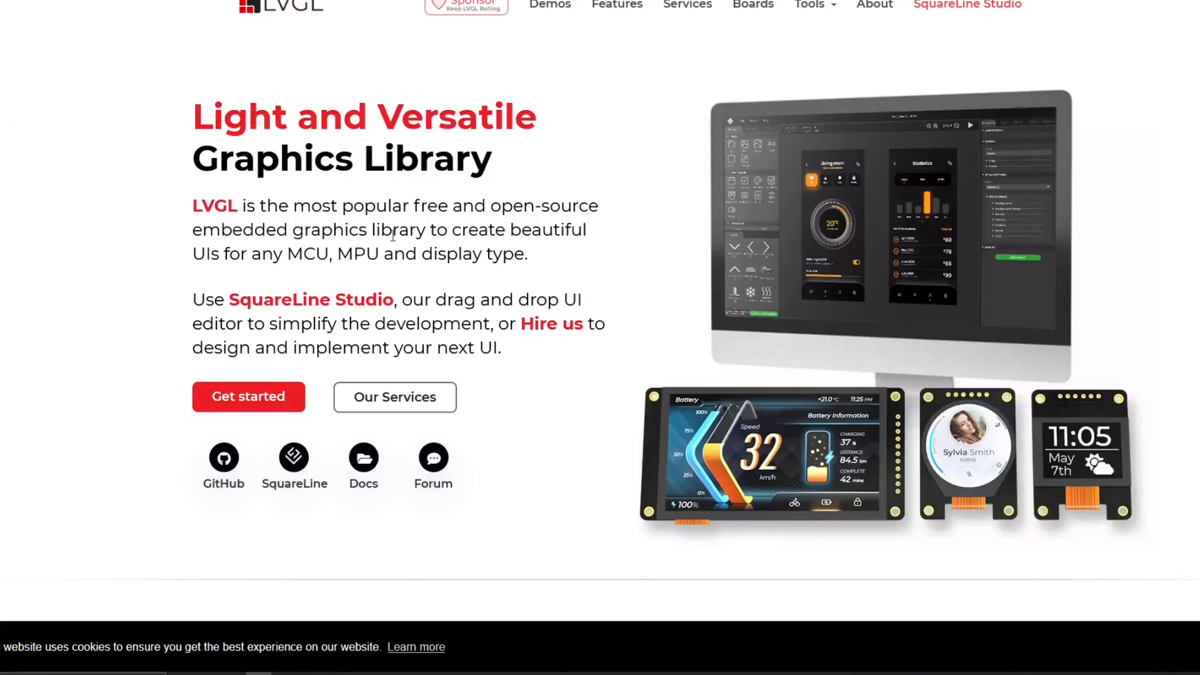
mouse_move(534, 230)
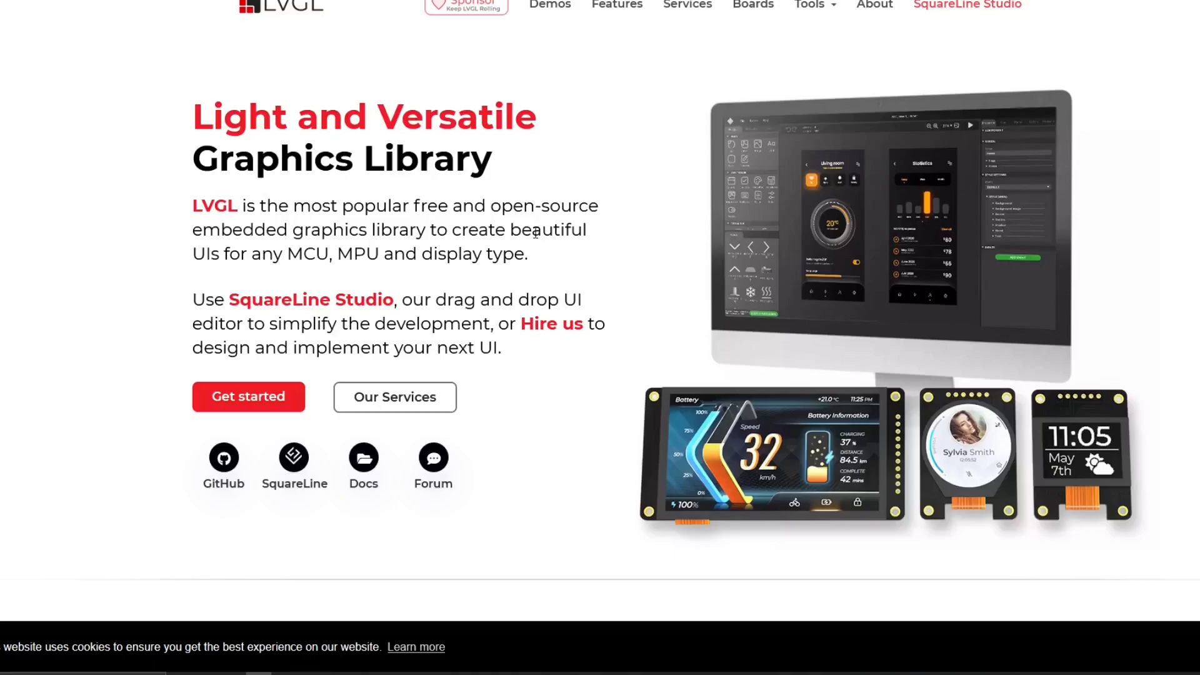
mouse_move(467, 325)
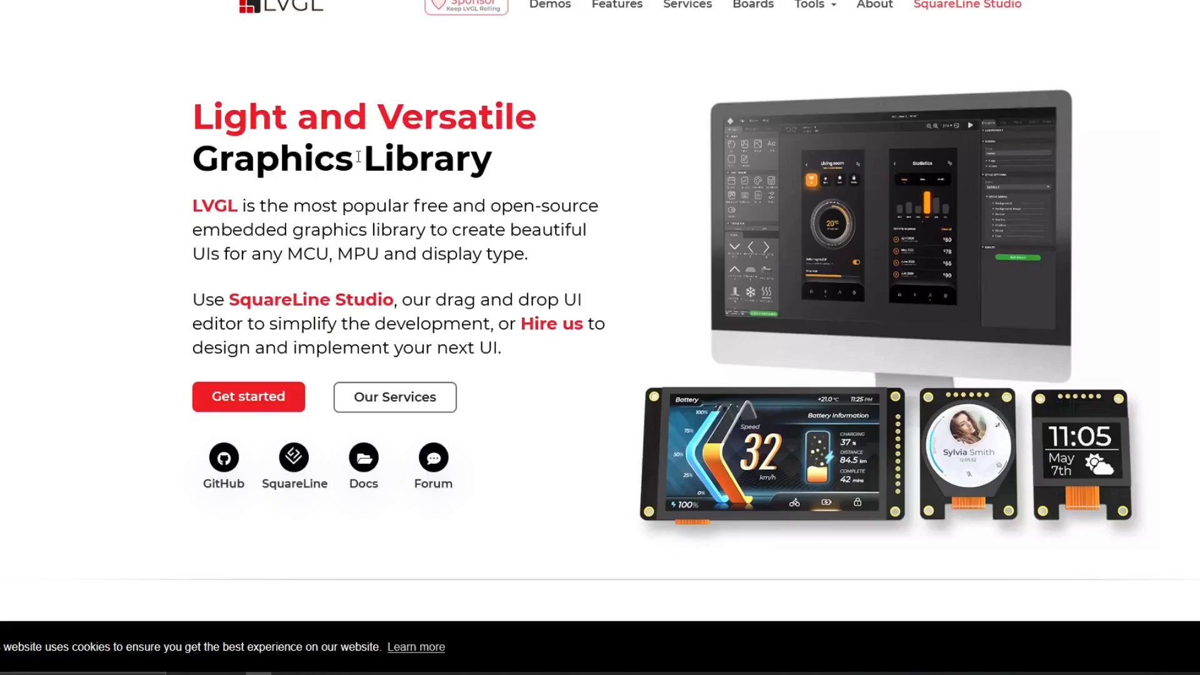
- Highlight 'free' in the LVGL tagline and scroll down to the Interactive Demos section
double_click(414, 205)
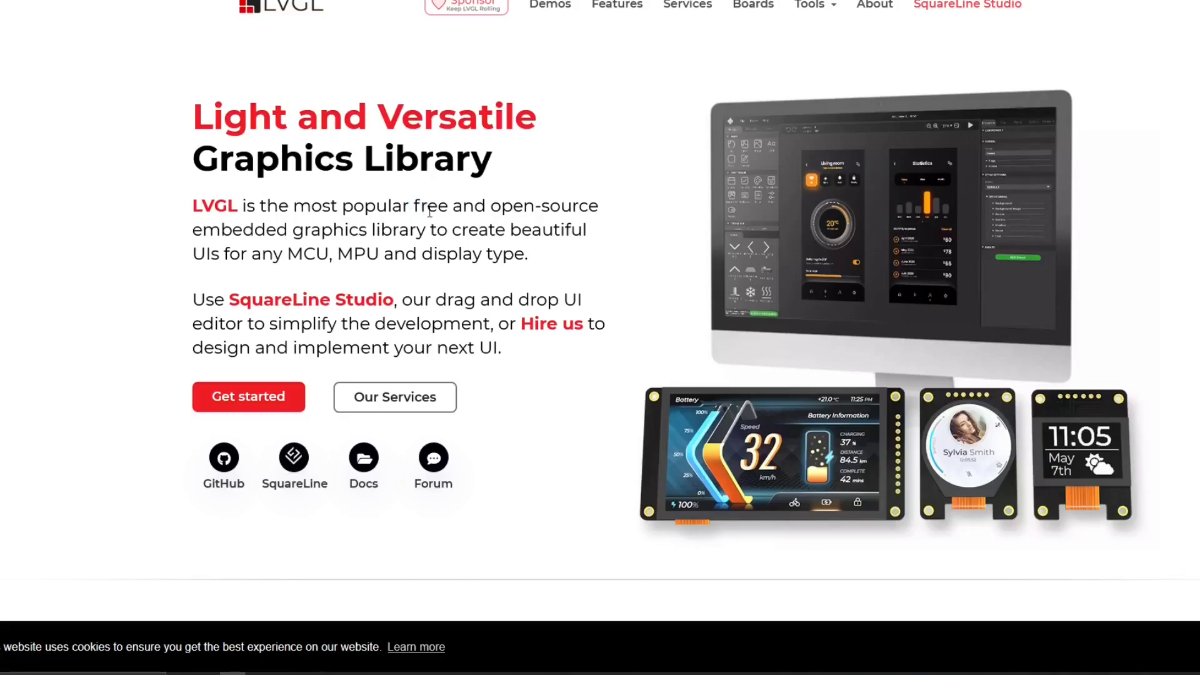
double_click(432, 205)
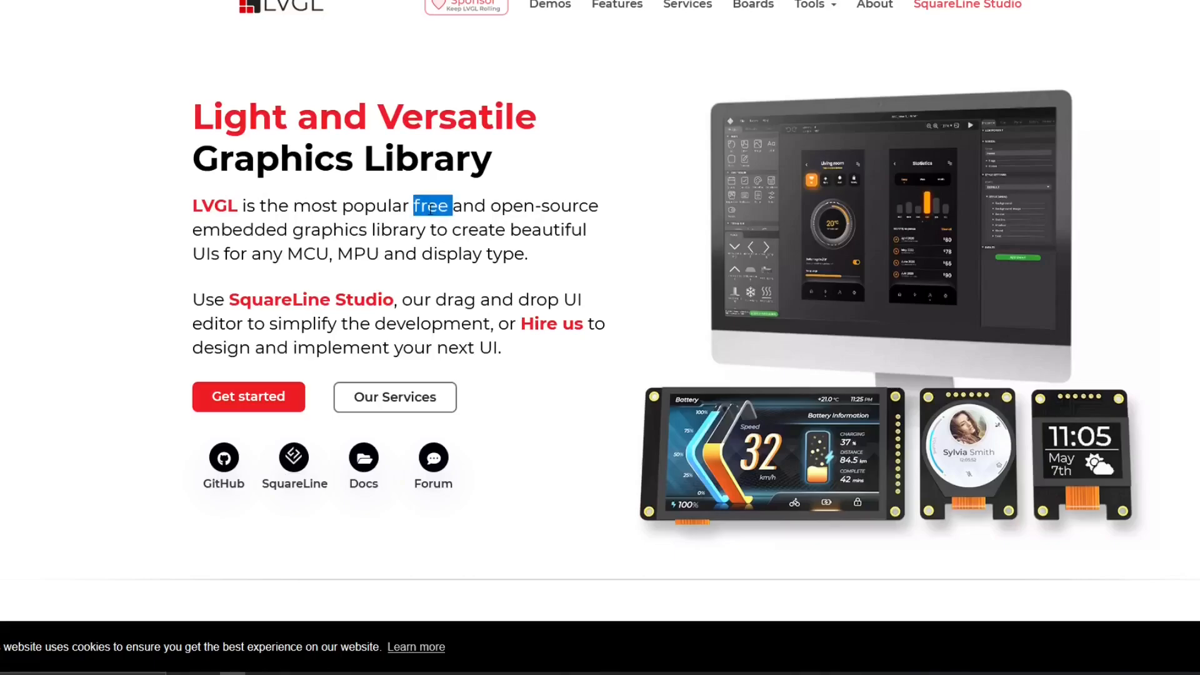
scroll("down", 3)
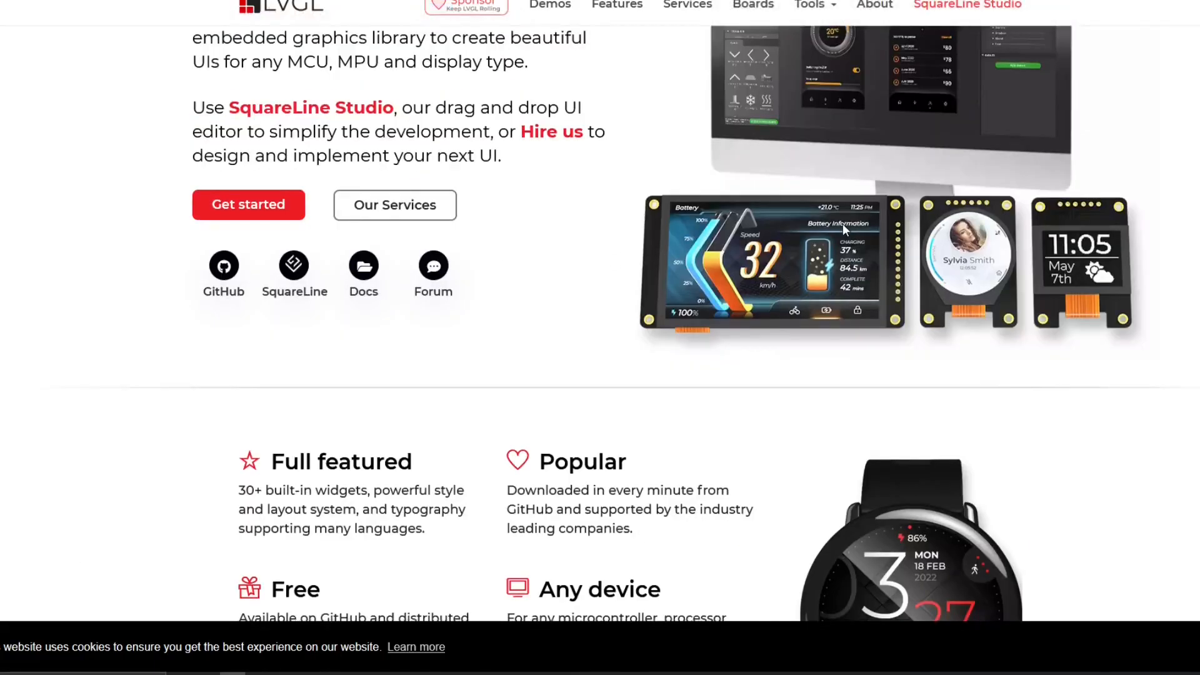
scroll("down", 3)
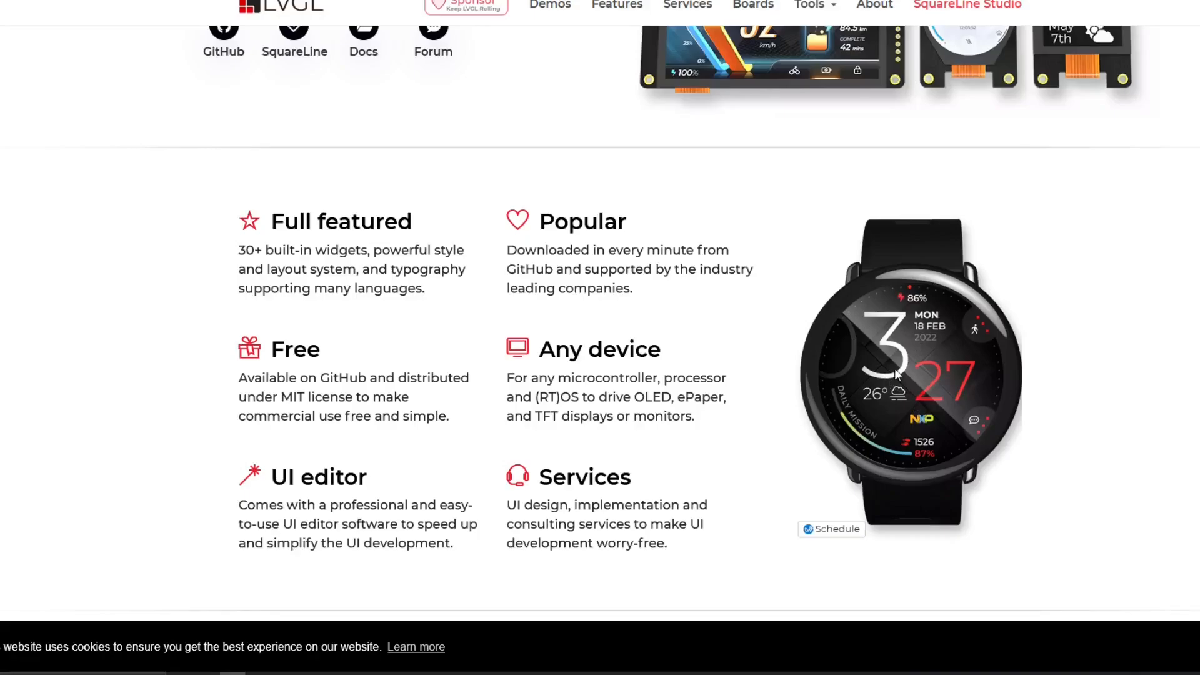
mouse_move(913, 400)
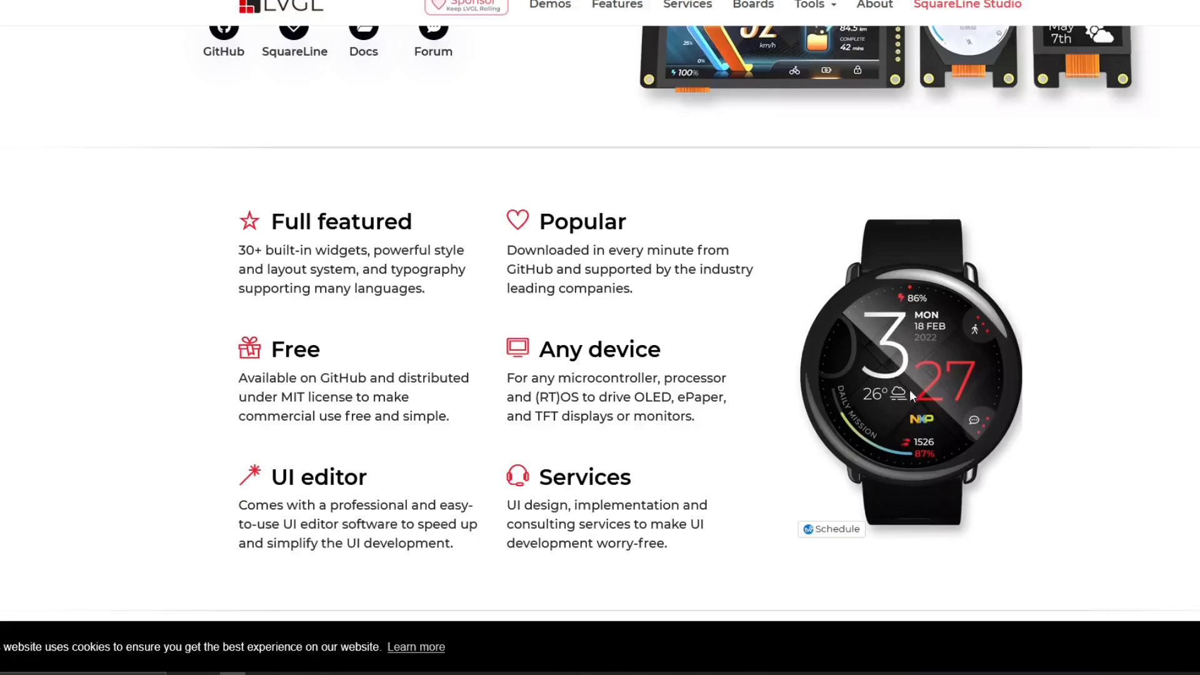
scroll("down", 3)
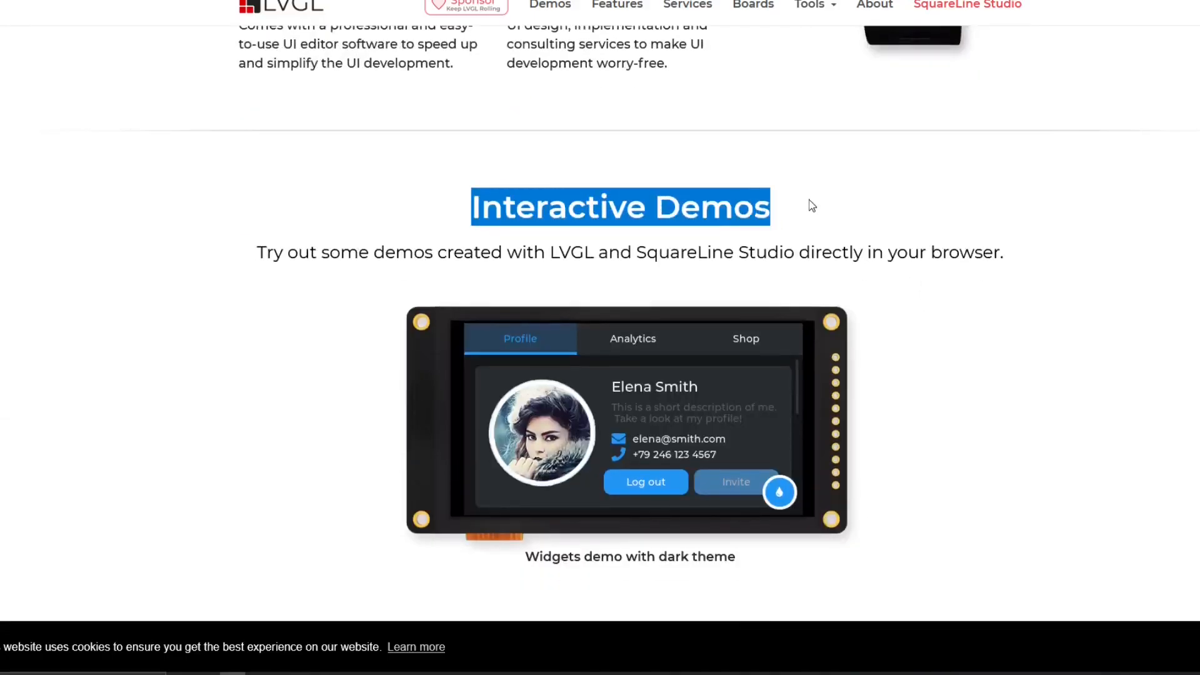
left_click(803, 252)
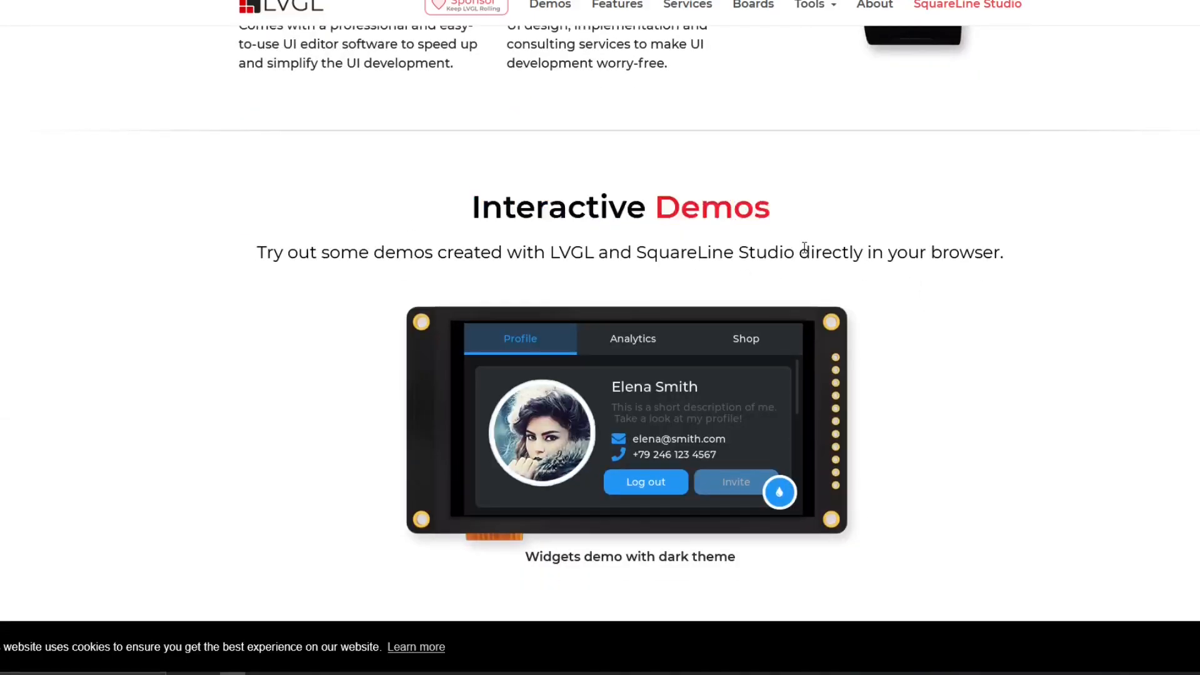
- Scroll through the supported platforms, highlighting ESP32, down to the partners and sponsors sections
scroll("down", 3)
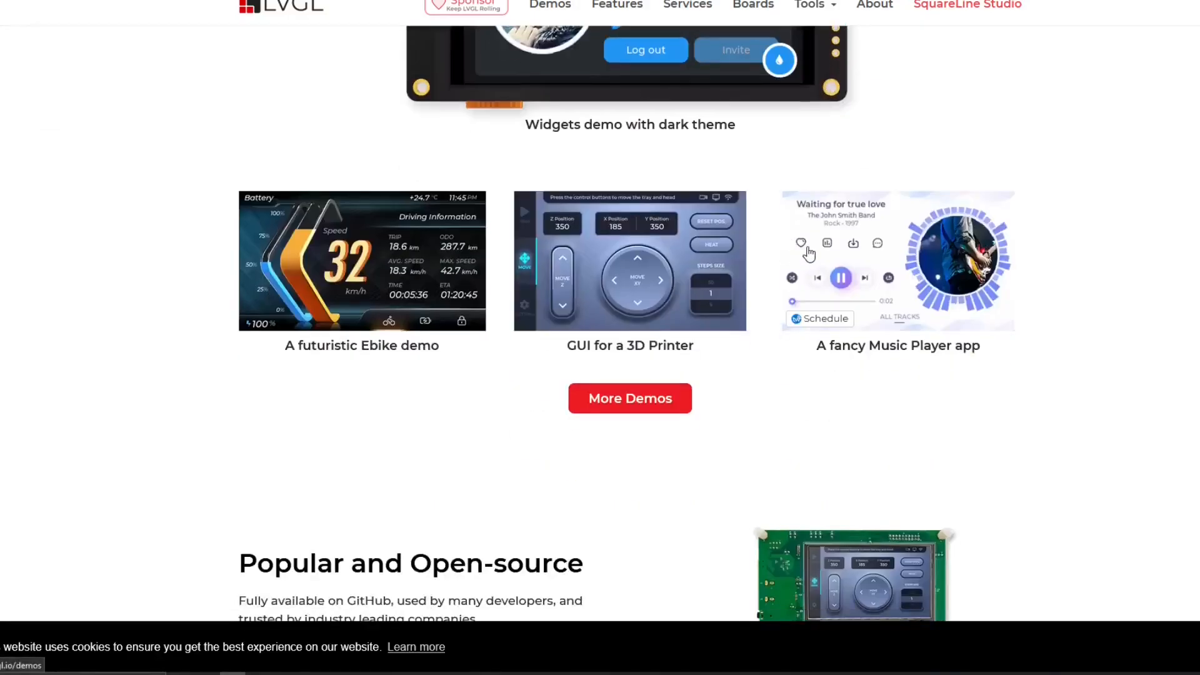
scroll("down", 3)
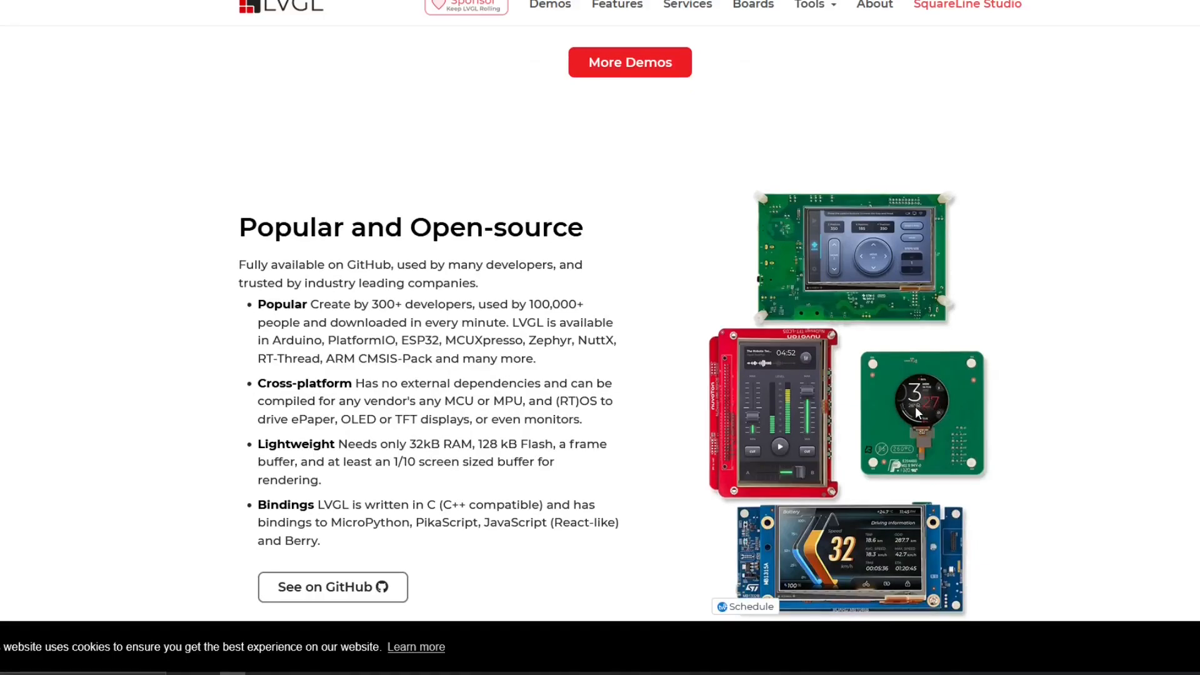
left_click_drag(271, 304, 369, 304)
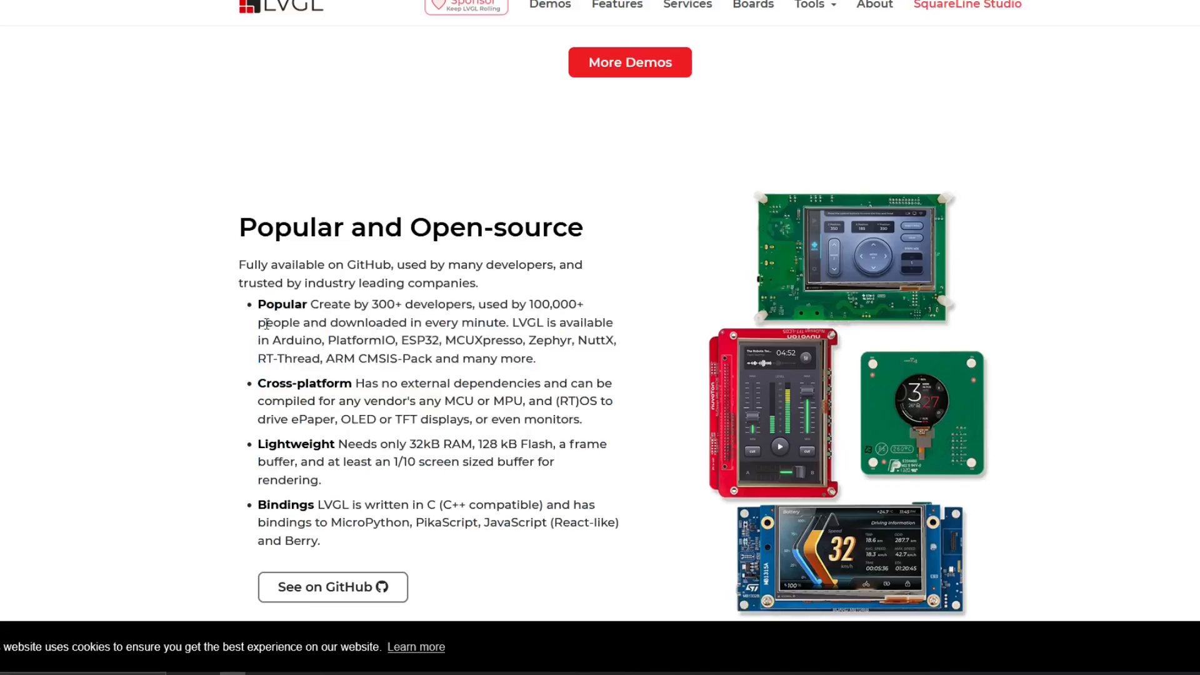
double_click(421, 341)
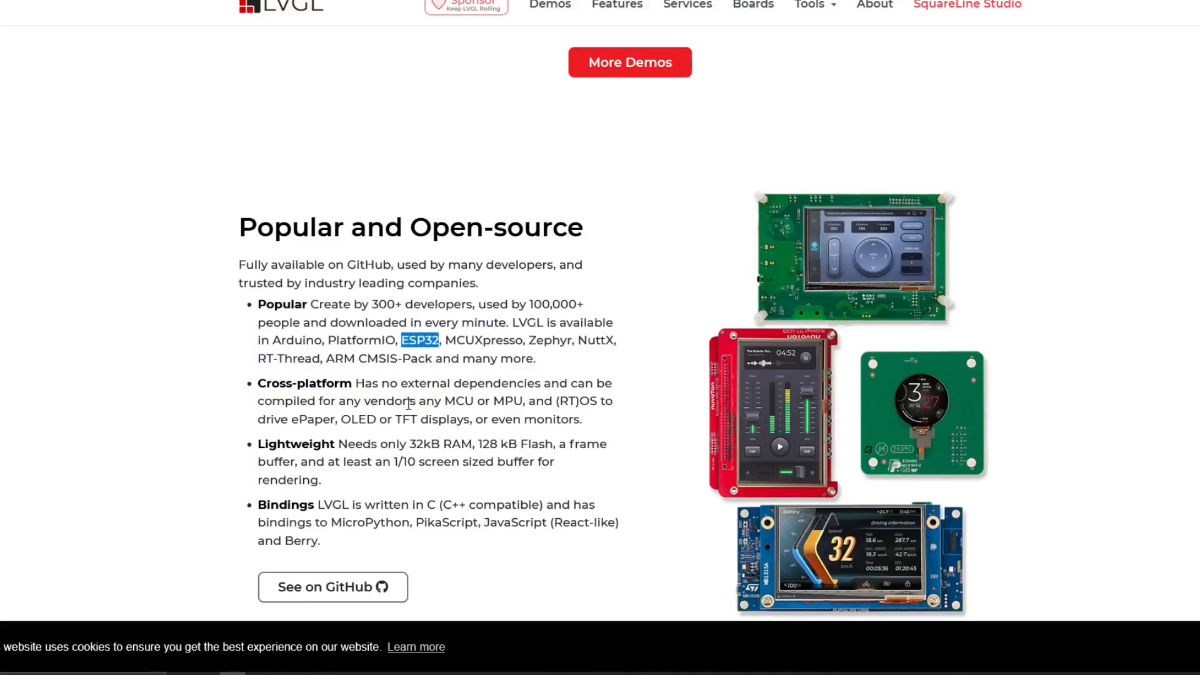
scroll("down", 3)
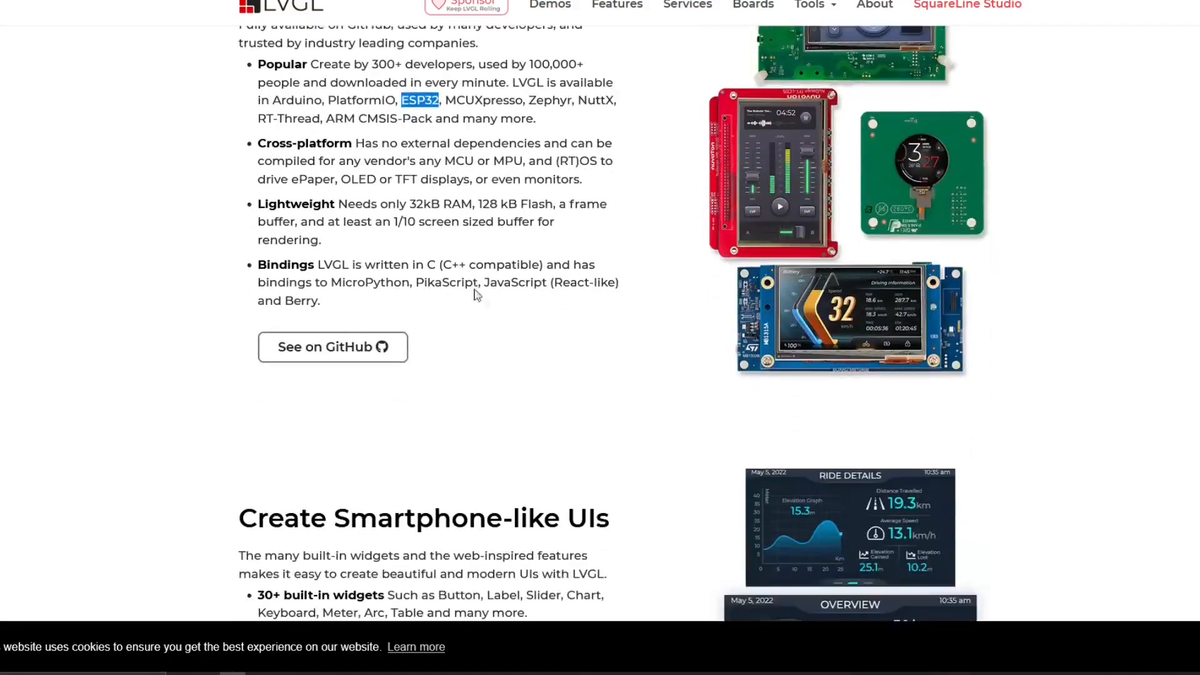
scroll("down", 3)
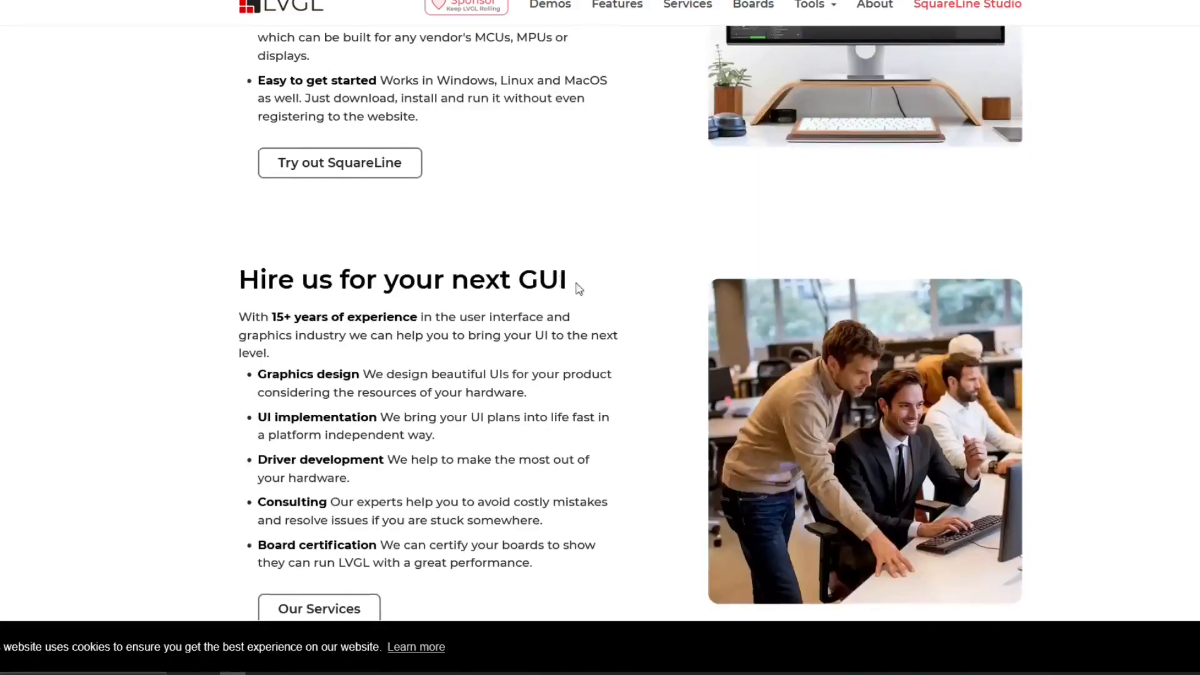
scroll("down", 3)
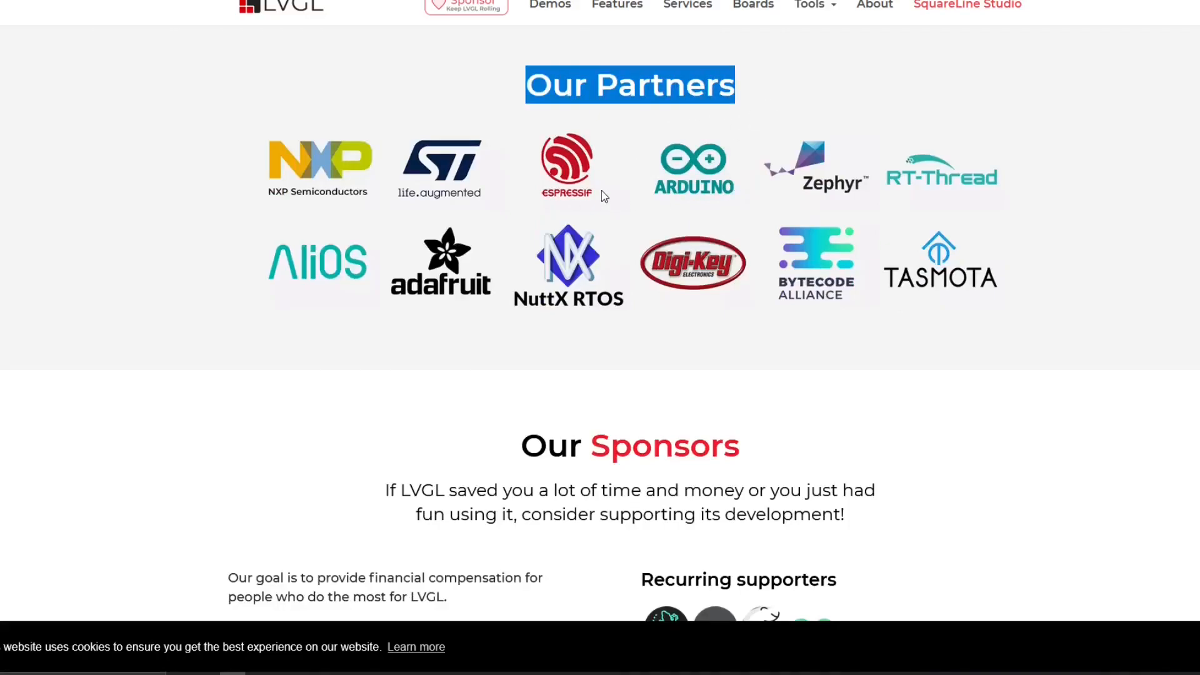
mouse_move(698, 208)
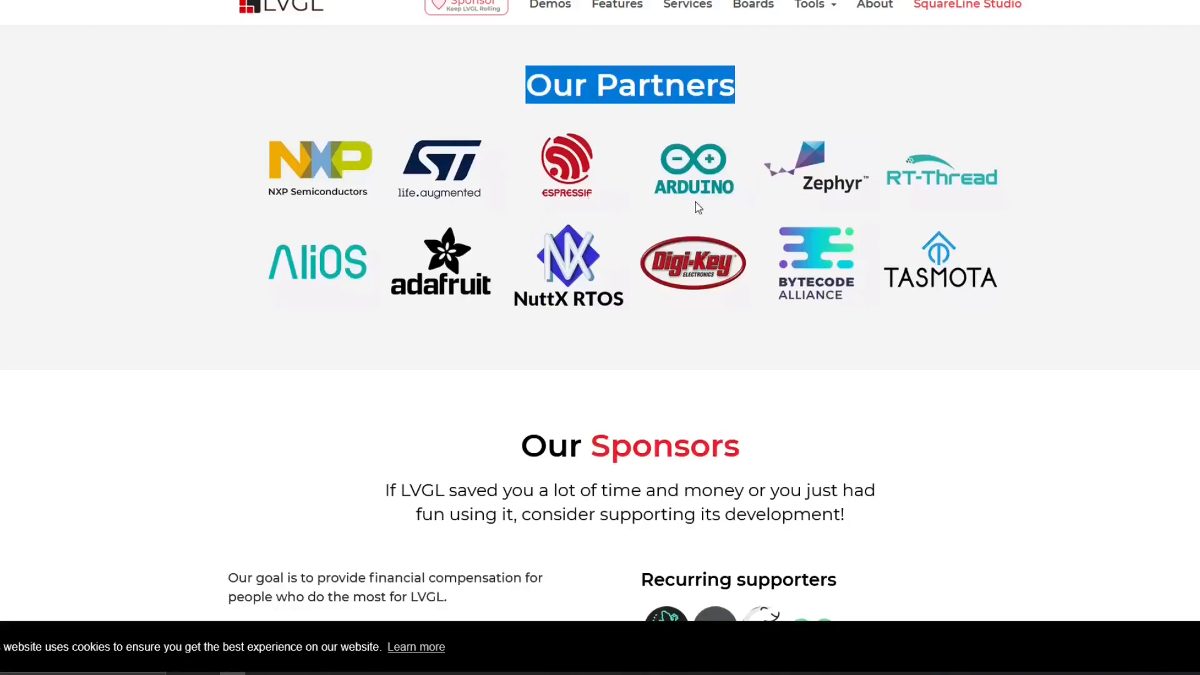
mouse_move(674, 228)
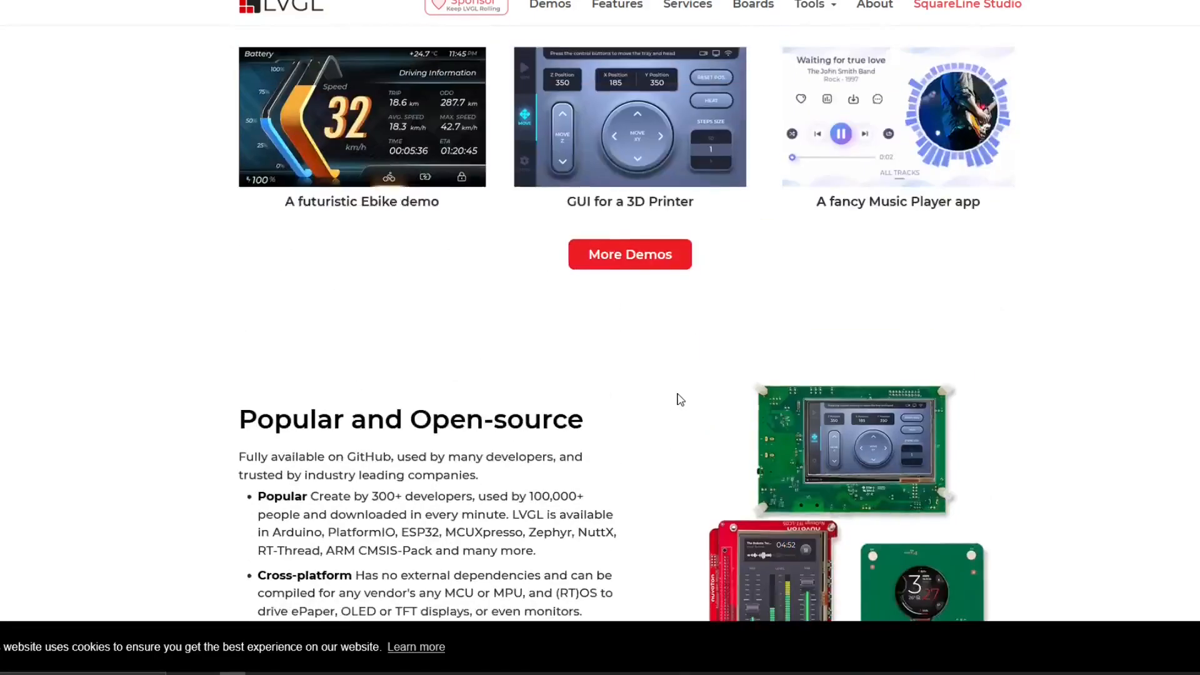
scroll("up", 3)
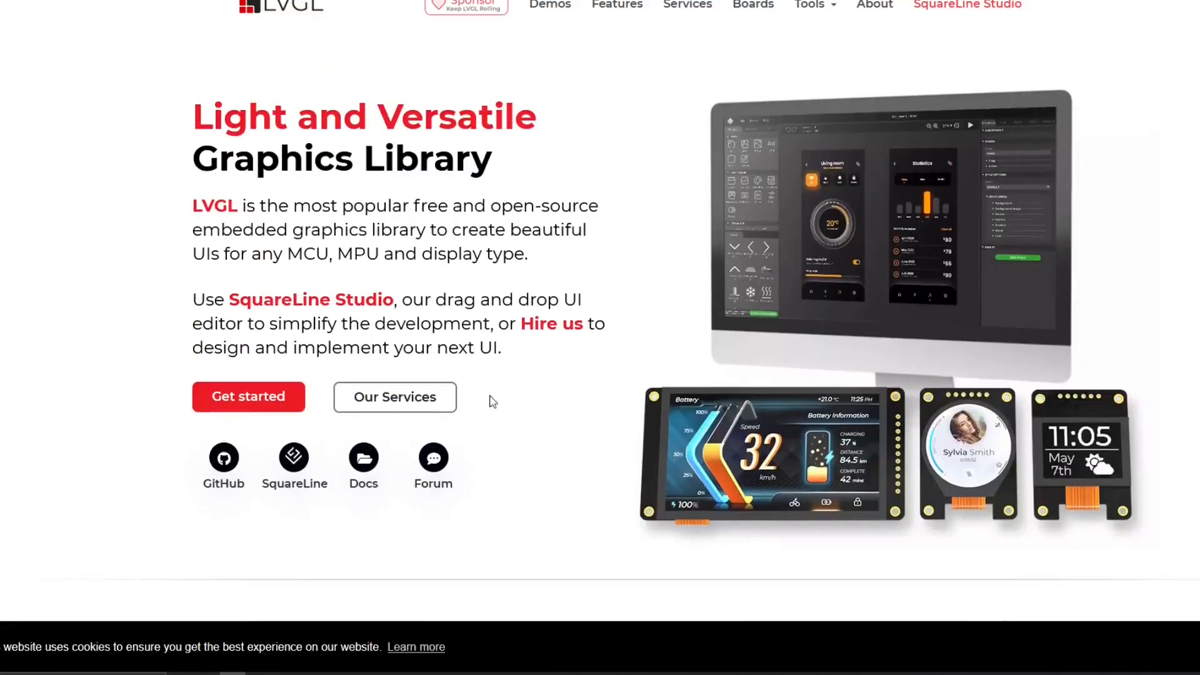
mouse_move(297, 287)
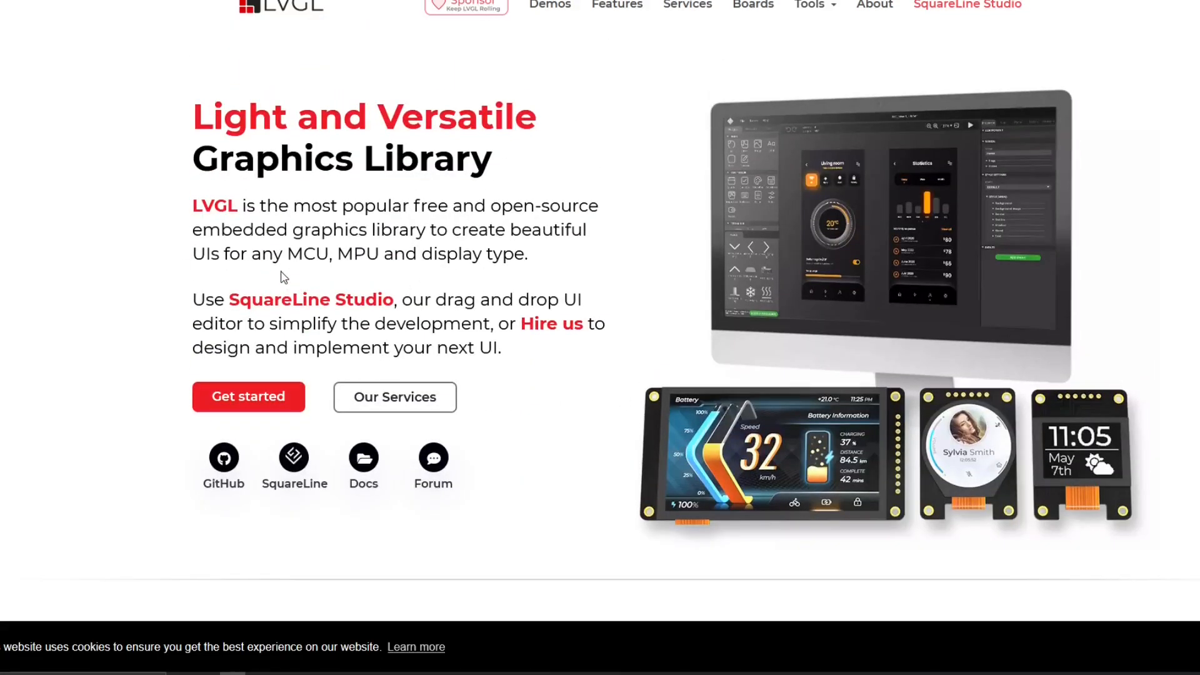
mouse_move(282, 292)
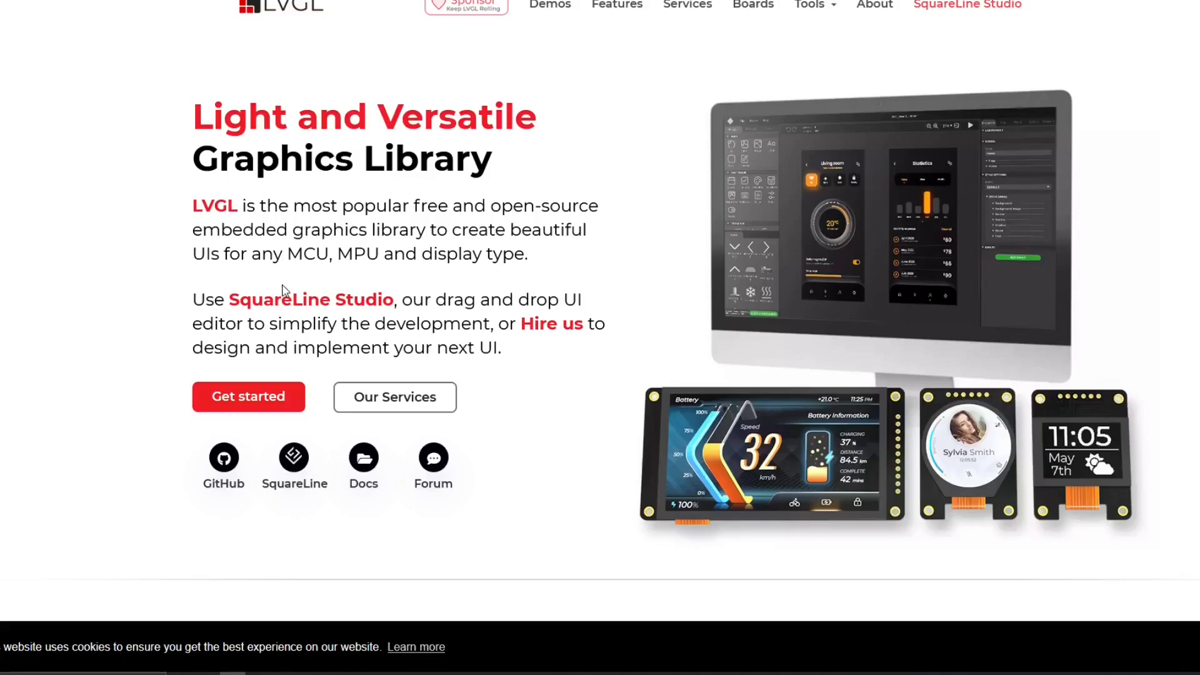
mouse_move(760, 416)
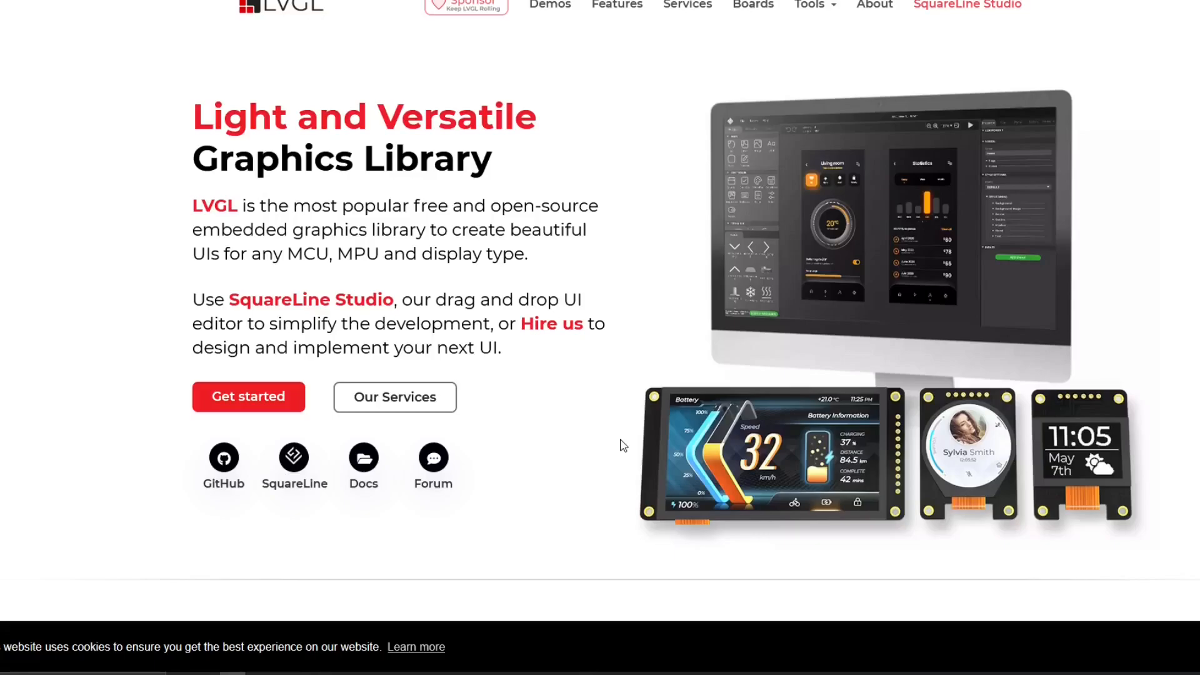
mouse_move(611, 320)
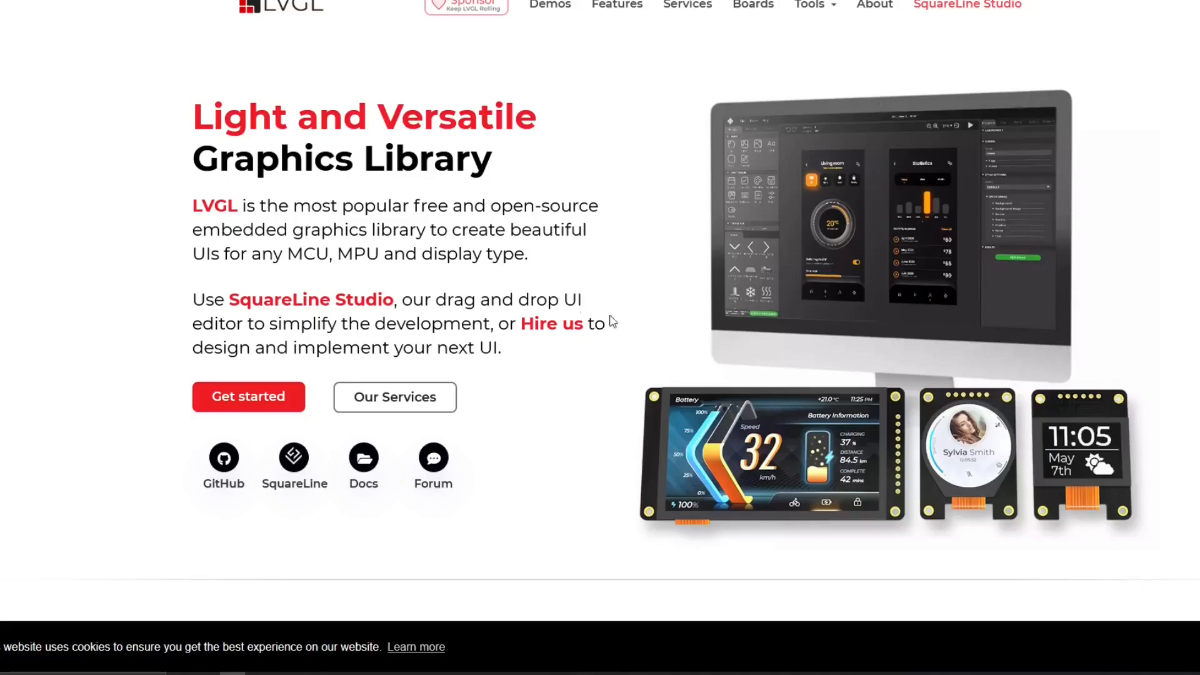
mouse_move(609, 316)
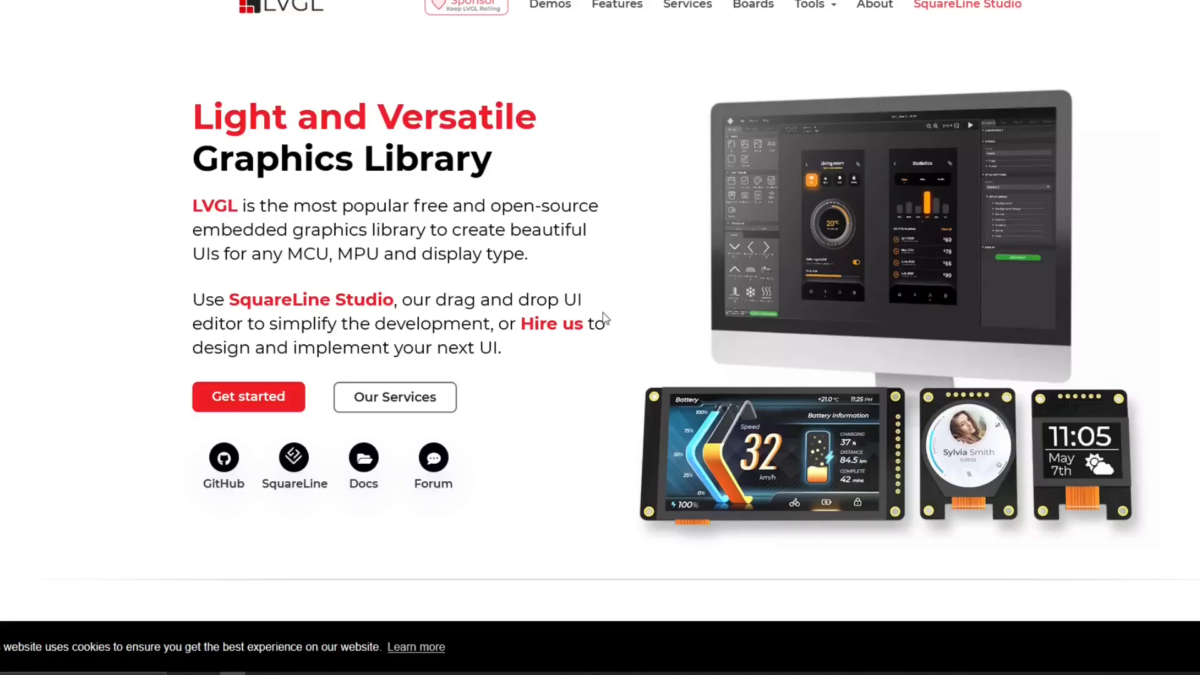
mouse_move(438, 331)
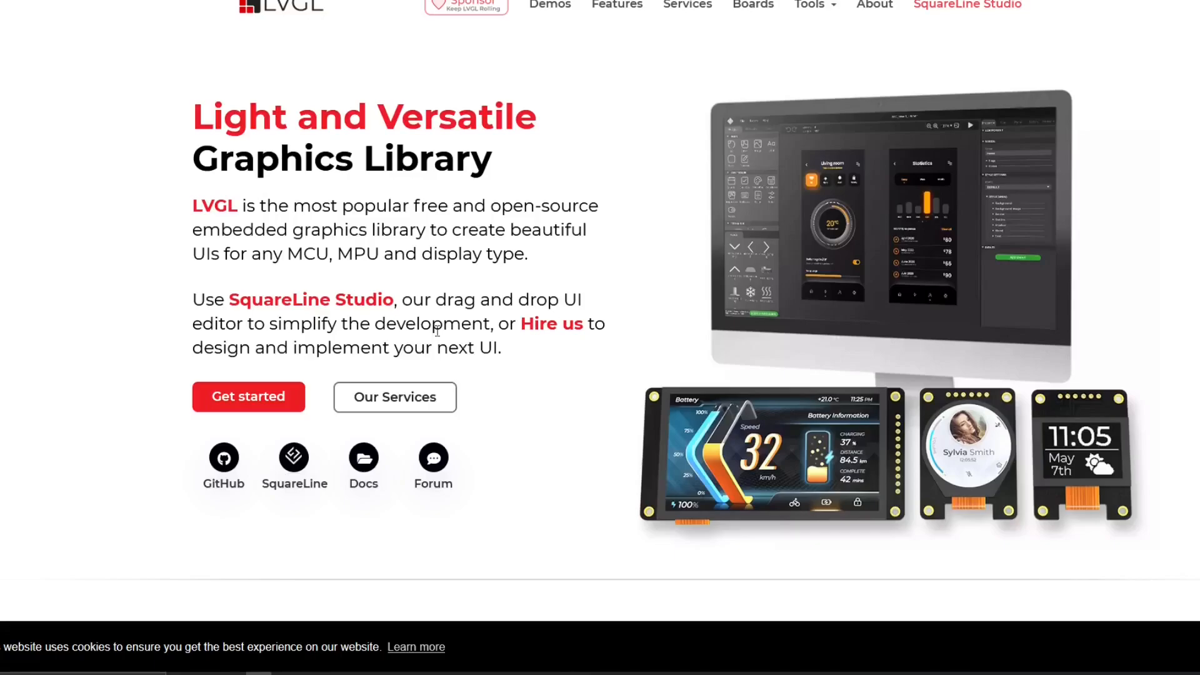
left_click(247, 397)
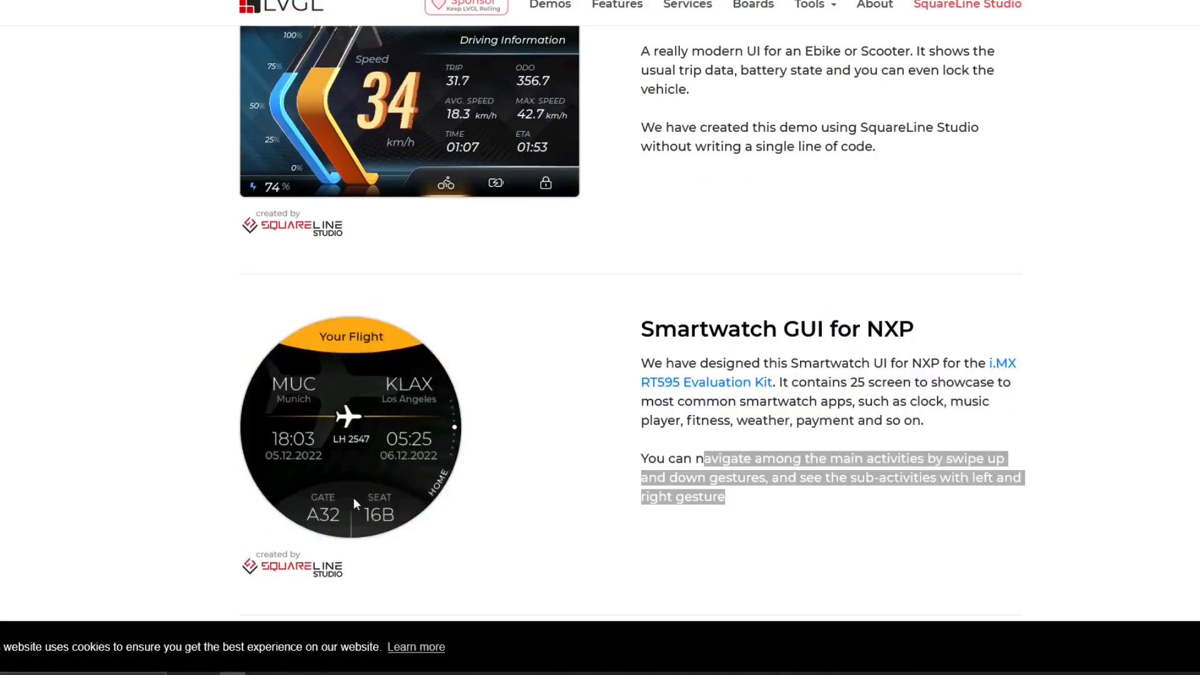
scroll("down", 3)
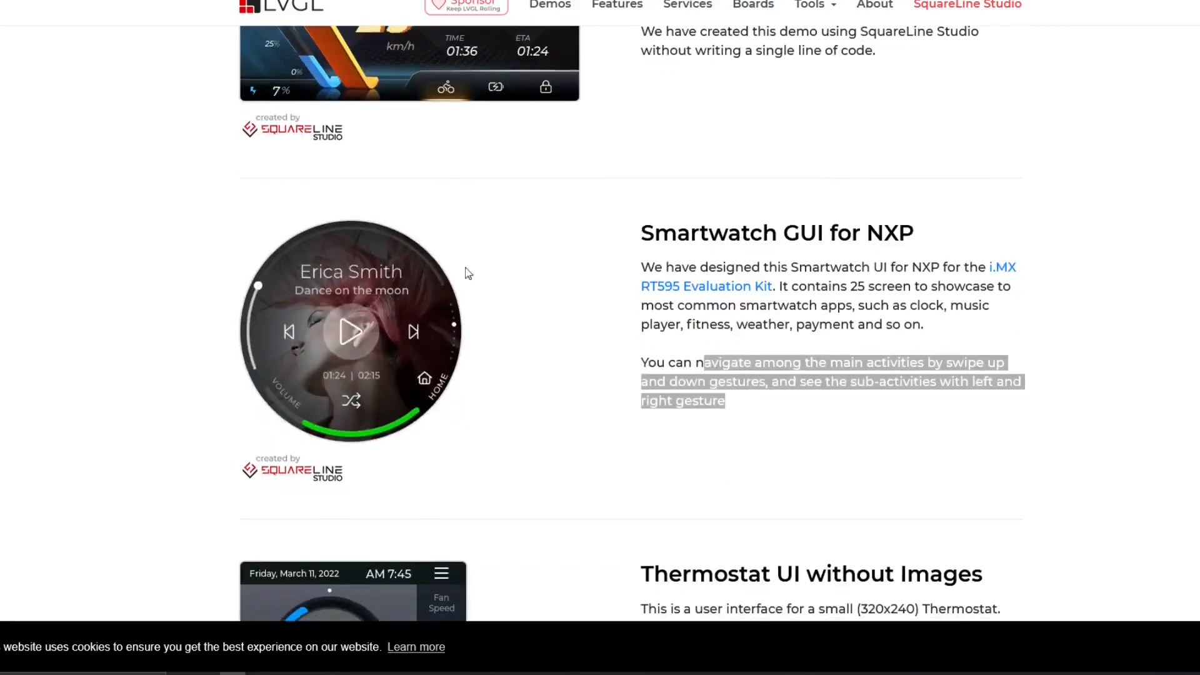
scroll("up", 3)
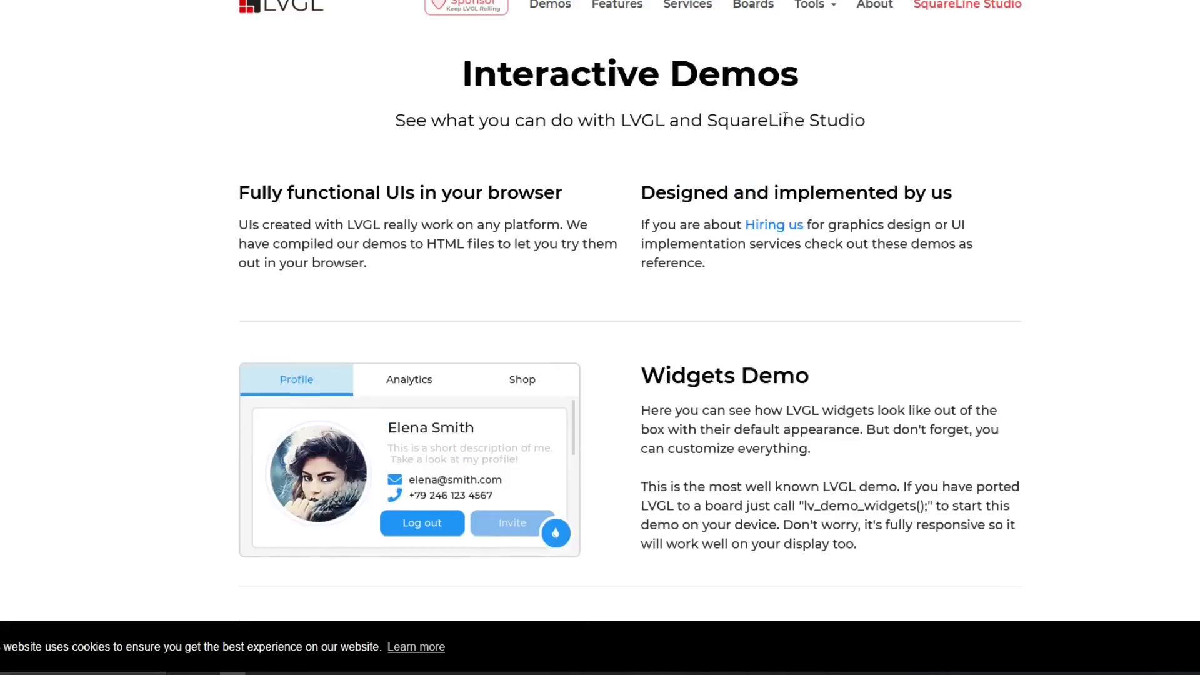
scroll("down", 3)
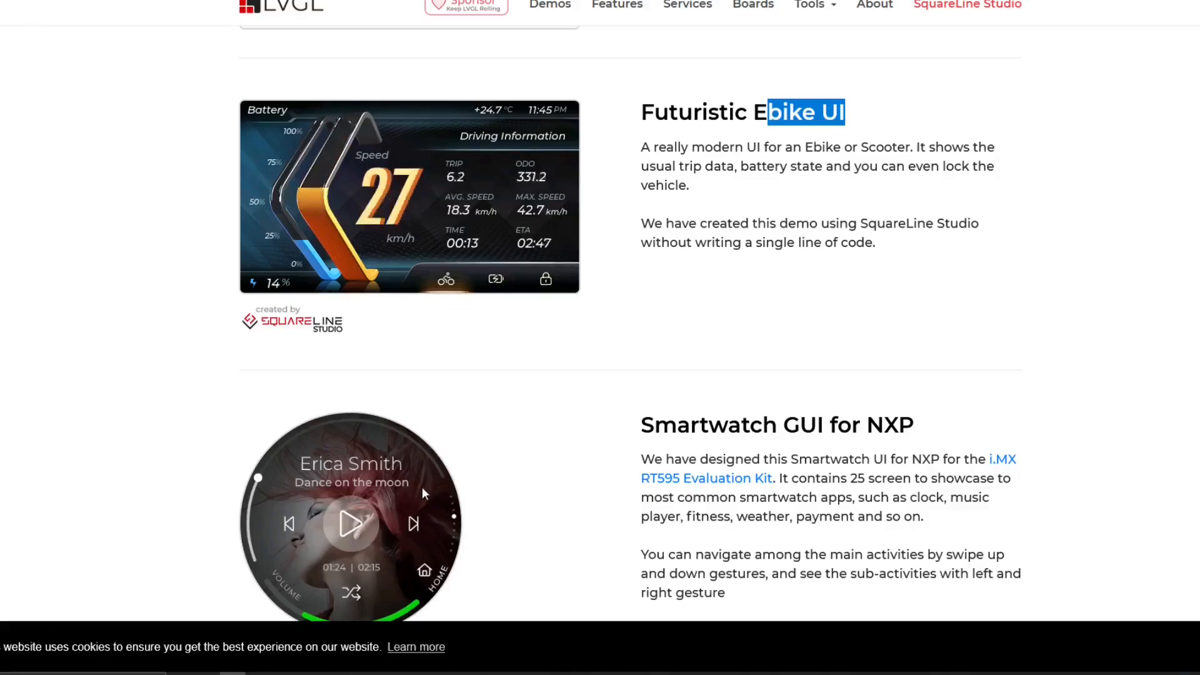
scroll("down", 3)
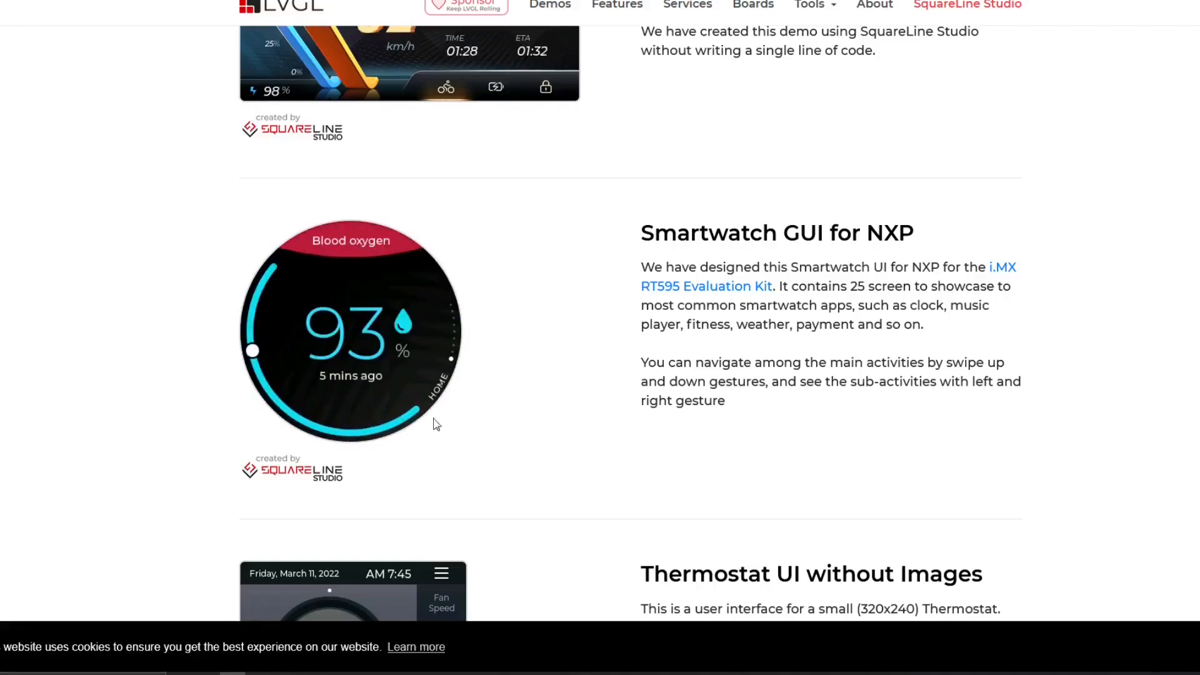
mouse_move(385, 414)
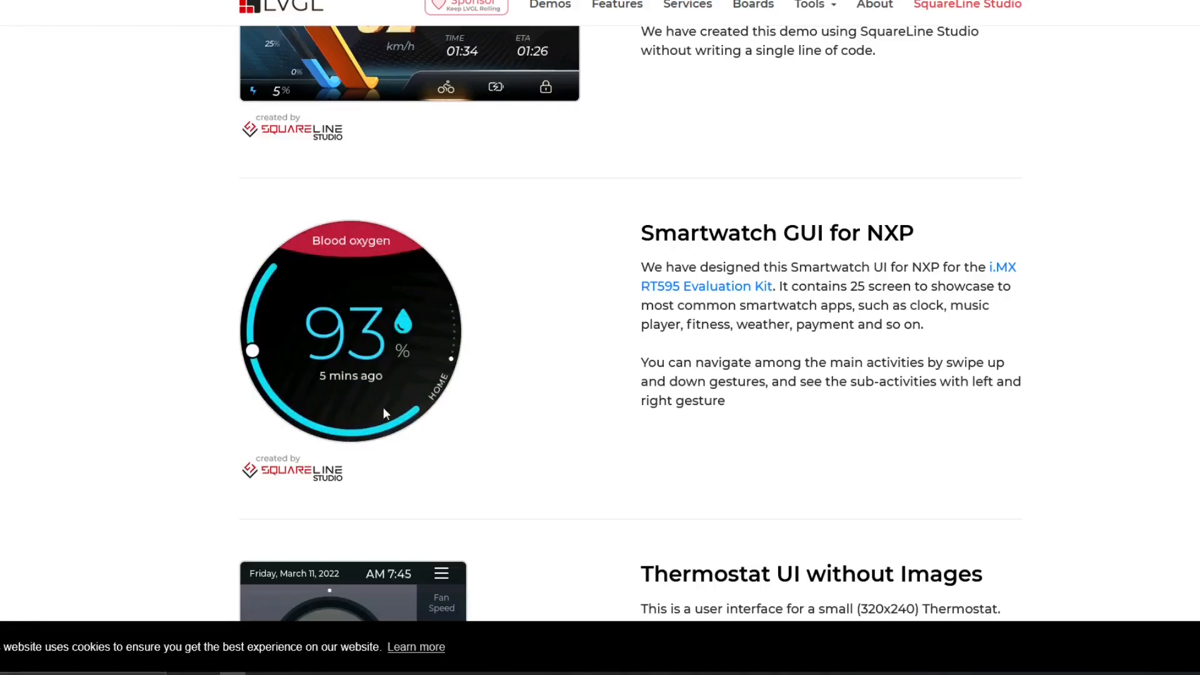
mouse_move(385, 428)
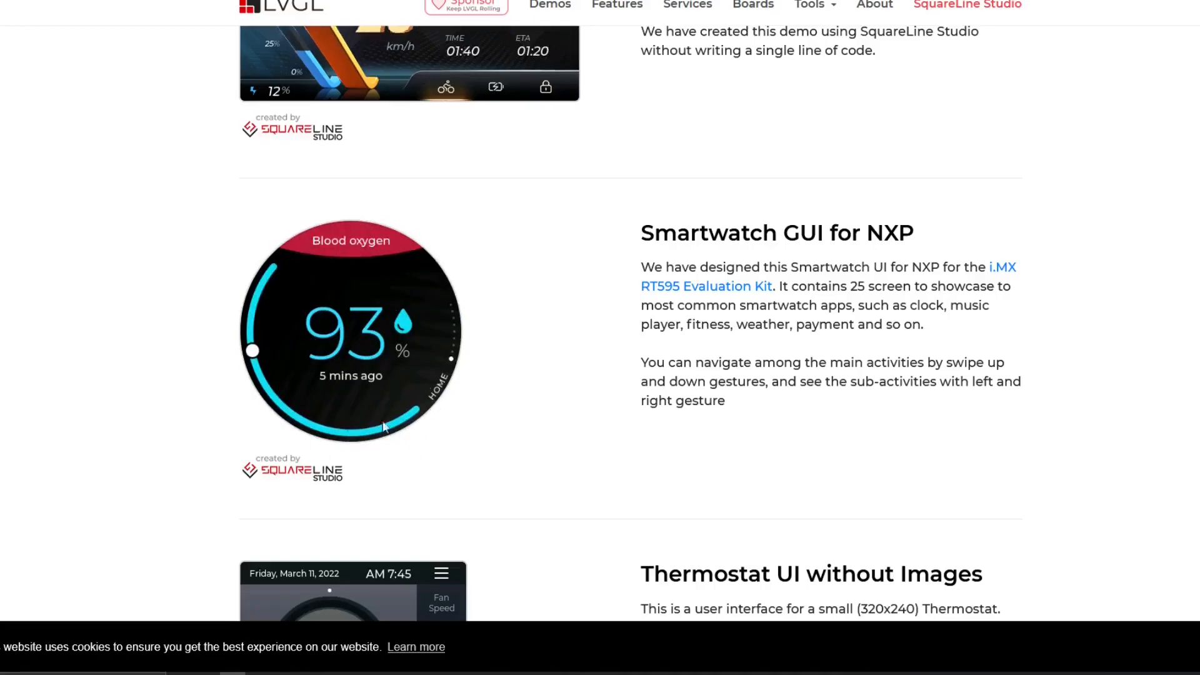
mouse_move(435, 342)
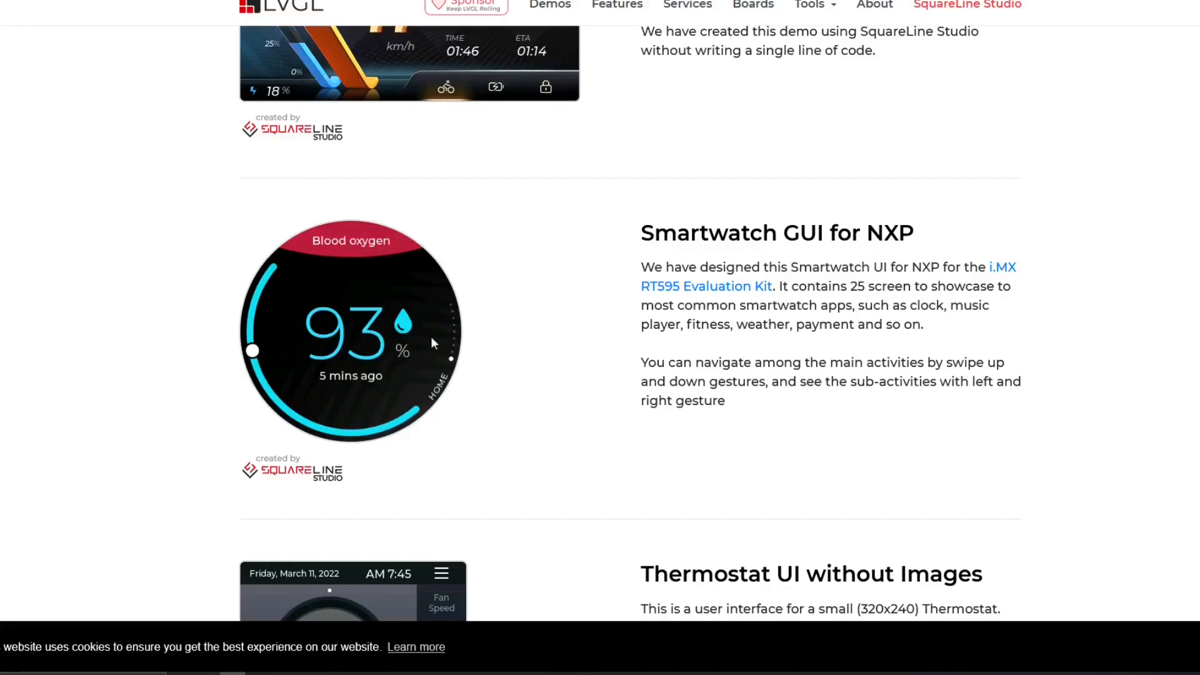
scroll("down", 3)
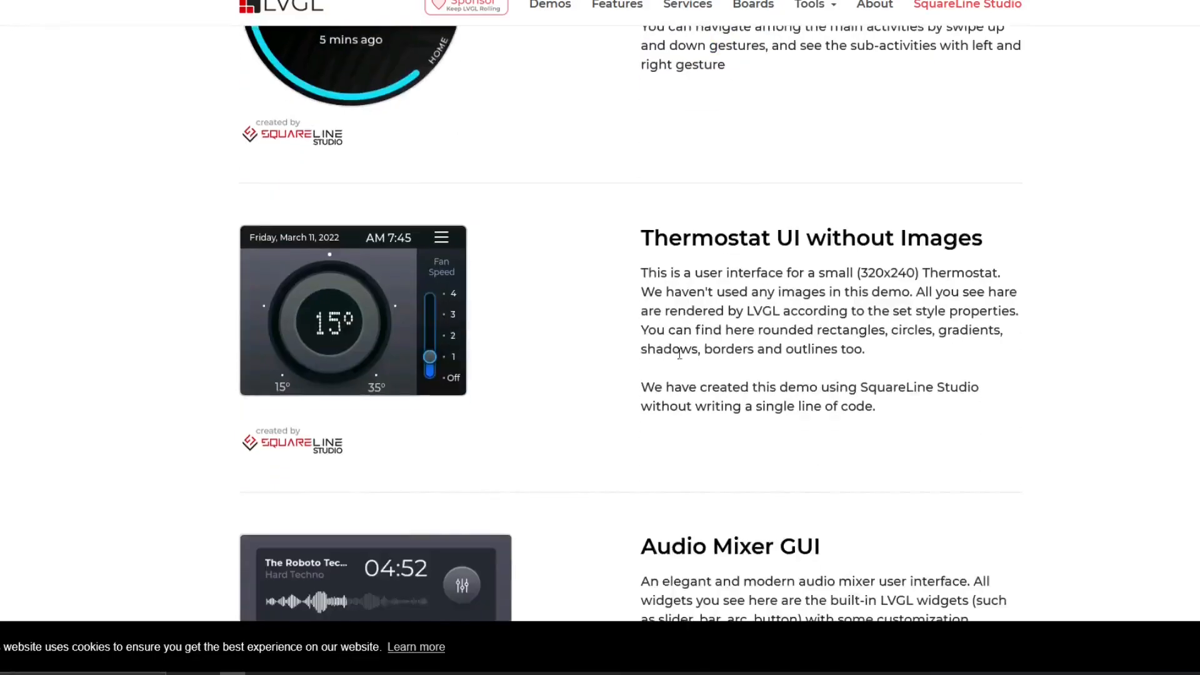
left_click_drag(714, 238, 869, 238)
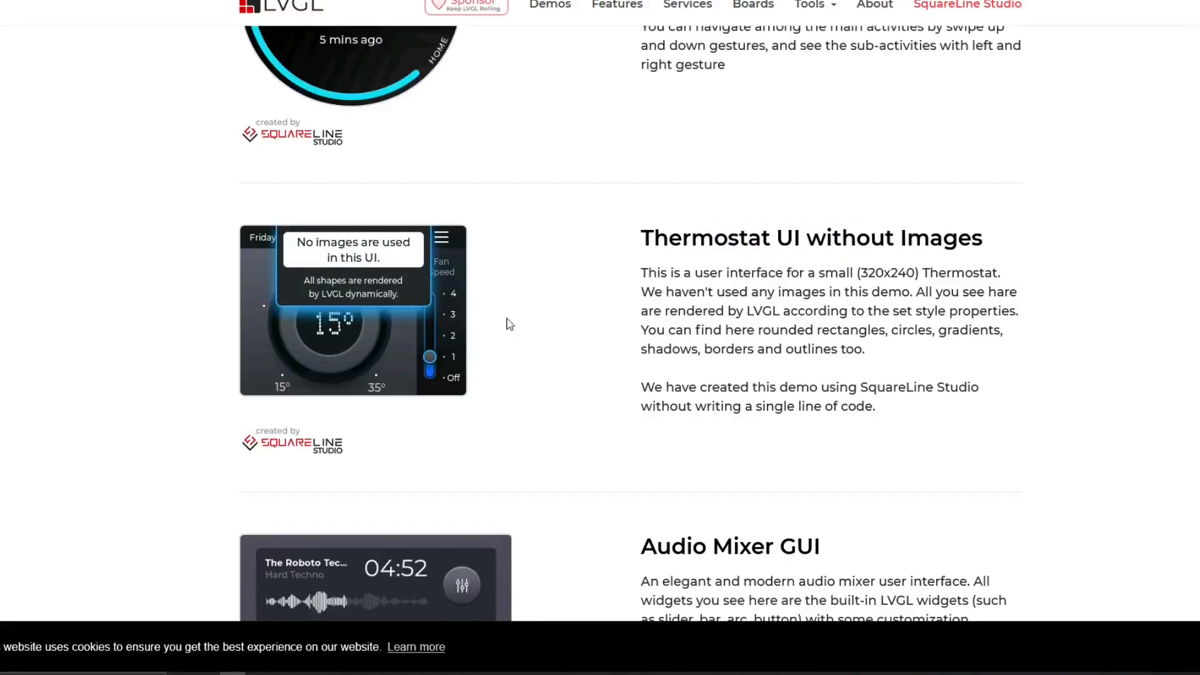
mouse_move(366, 353)
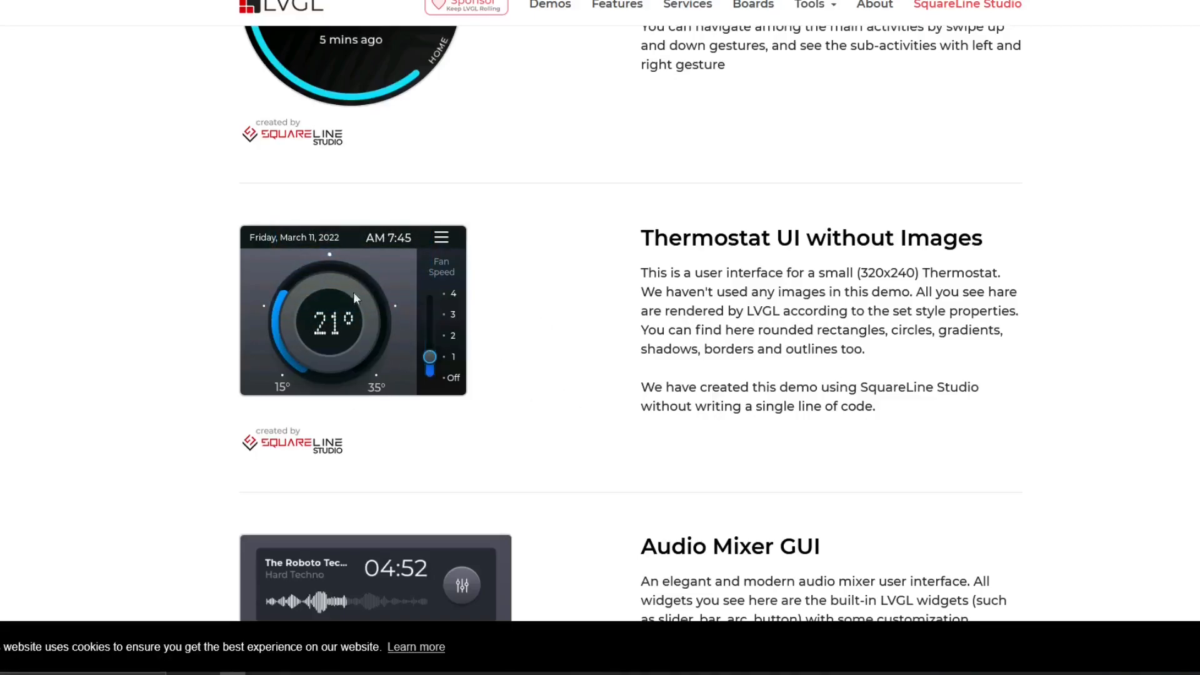
scroll("down", 3)
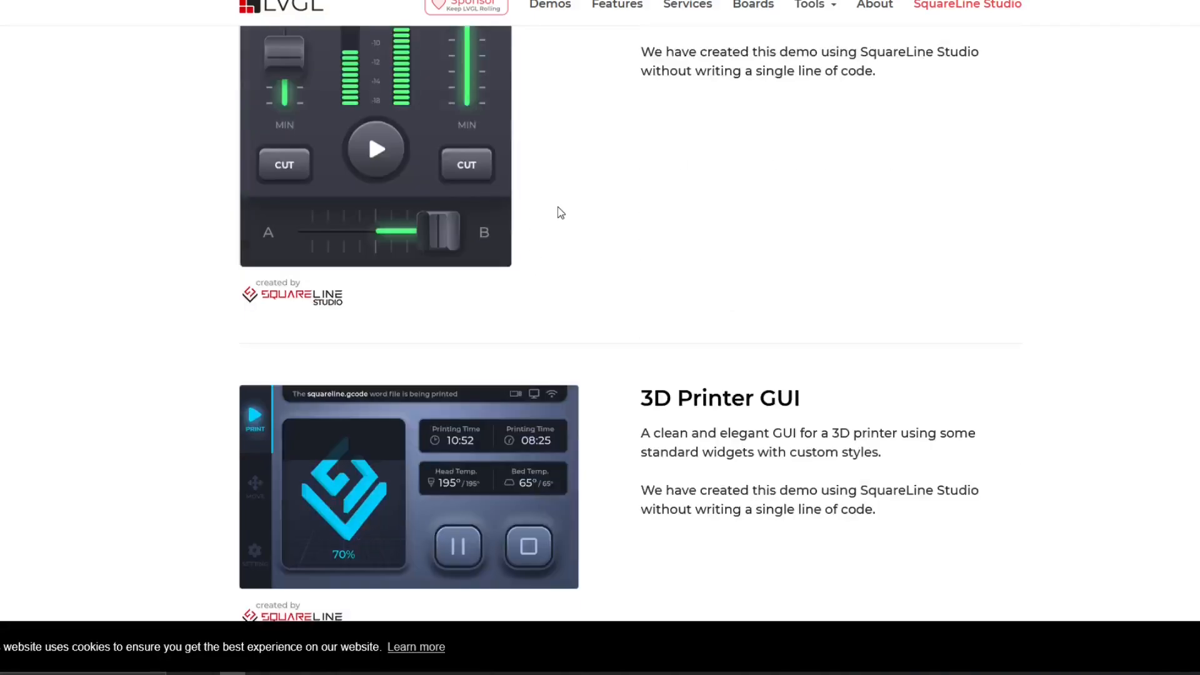
scroll("down", 3)
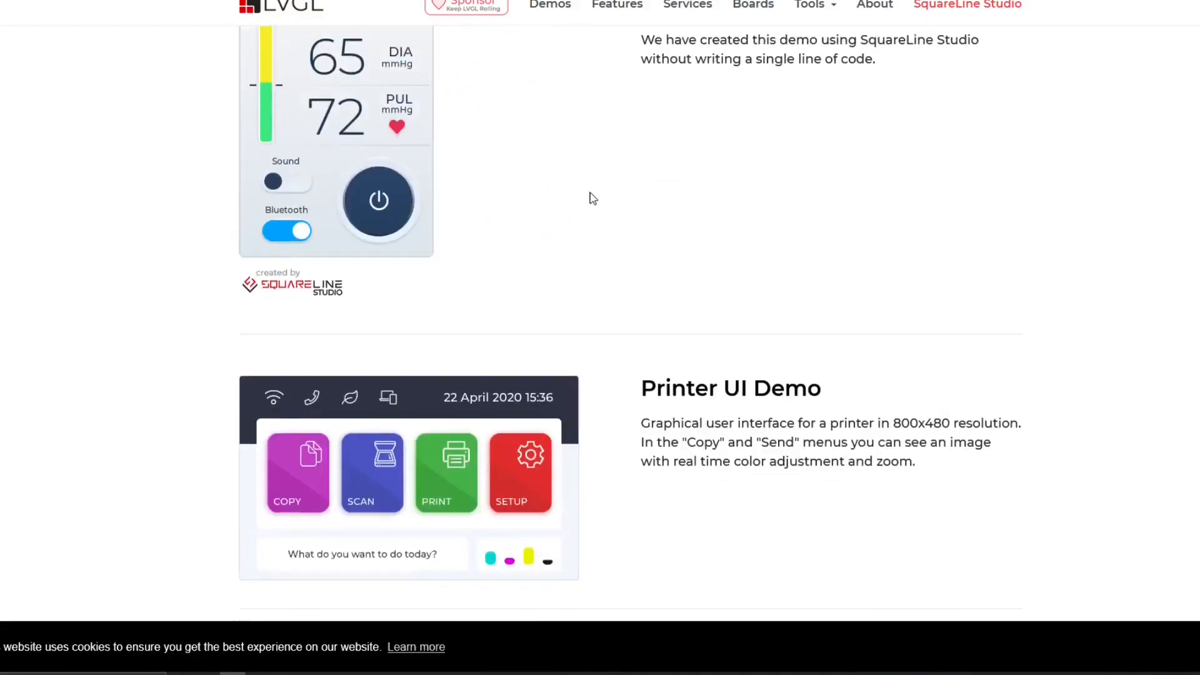
scroll("down", 3)
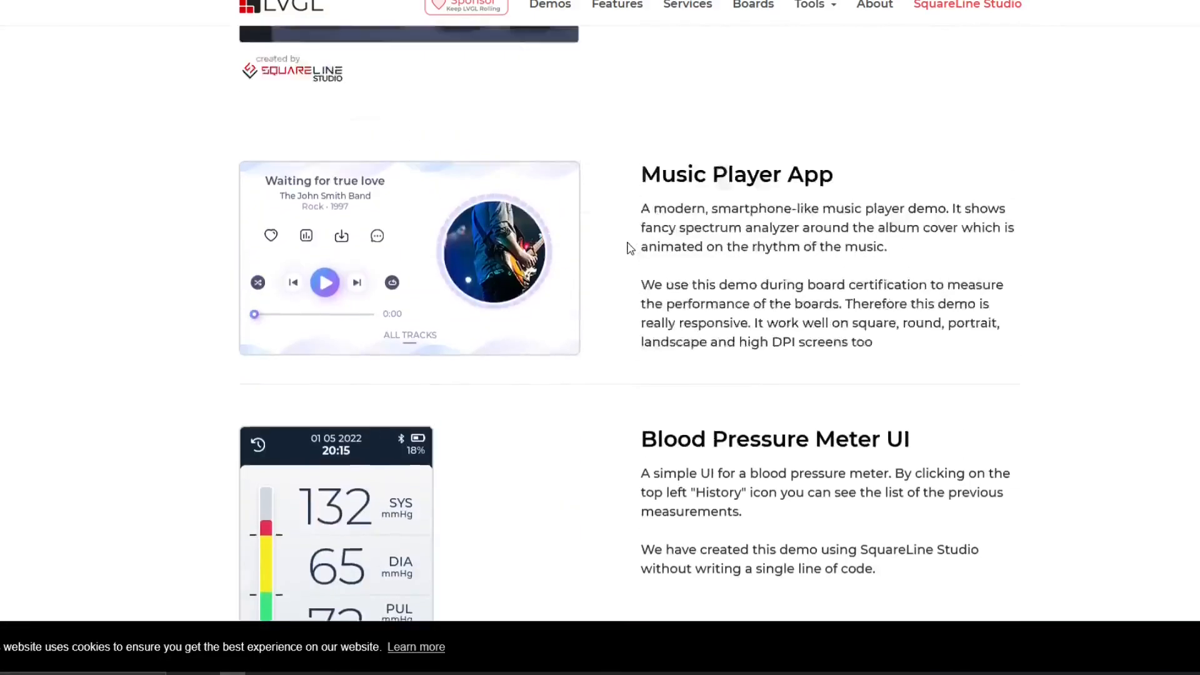
scroll("up", 3)
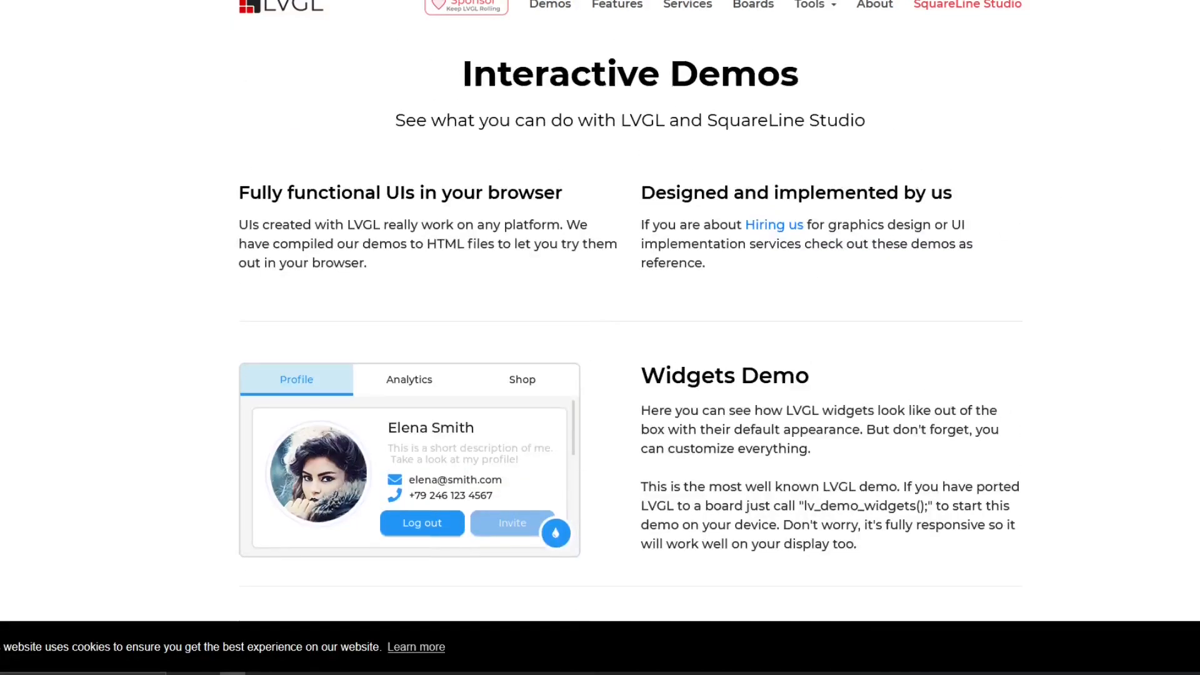
scroll("down", 3)
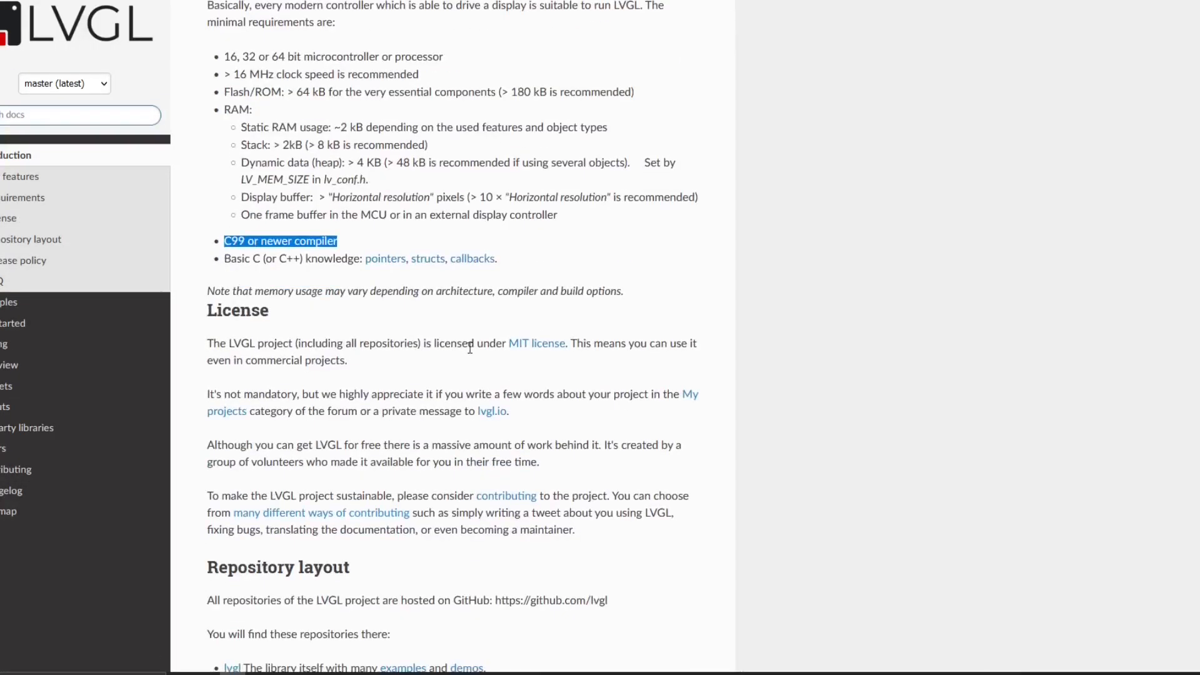
- Review the Introduction page's requirements and select the MIT license sentence
left_click(596, 368)
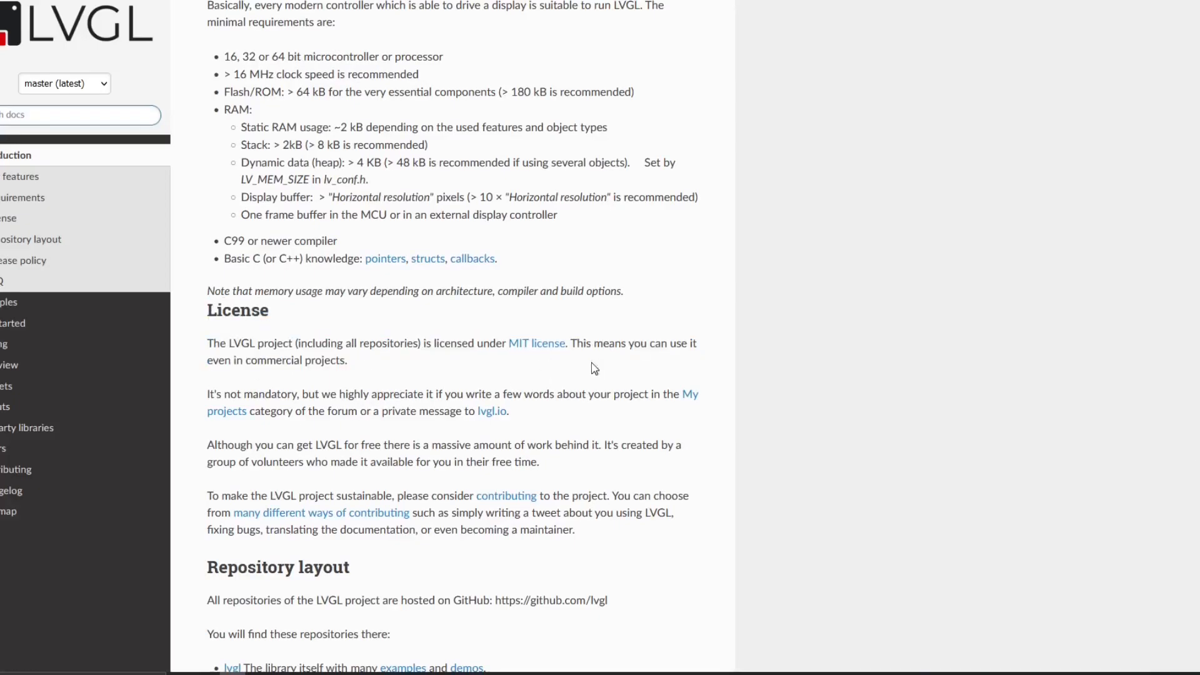
scroll("down", 3)
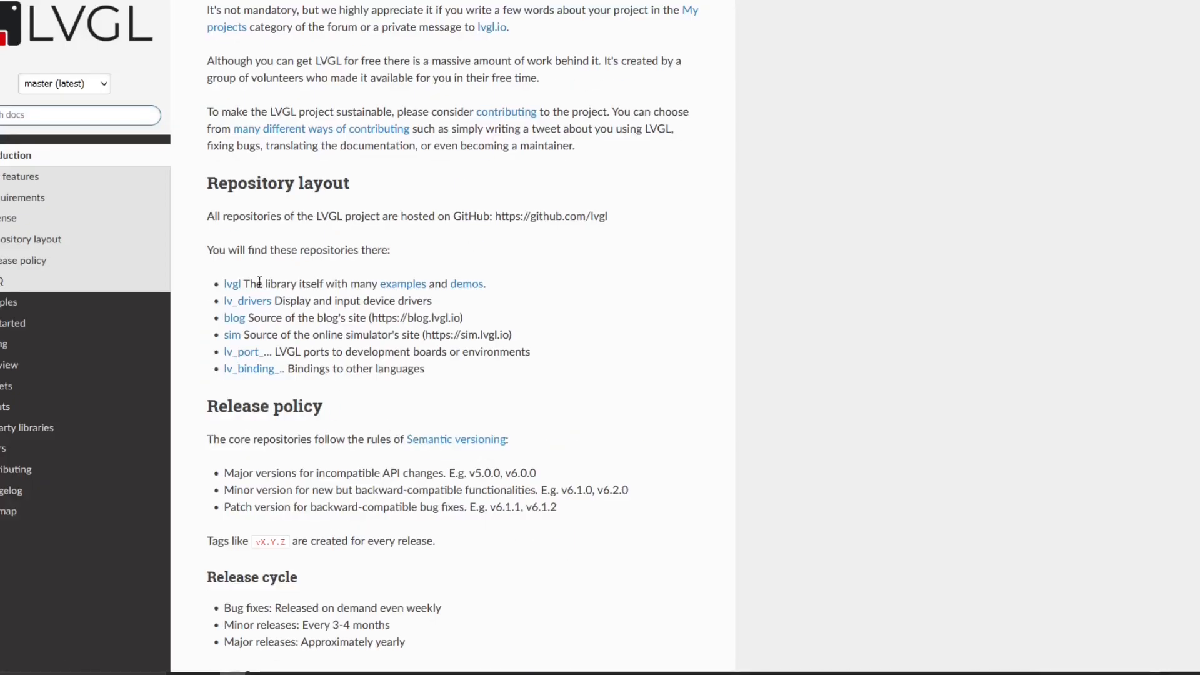
scroll("up", 3)
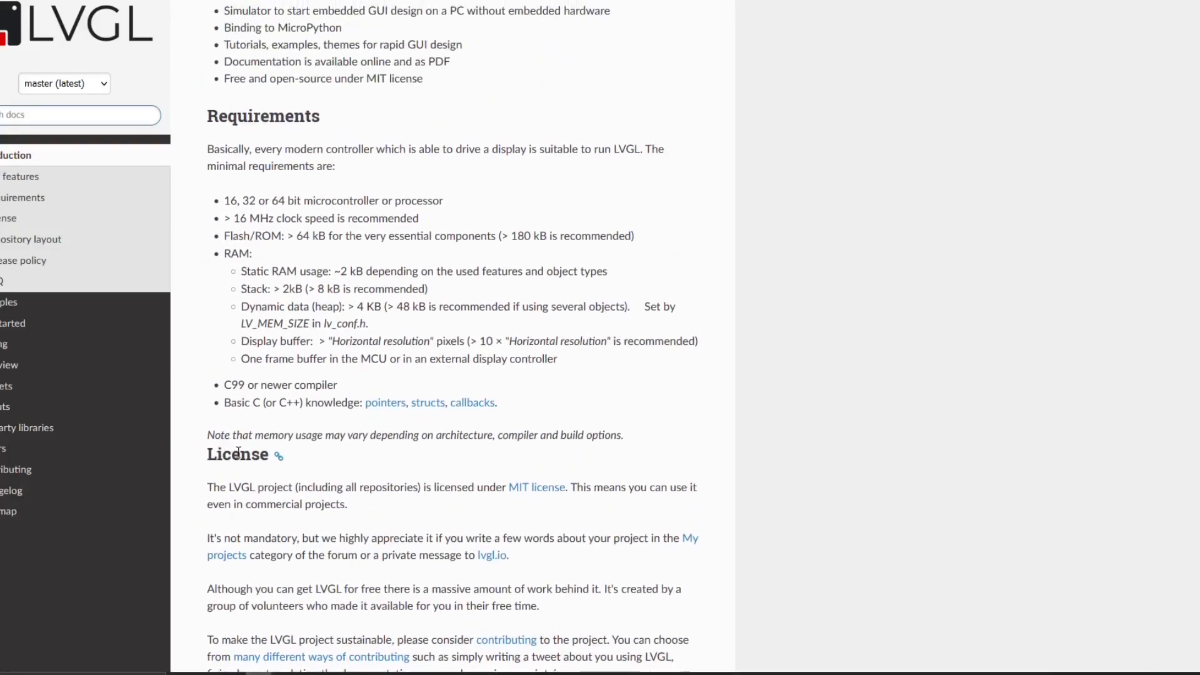
left_click_drag(207, 454, 363, 504)
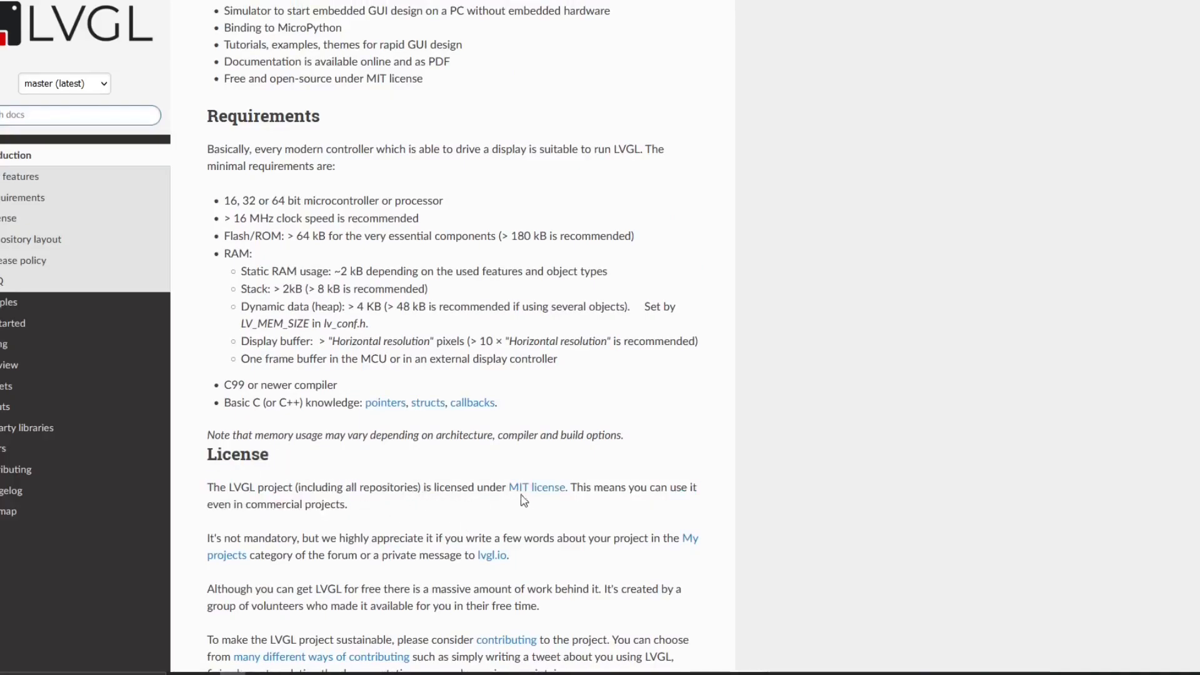
left_click_drag(589, 487, 688, 488)
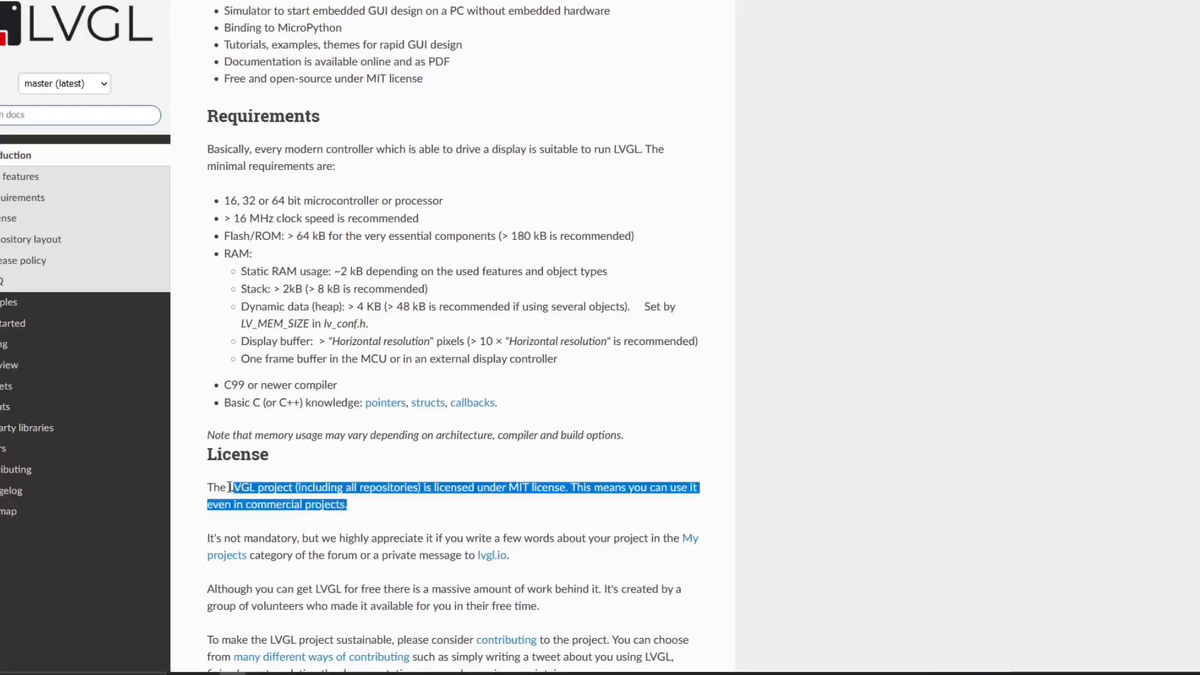
- Select 'LVGL' in the license text and scroll on toward the Get Started list
left_click(255, 481)
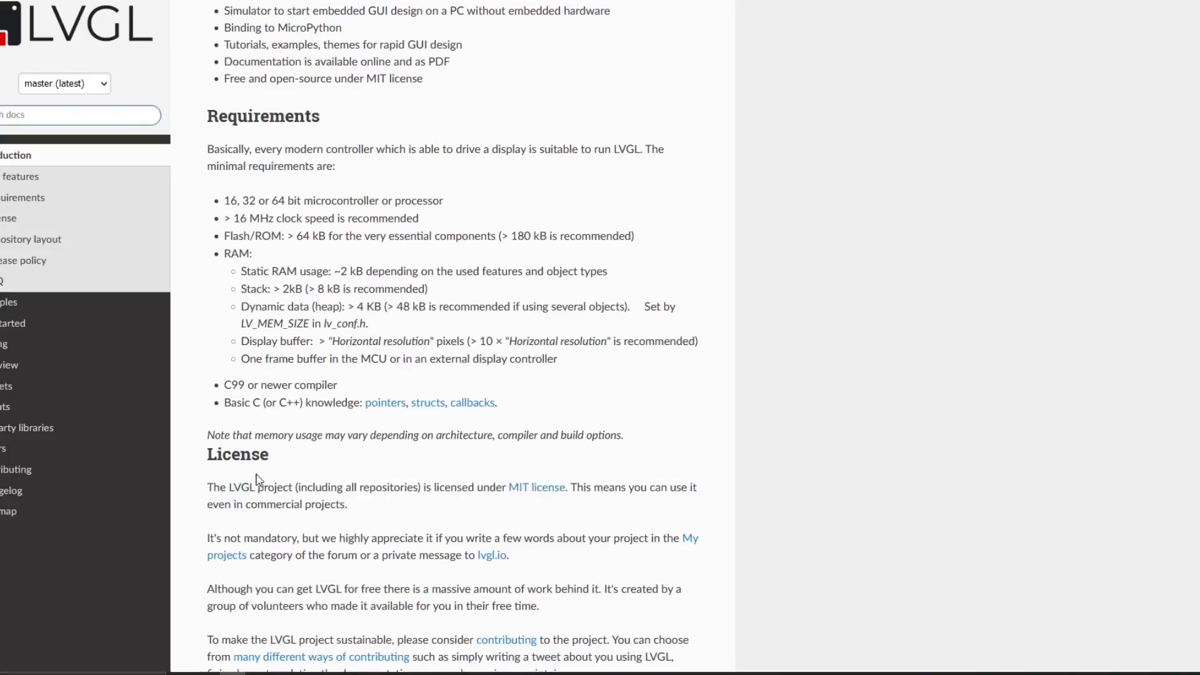
mouse_move(246, 487)
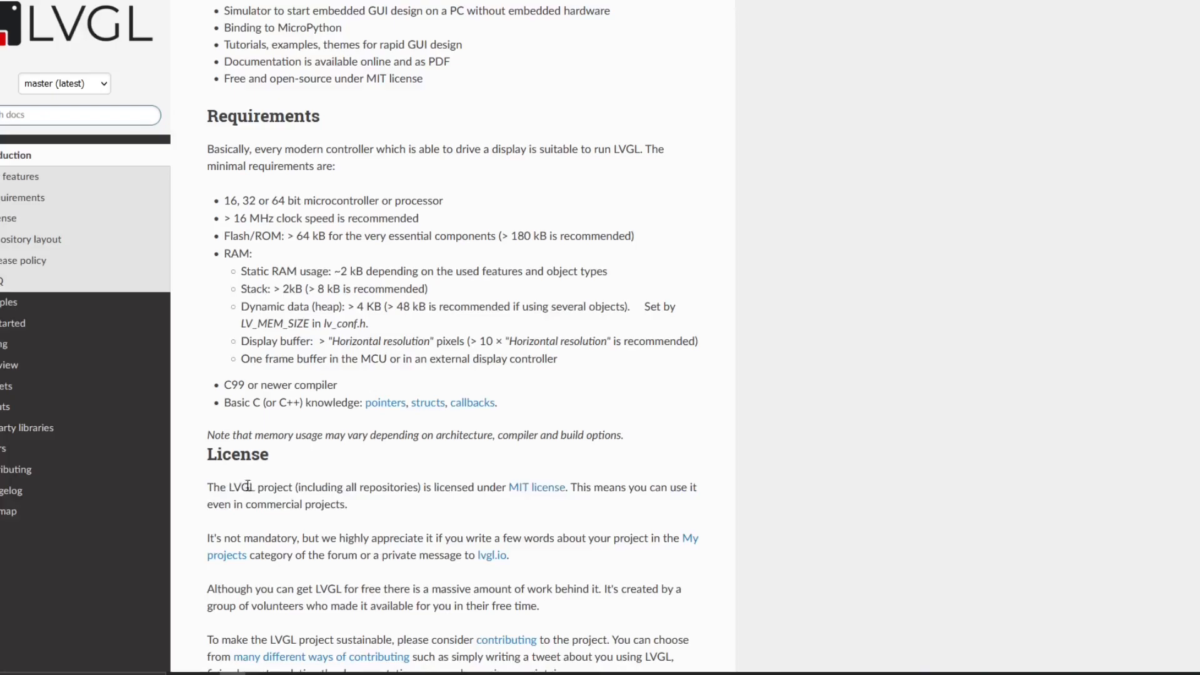
double_click(242, 487)
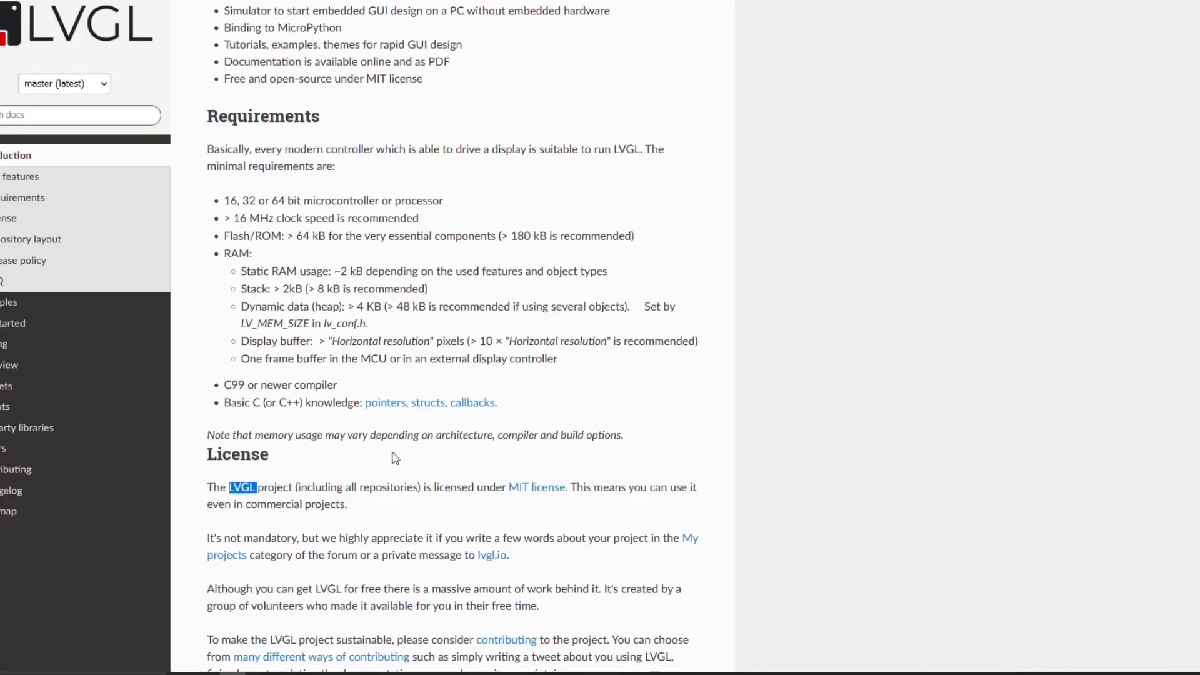
scroll("down", 3)
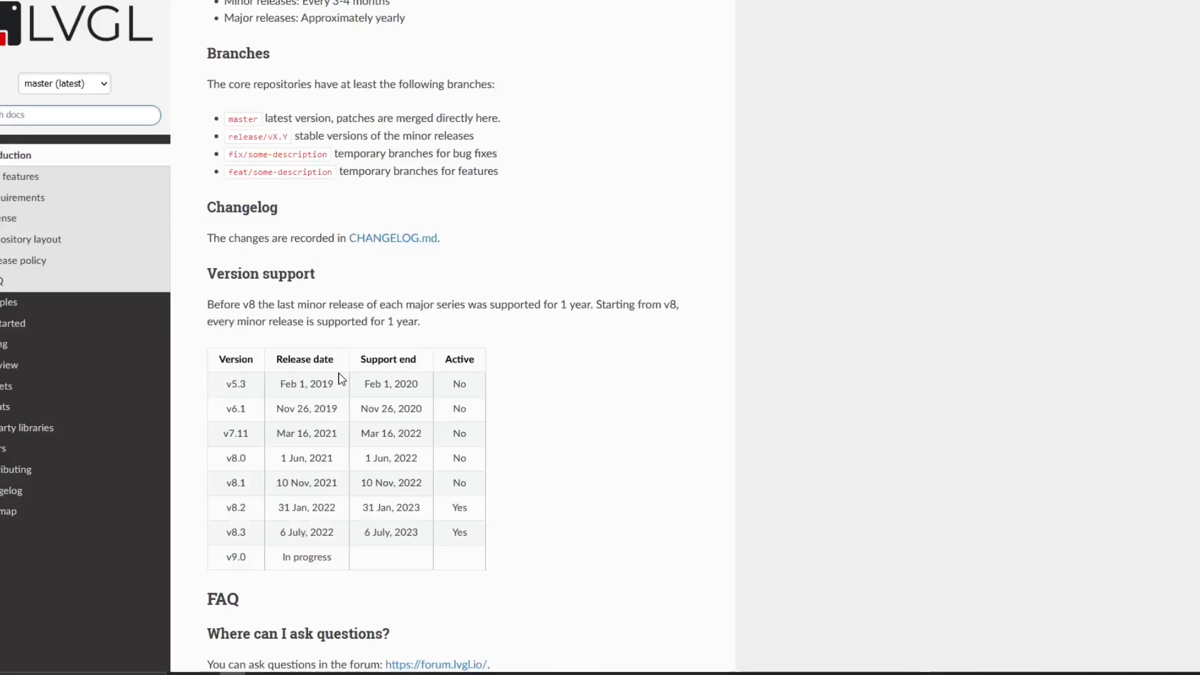
mouse_move(848, 469)
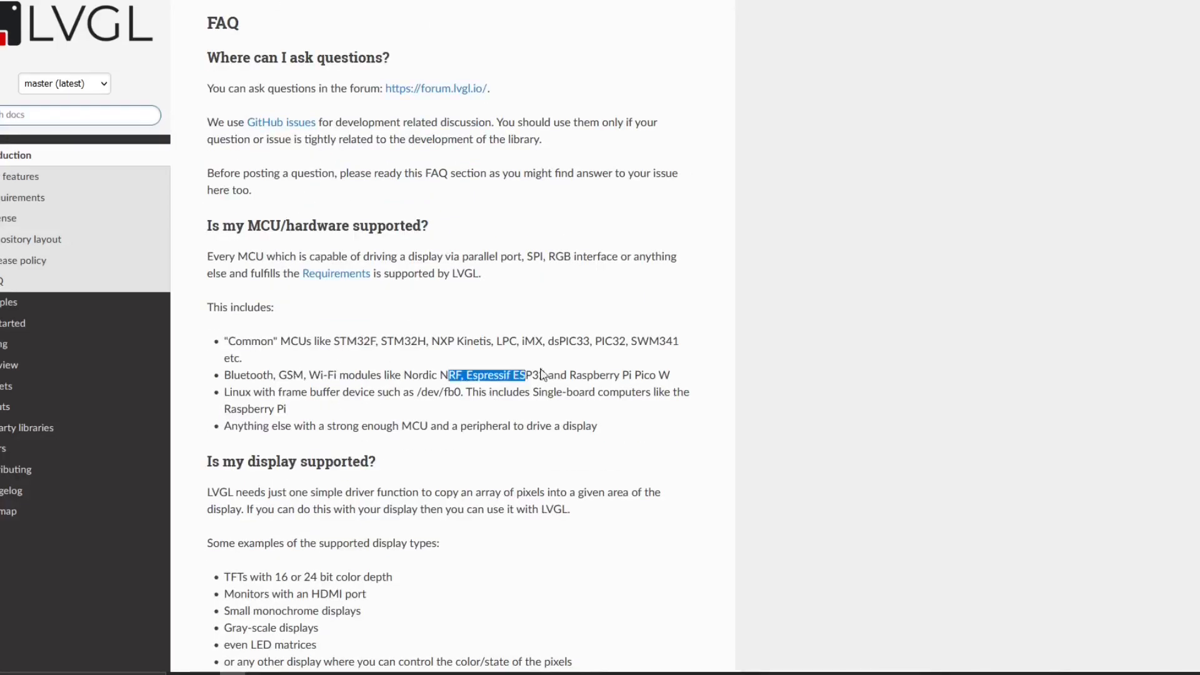
scroll("down", 3)
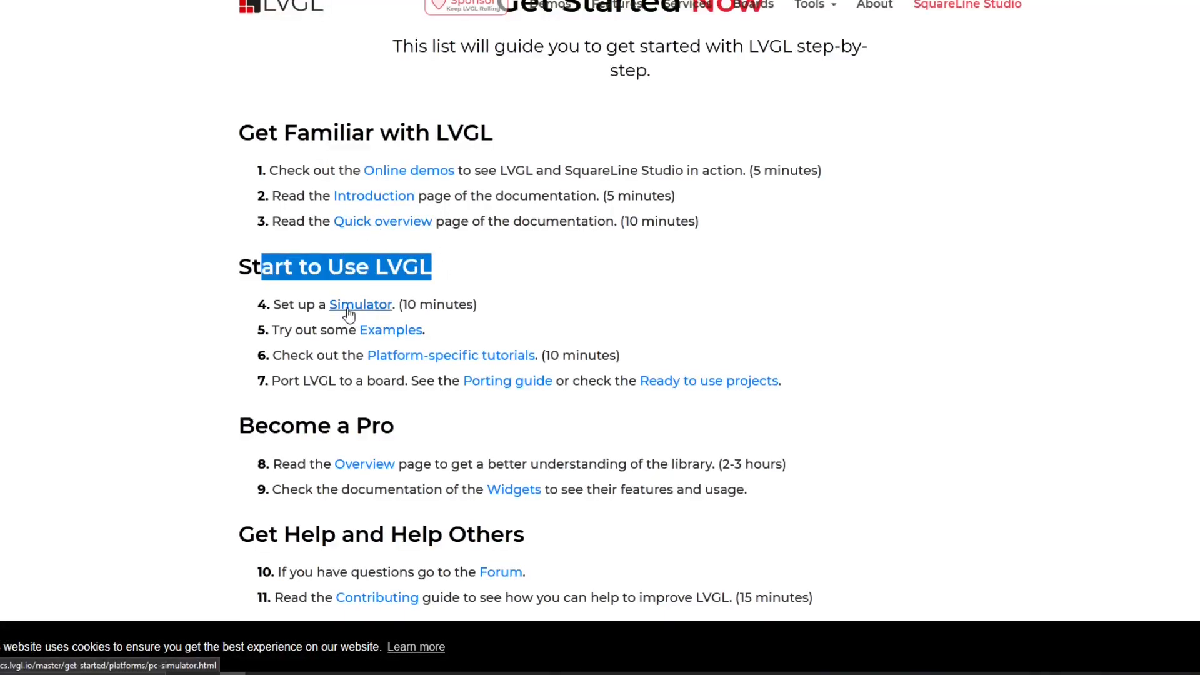
left_click(360, 304)
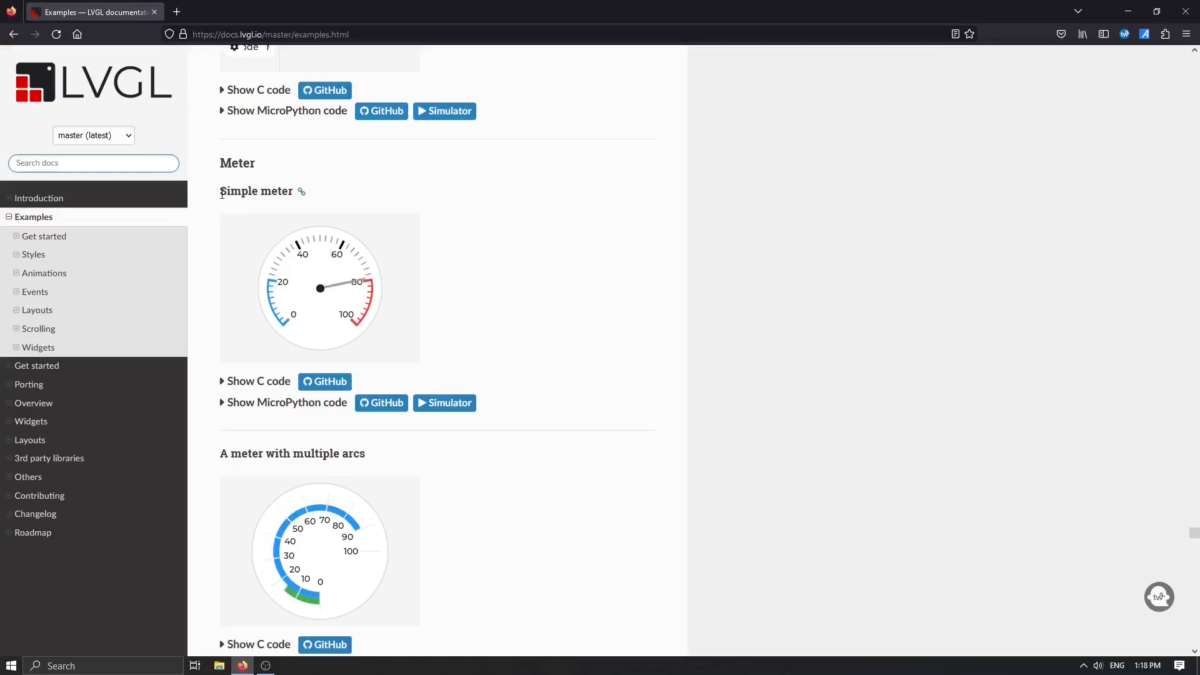
double_click(248, 190)
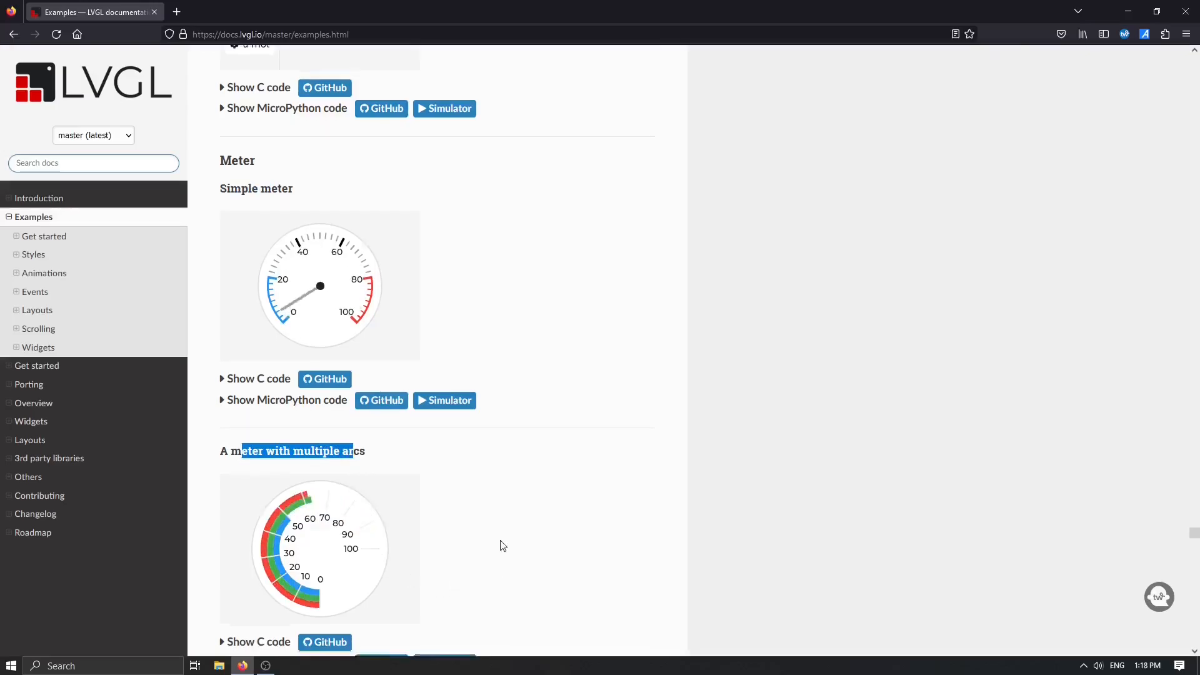
scroll("down", 3)
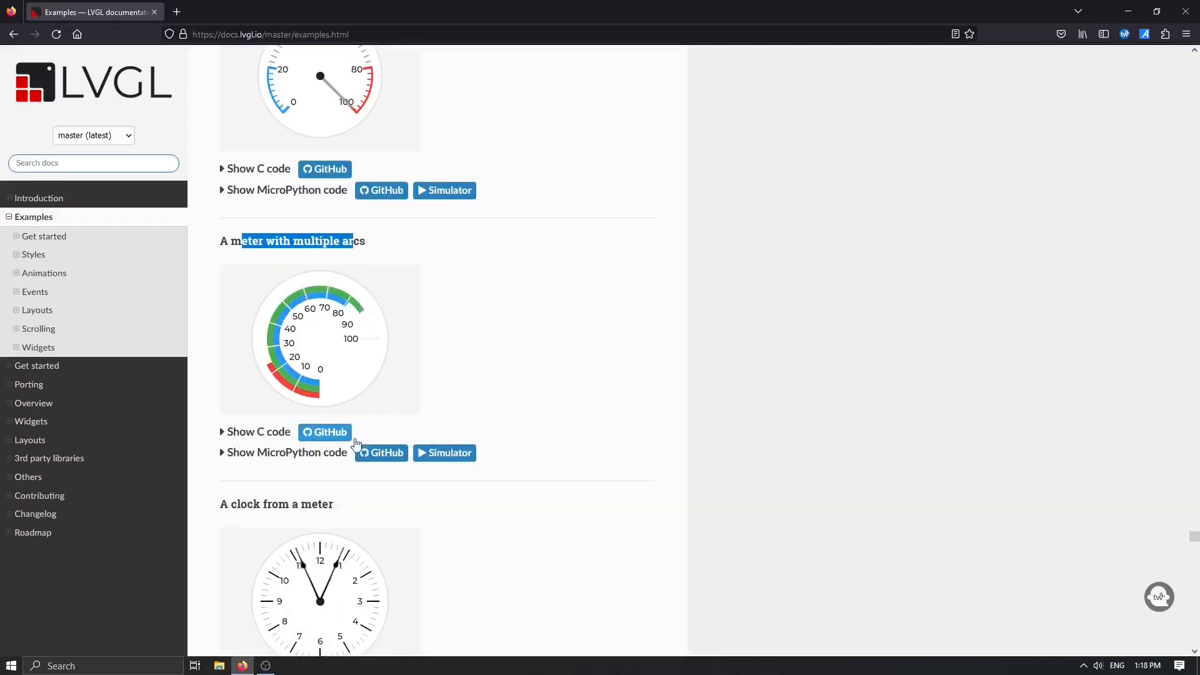
left_click(324, 431)
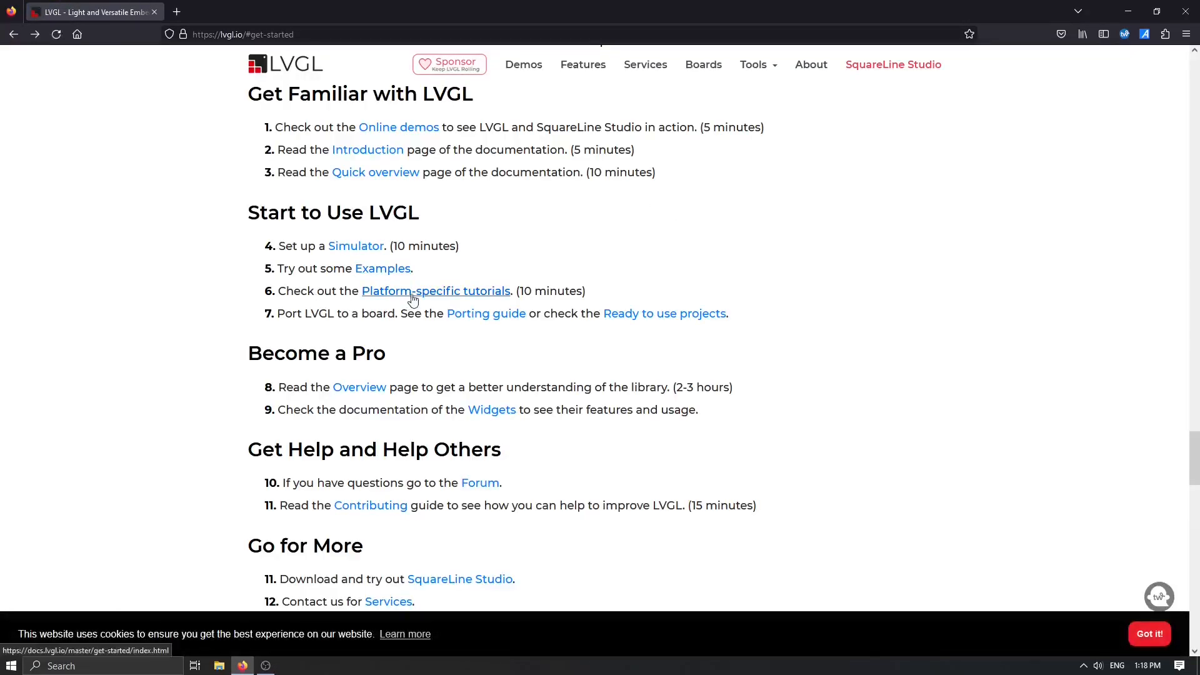
- Navigate Platforms > Espressif ESP32, then the Arduino guide's 'Get the LVGL Arduino library' section
left_click(436, 290)
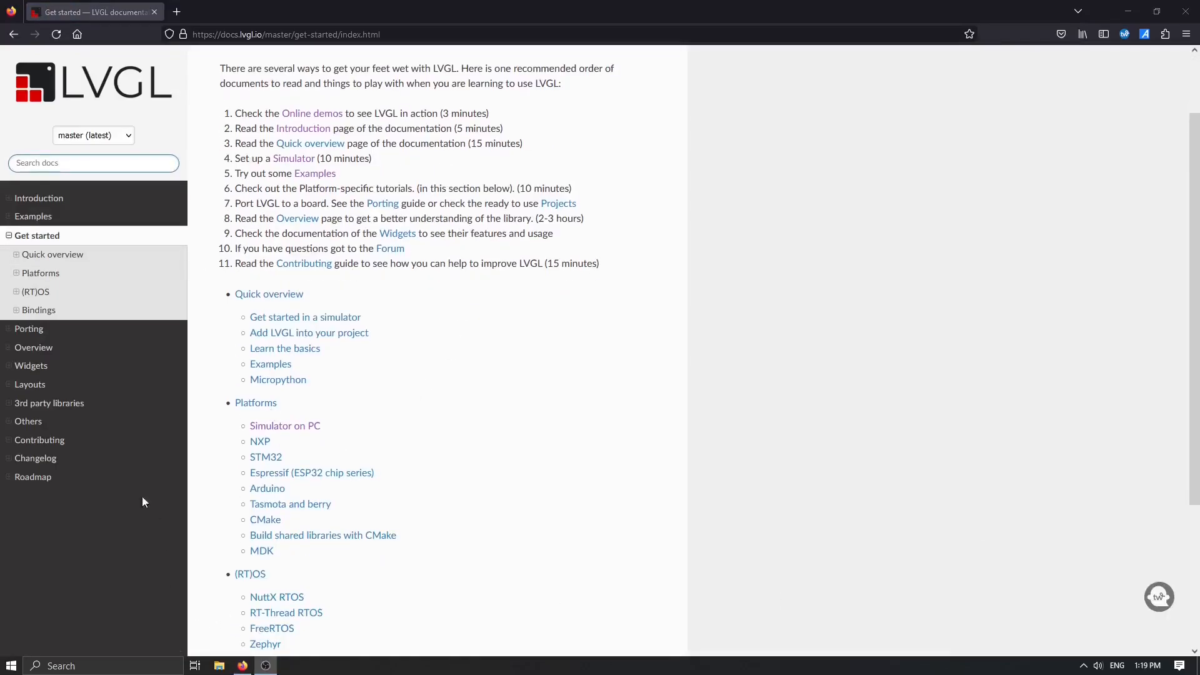
mouse_move(255, 407)
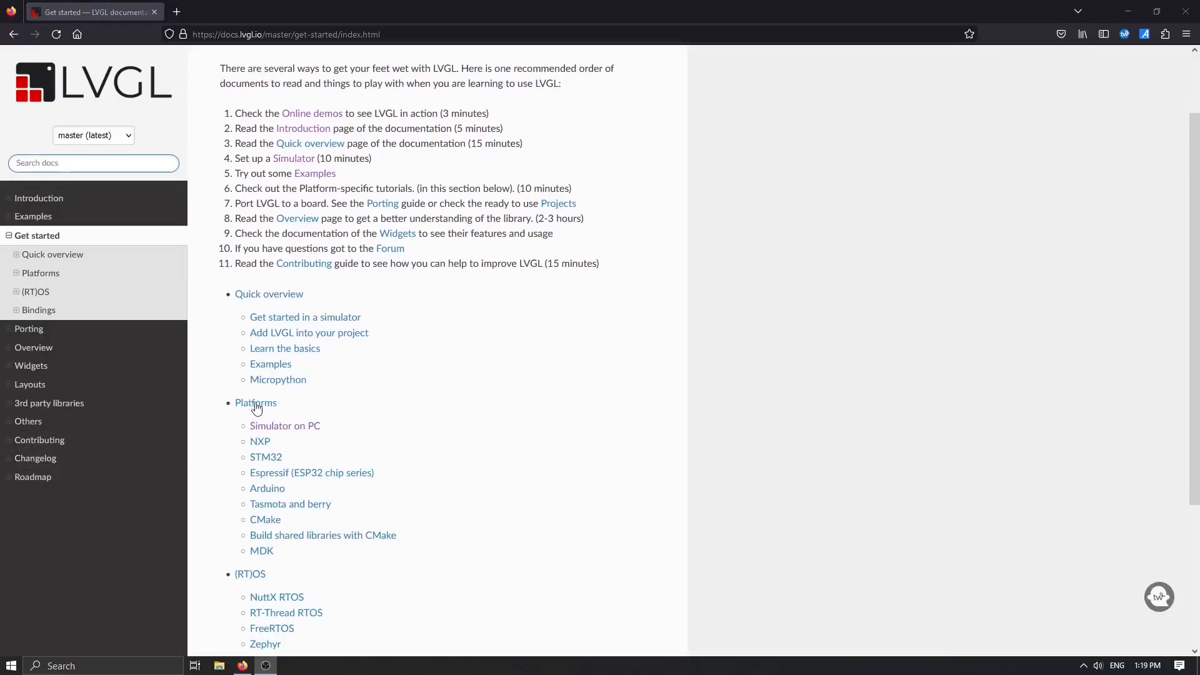
mouse_move(290, 396)
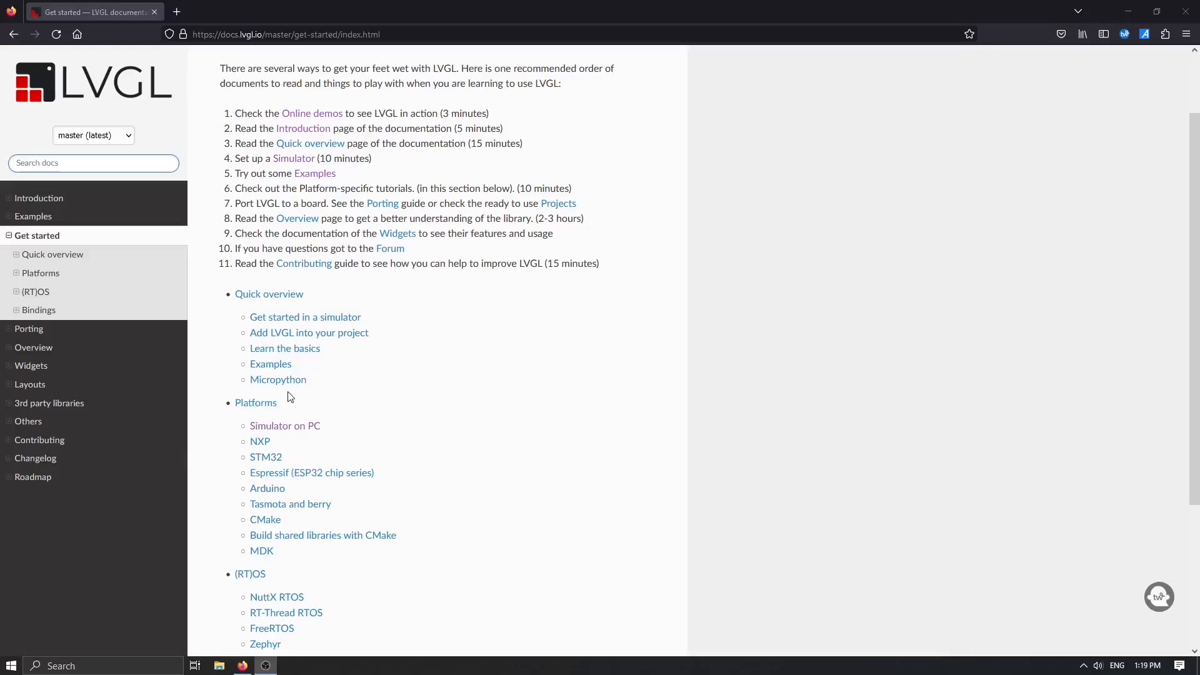
mouse_move(290, 463)
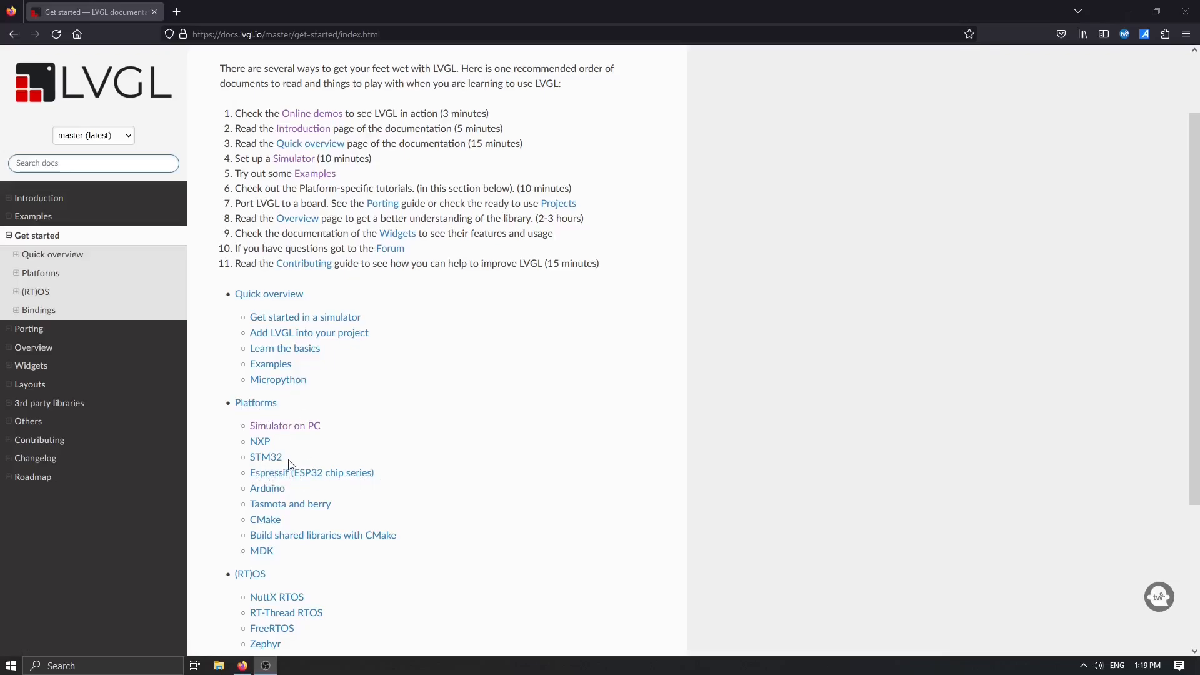
mouse_move(284, 431)
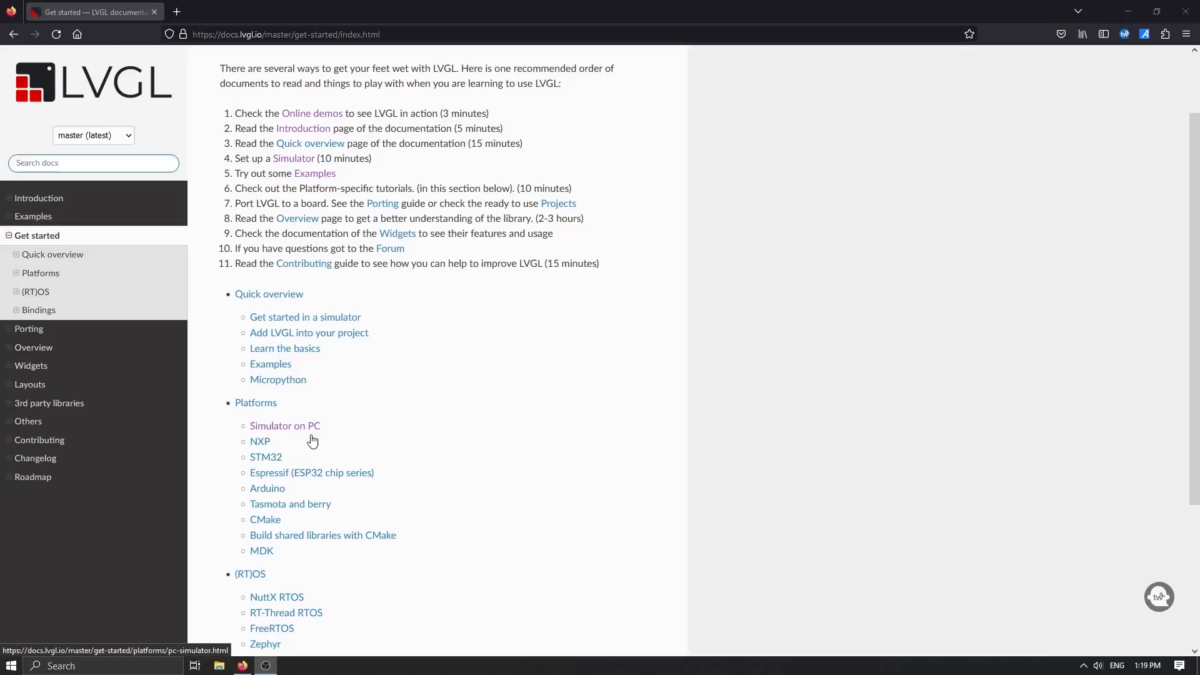
mouse_move(335, 477)
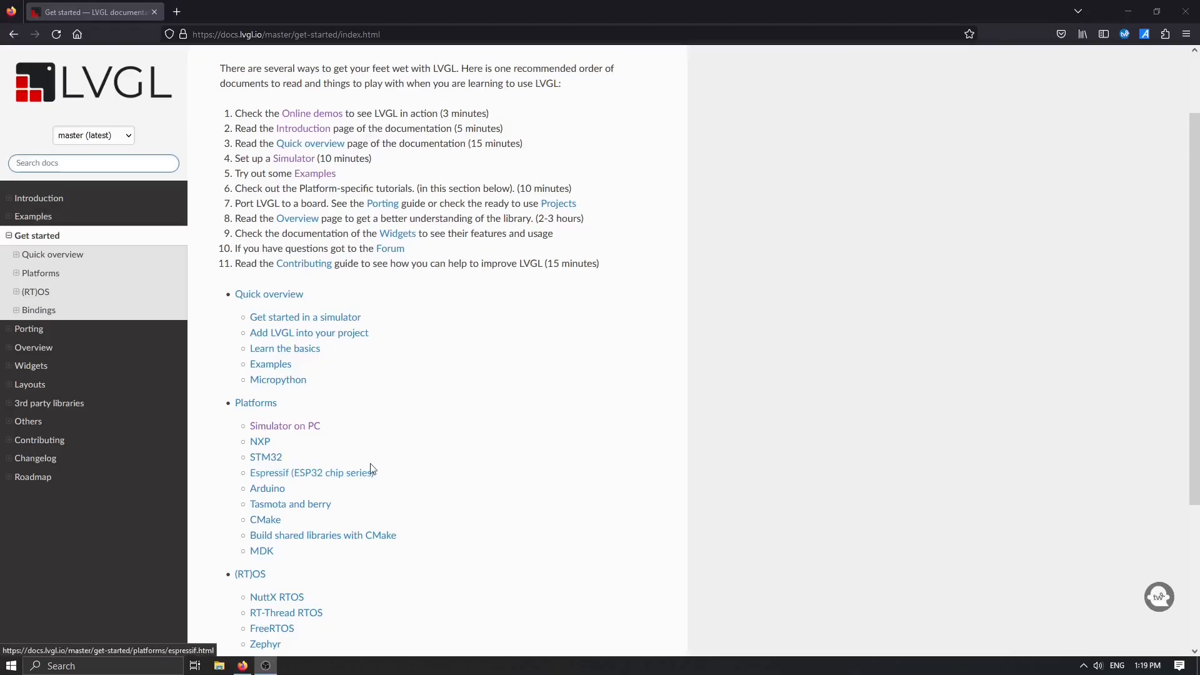
mouse_move(329, 478)
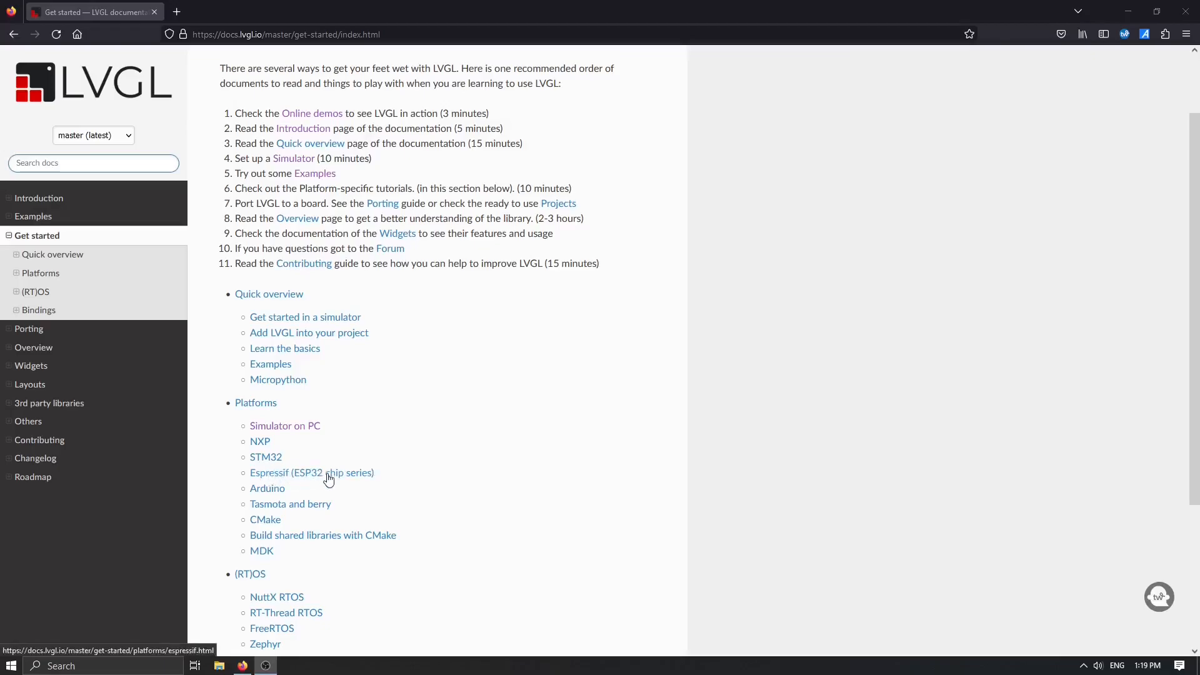
left_click(313, 473)
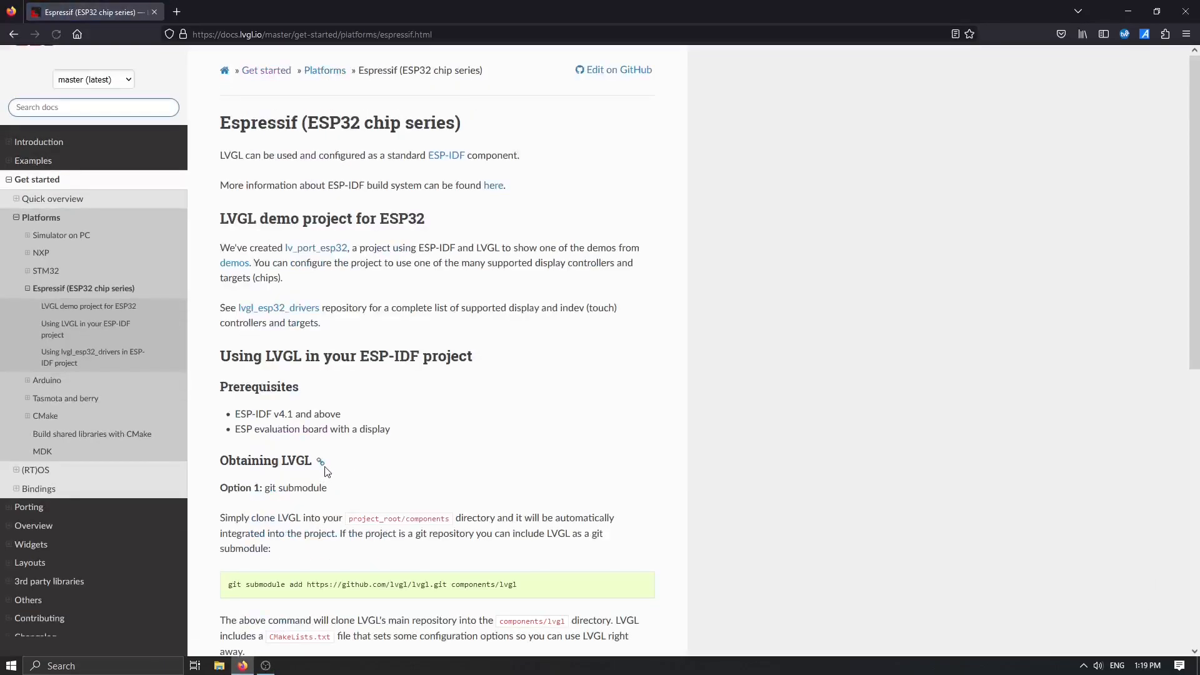
mouse_move(277, 197)
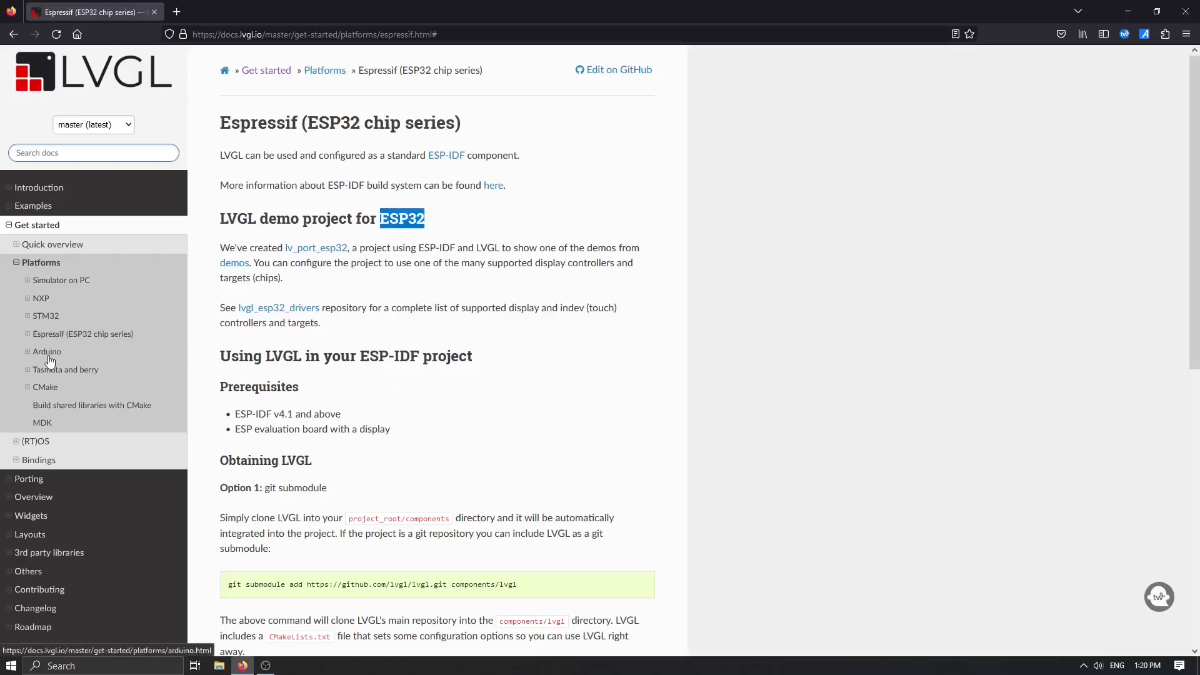
mouse_move(27, 360)
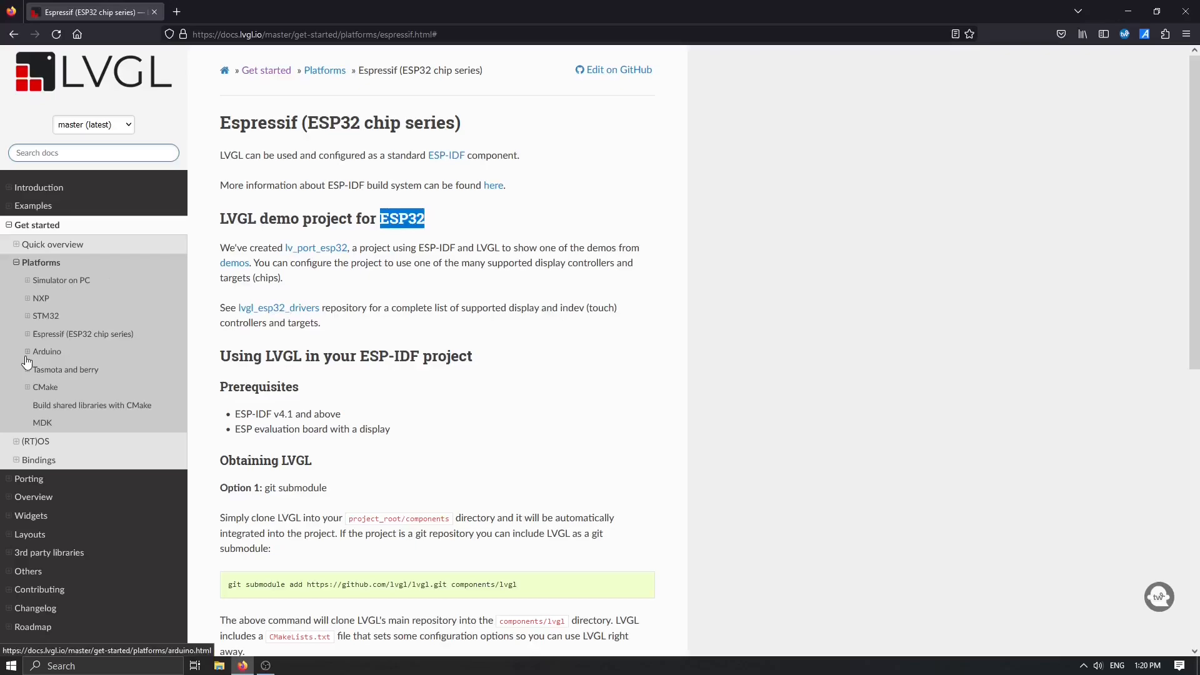
left_click(48, 351)
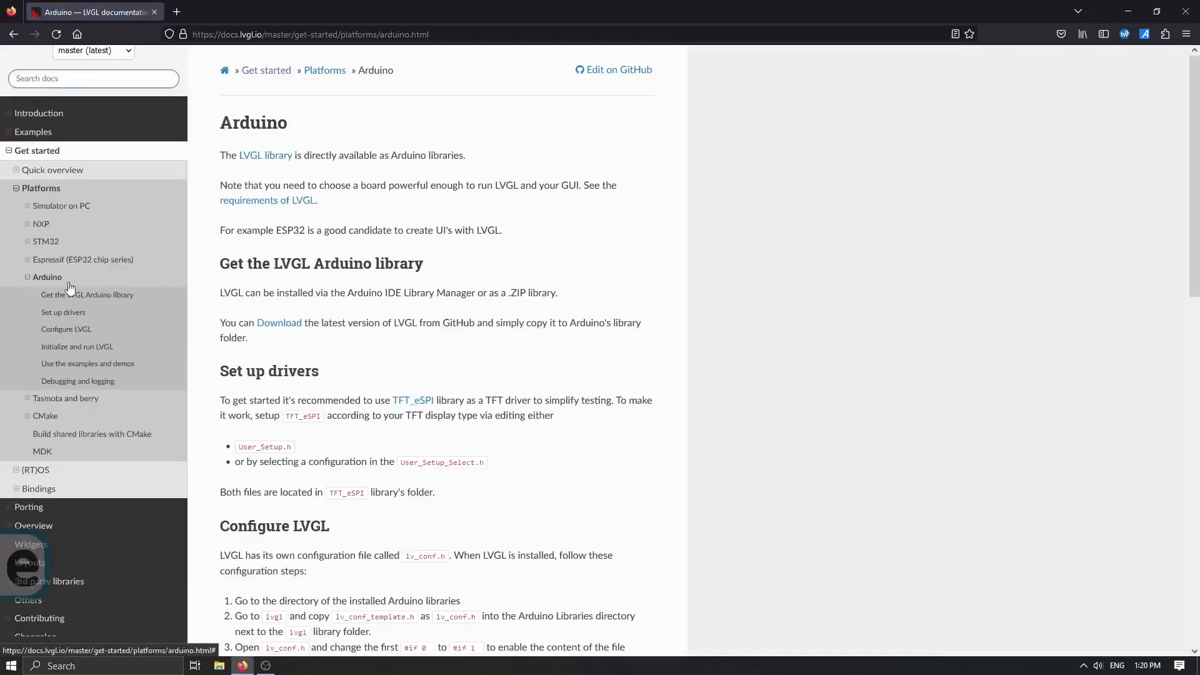
left_click(88, 294)
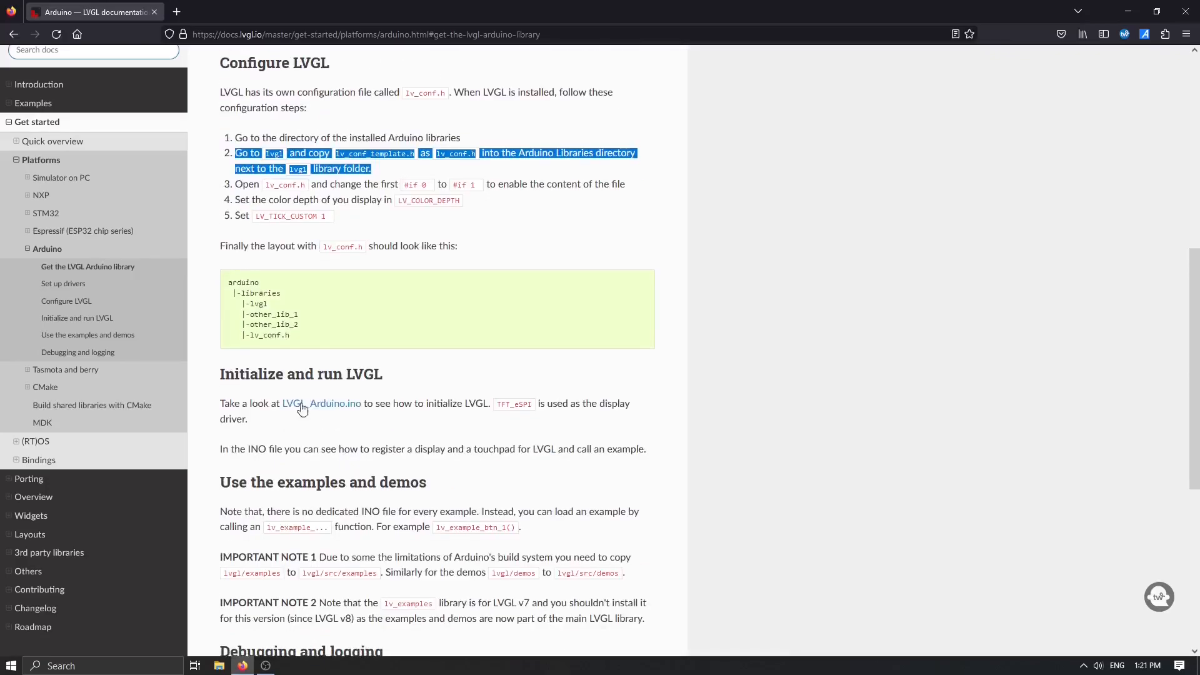
scroll("up", 3)
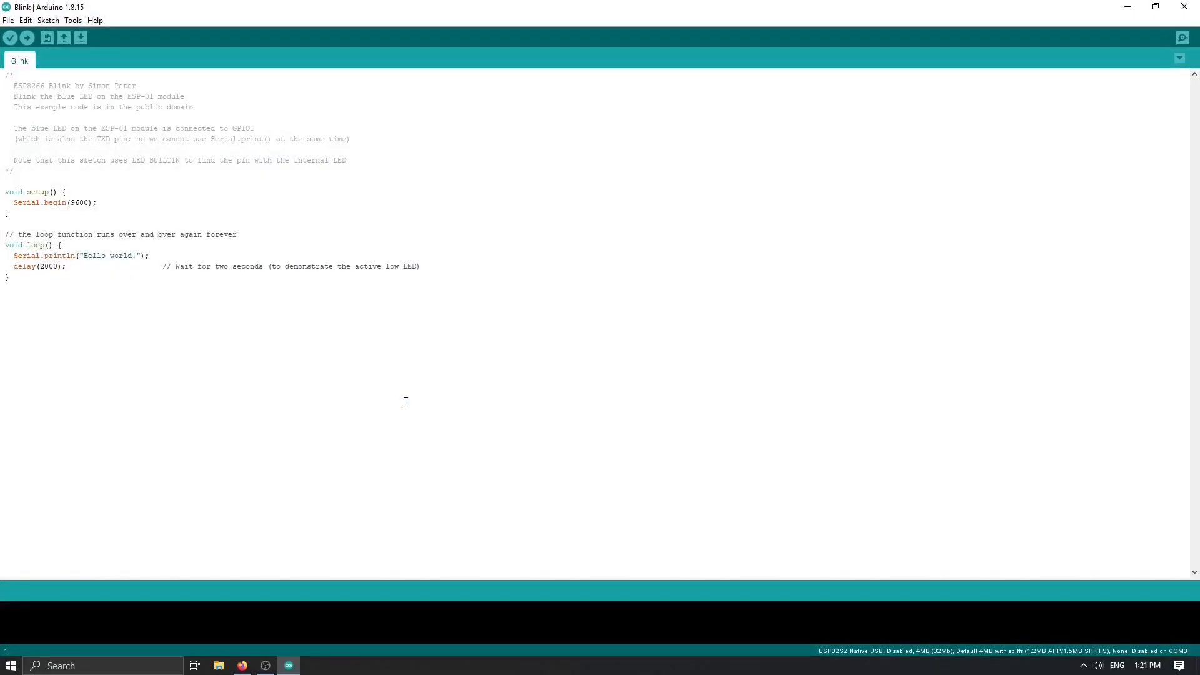
- Search the Library Manager for 'TFT_e' and install the TFT_eSPI library
left_click(9, 20)
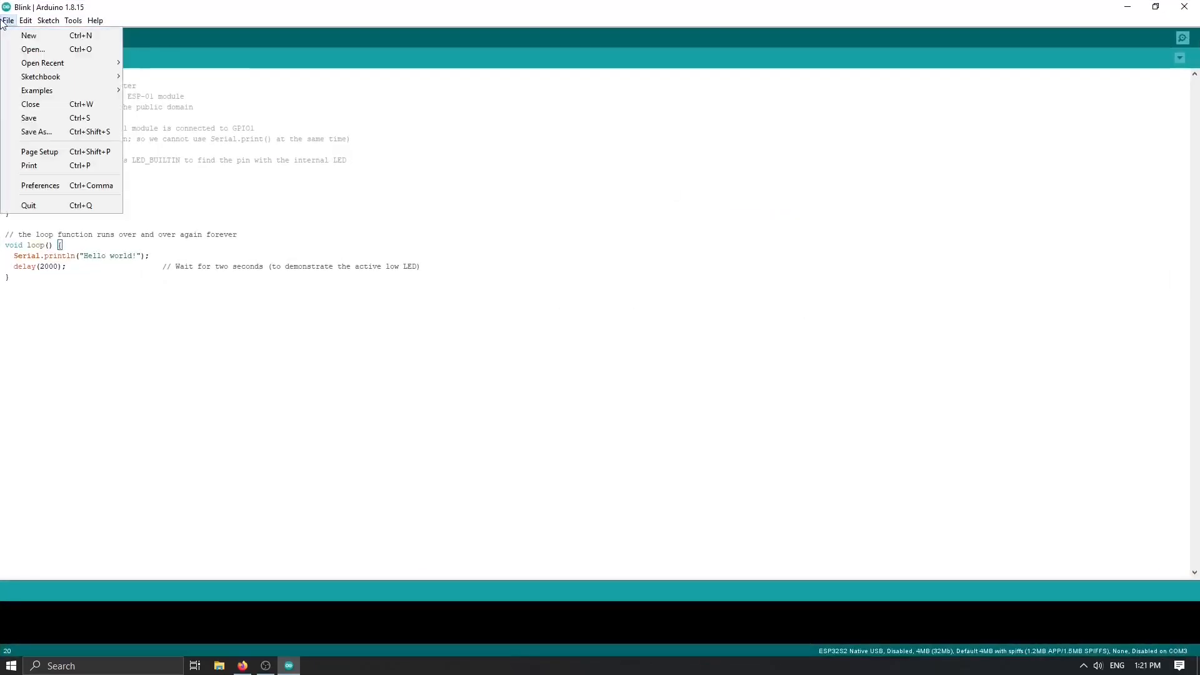
left_click(50, 20)
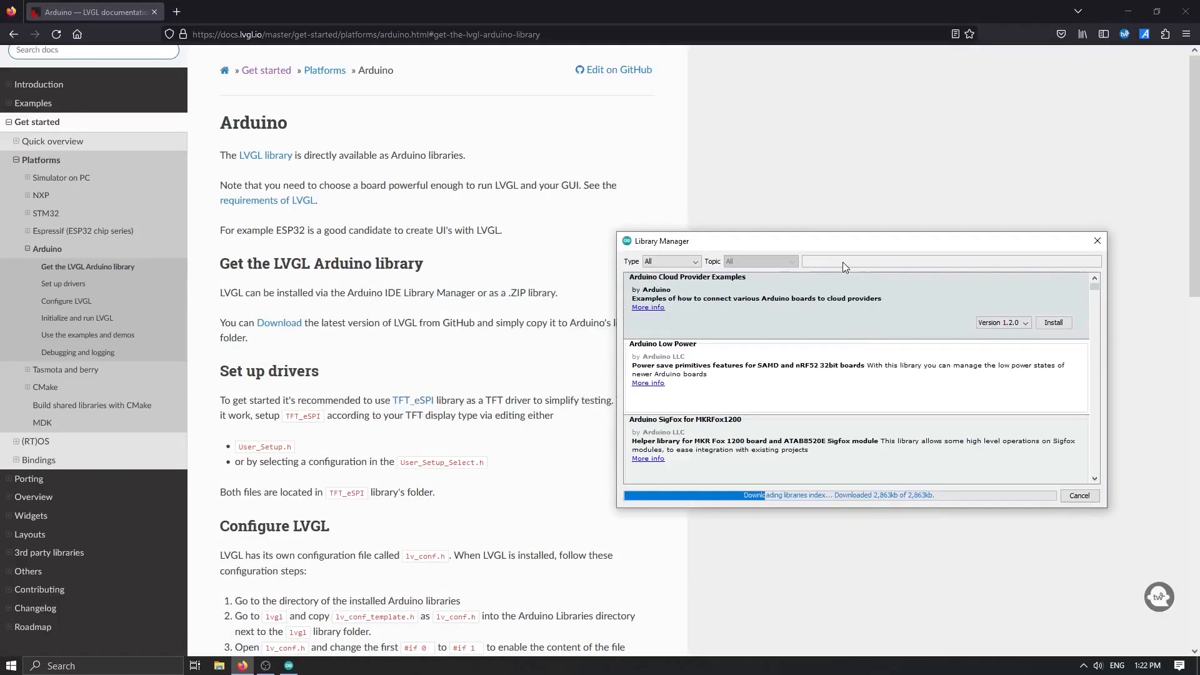
type("TFT_espi")
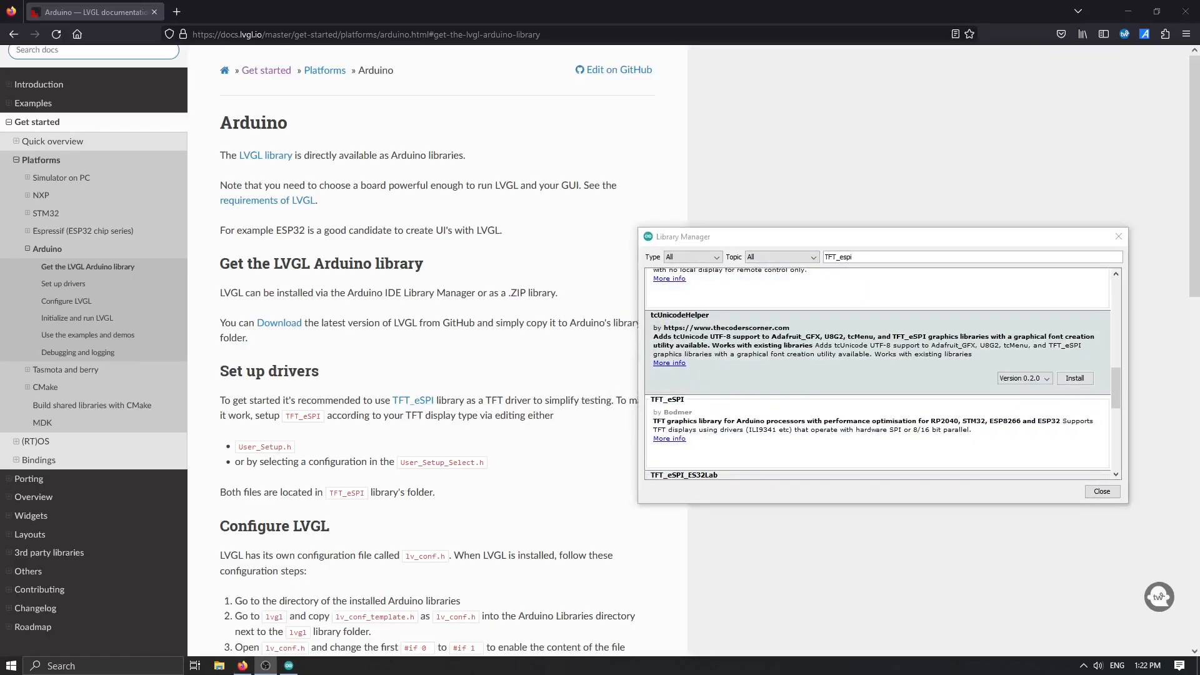
mouse_move(385, 416)
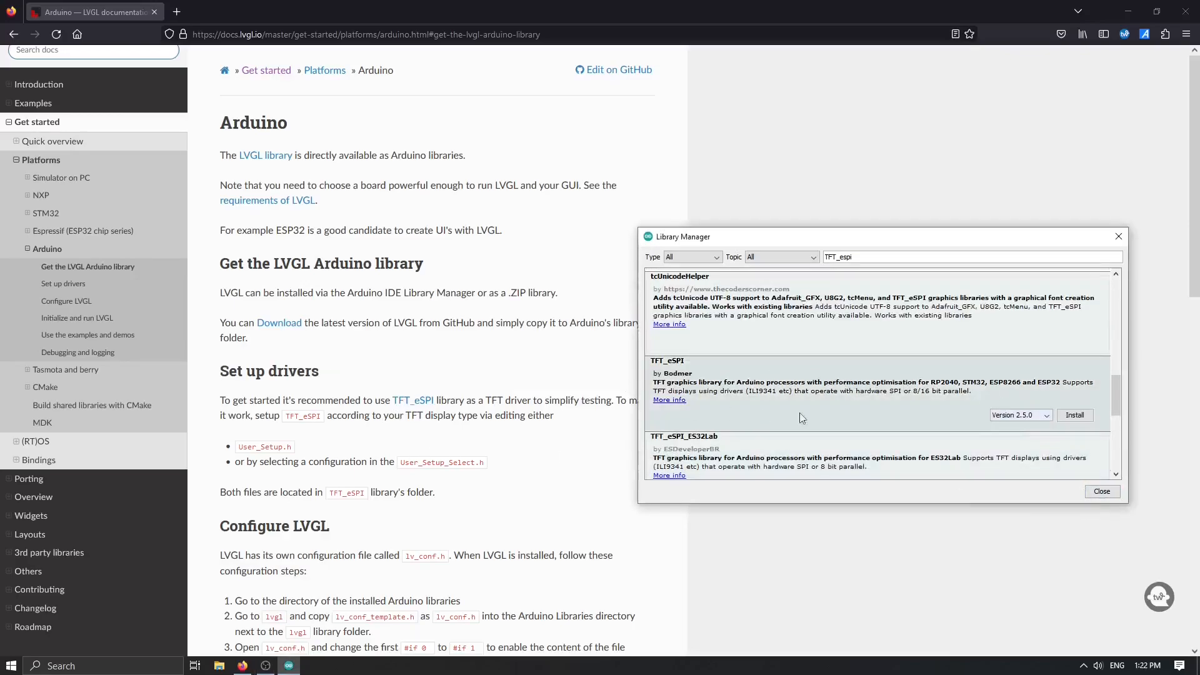
left_click(1075, 415)
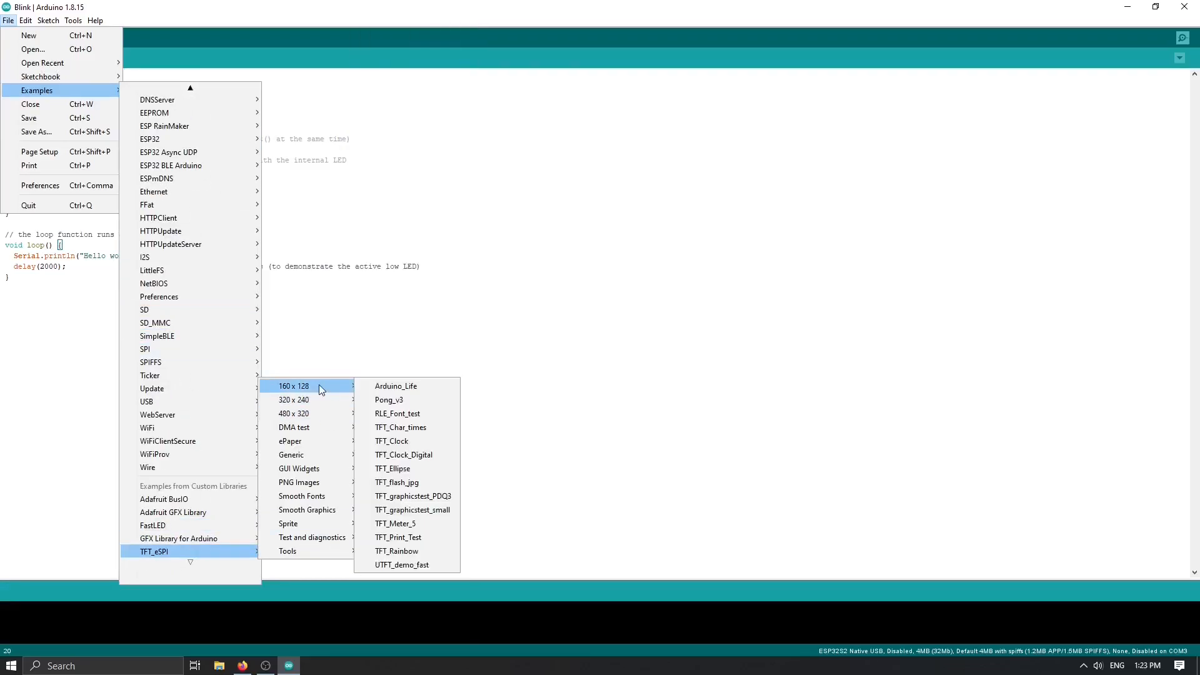
- Open the Analogue_meters sketch from TFT_eSPI > GUI Widgets > Meters examples
left_click(72, 20)
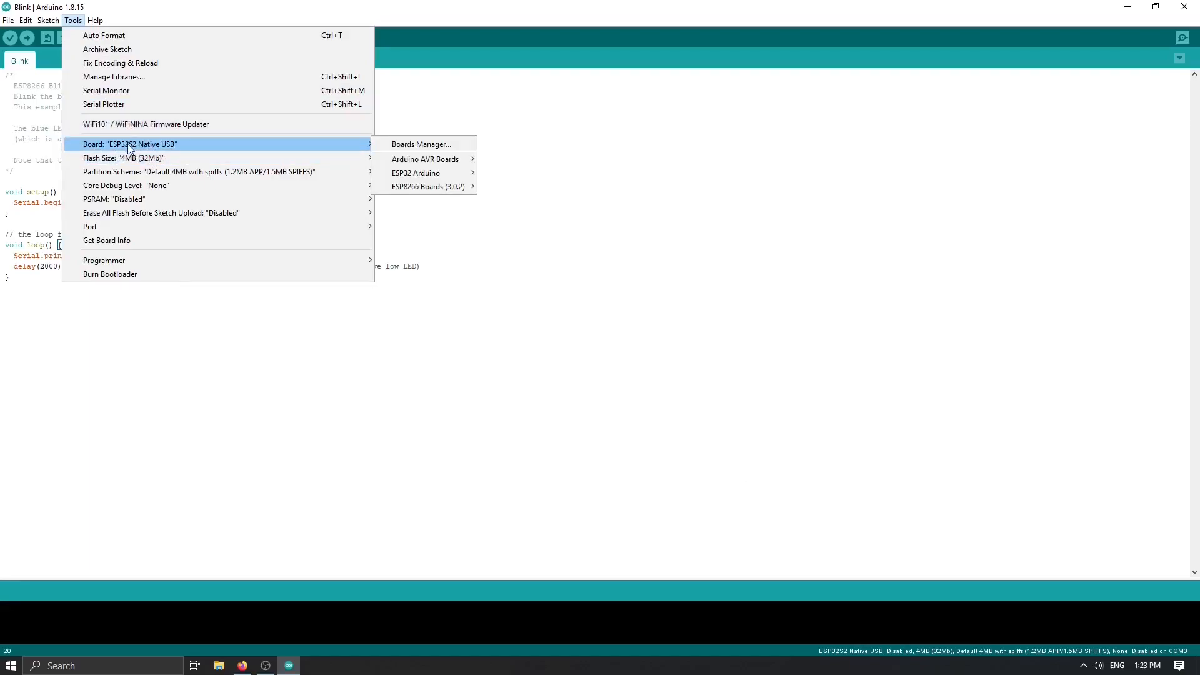
mouse_move(198, 143)
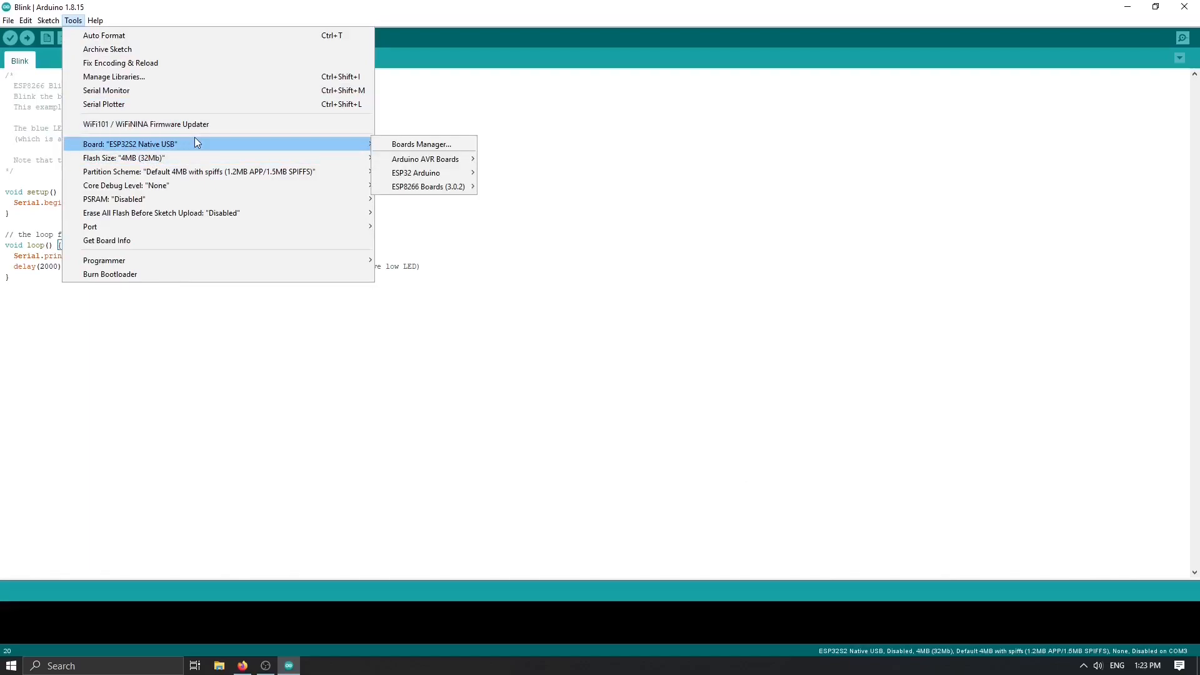
mouse_move(179, 240)
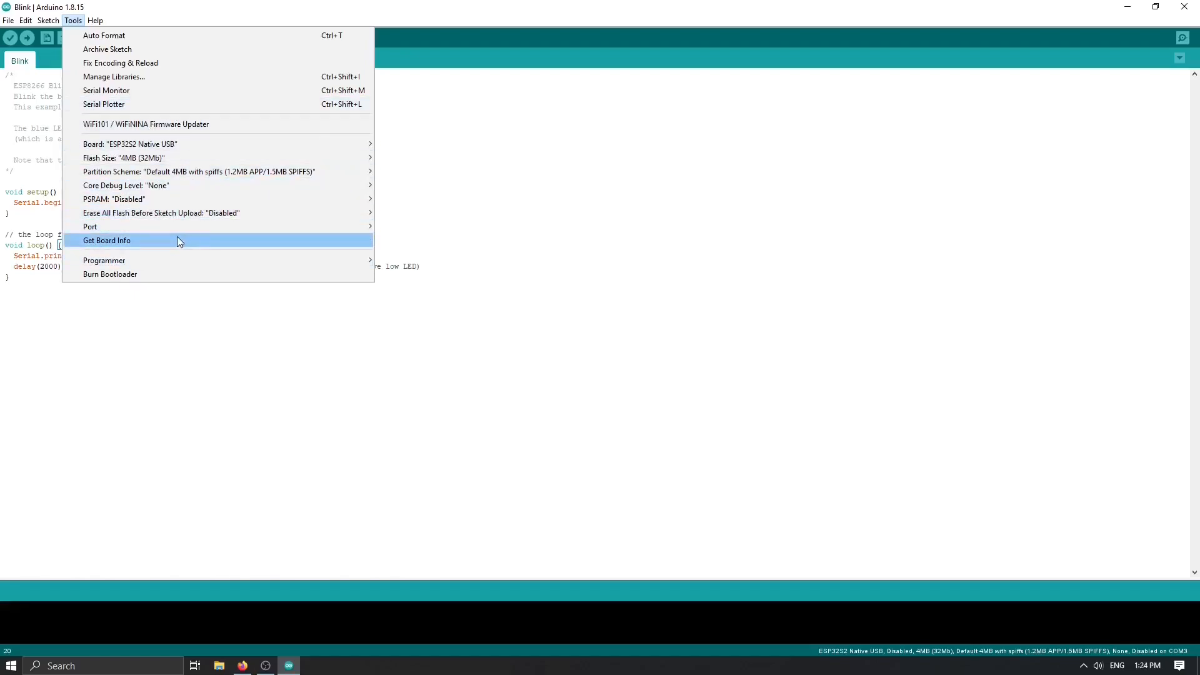
left_click(8, 20)
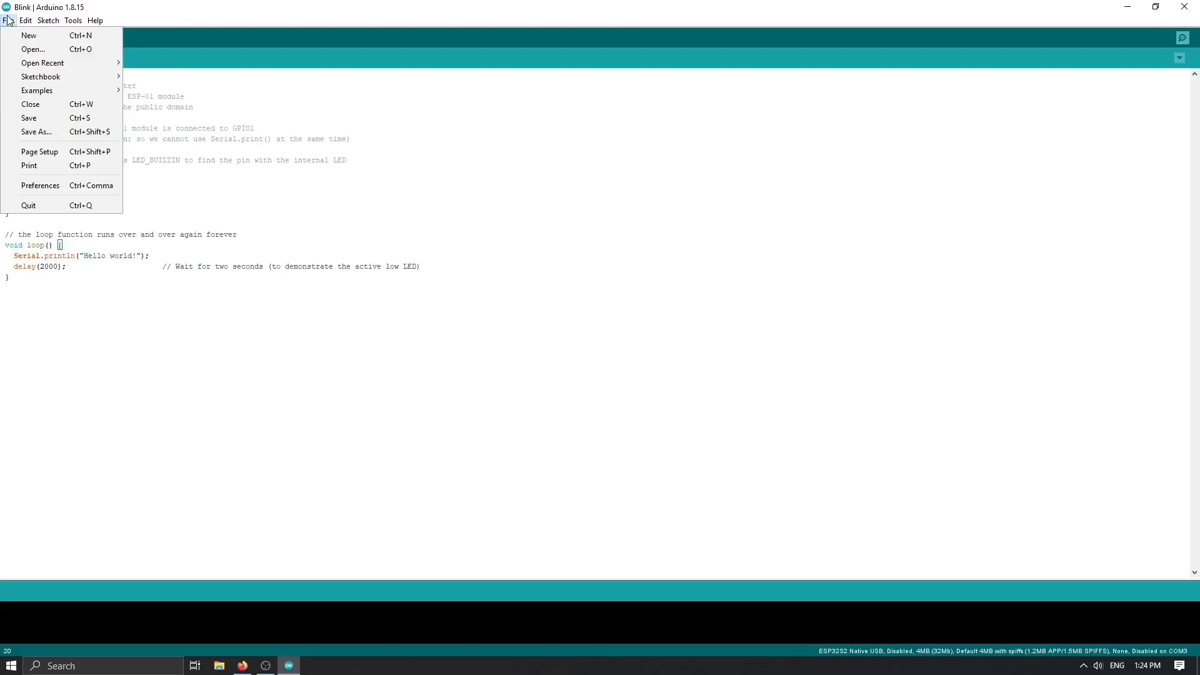
mouse_move(40, 90)
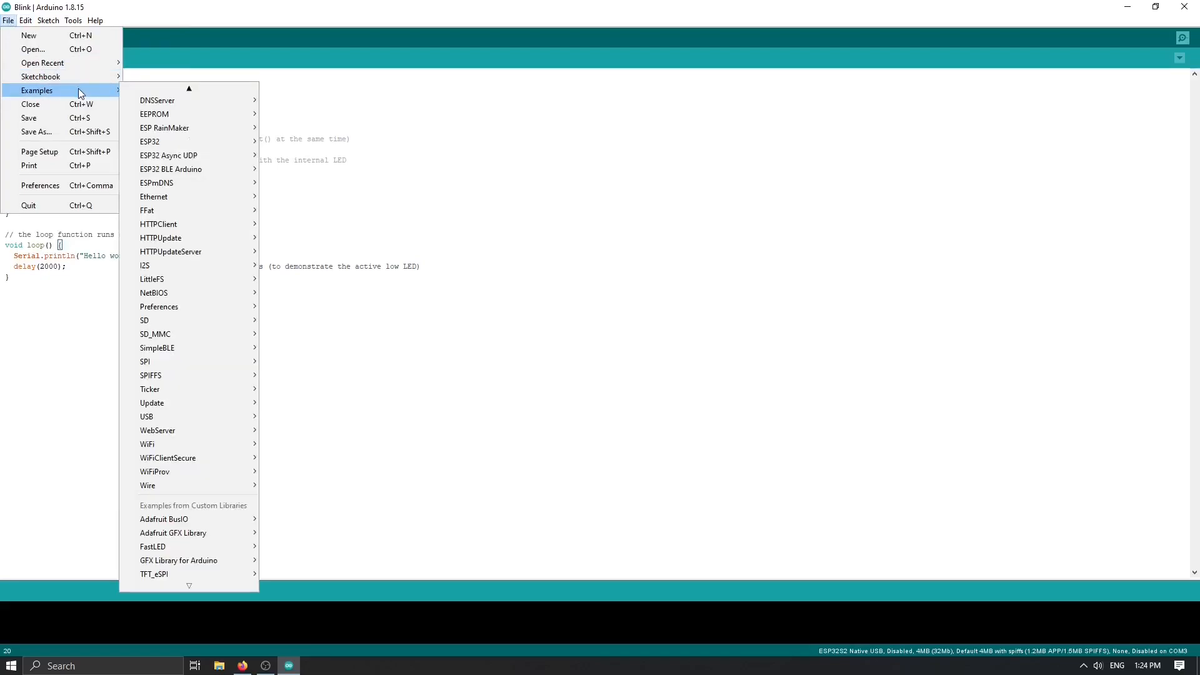
mouse_move(153, 574)
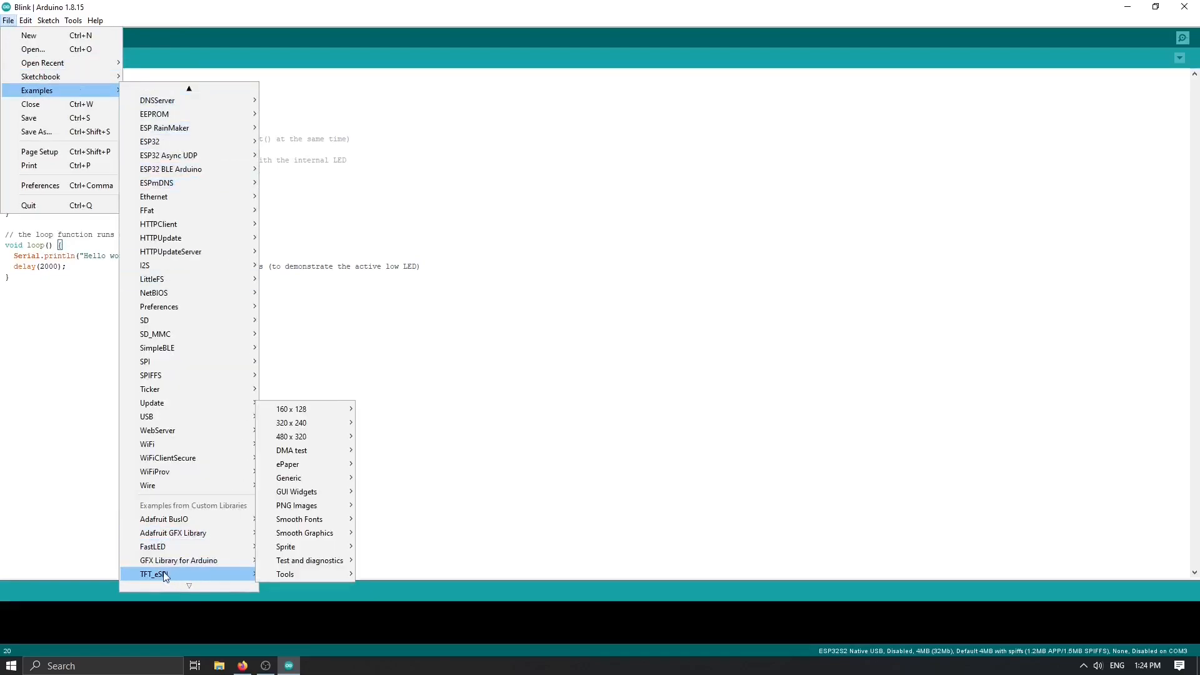
mouse_move(178, 561)
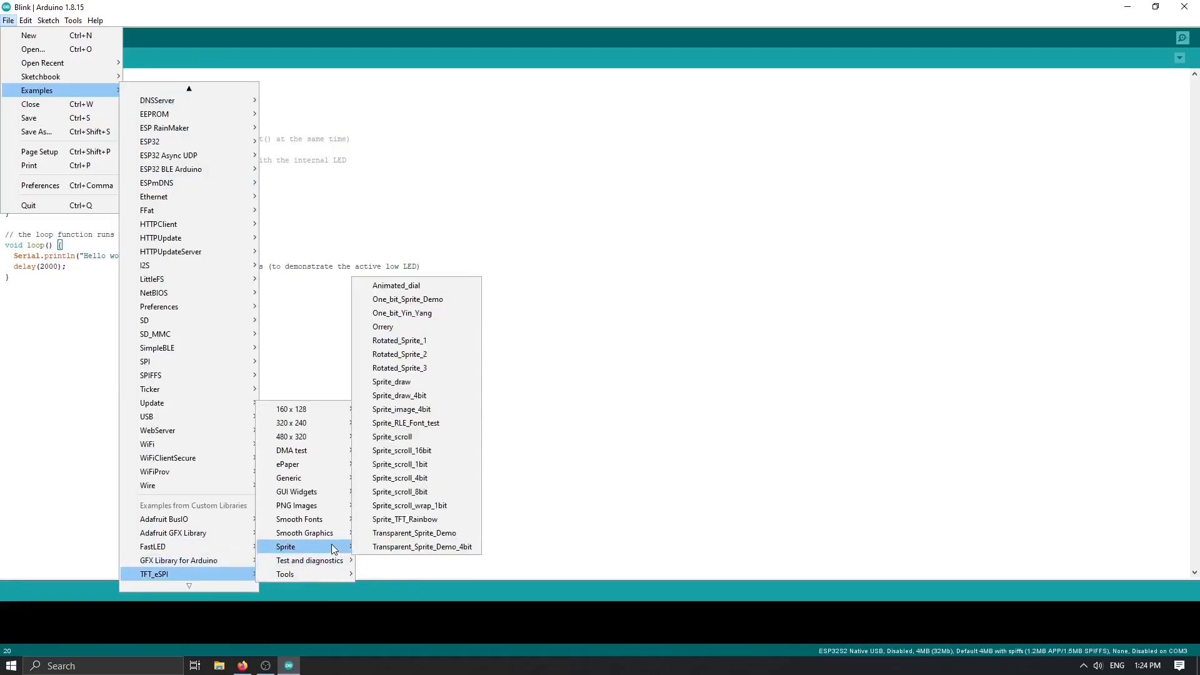
mouse_move(297, 492)
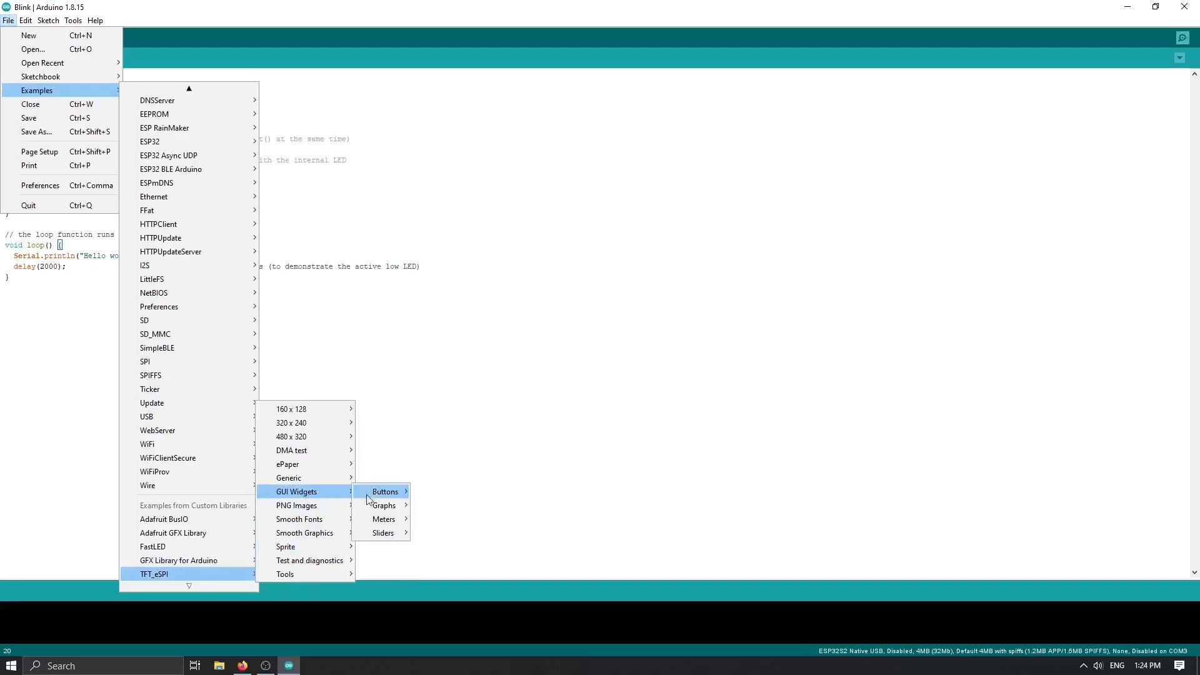
mouse_move(374, 518)
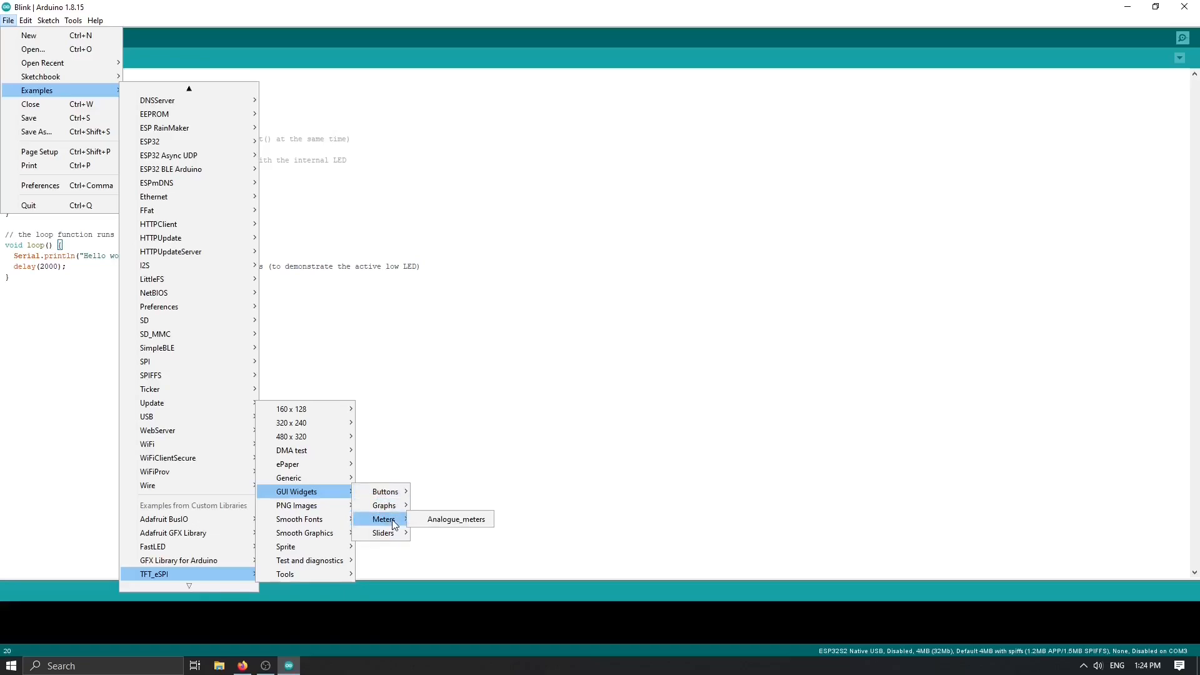
mouse_move(435, 524)
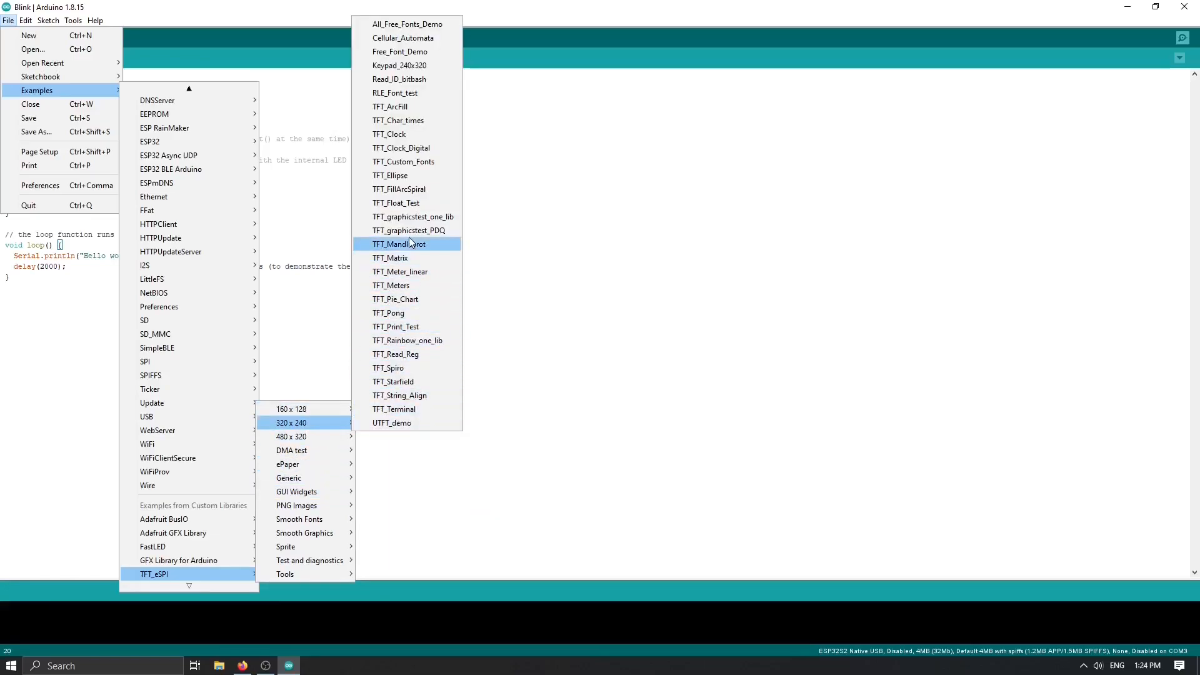
mouse_move(287, 478)
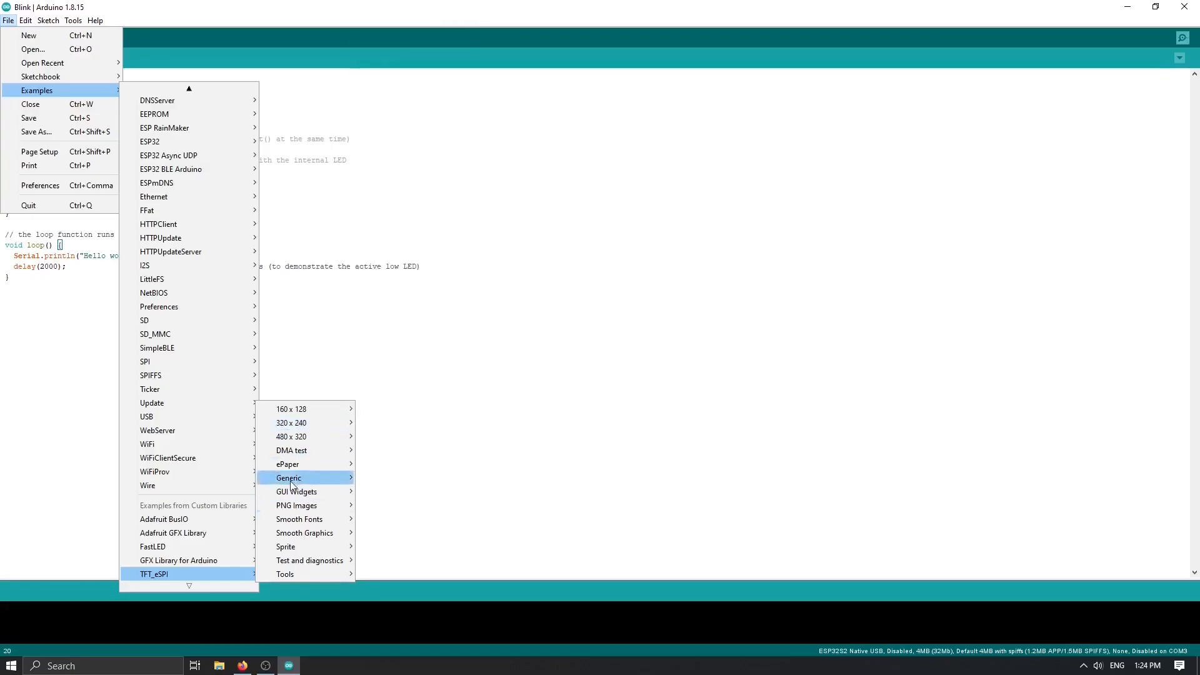
mouse_move(304, 533)
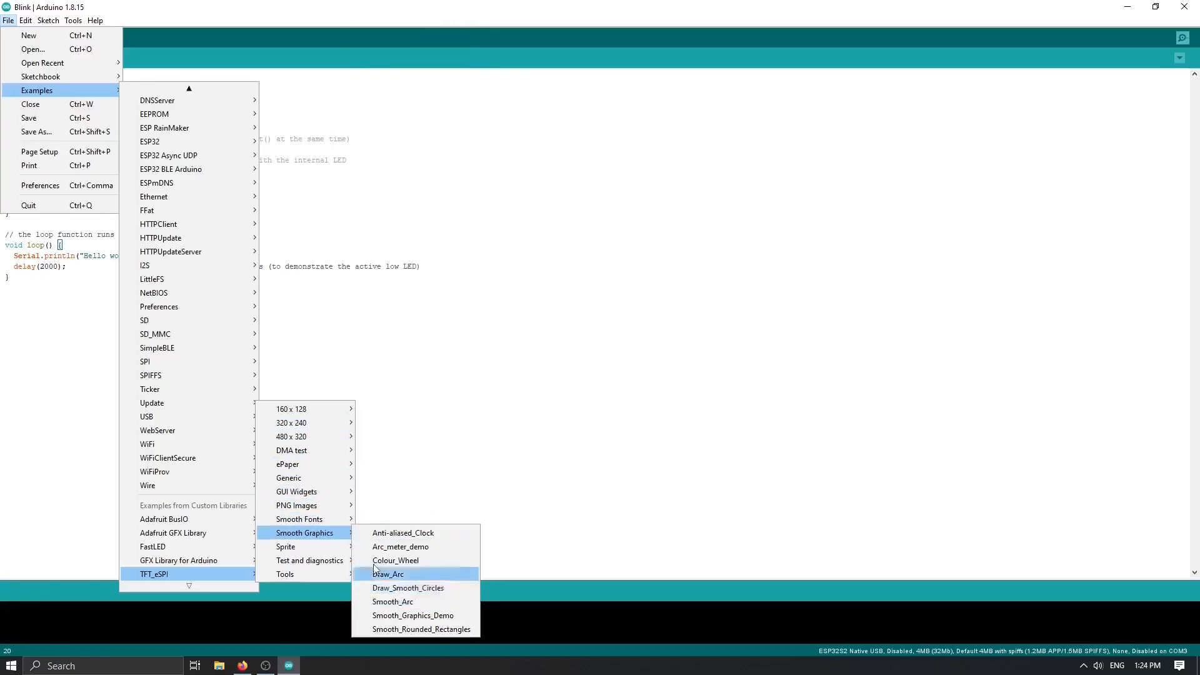
mouse_move(296, 492)
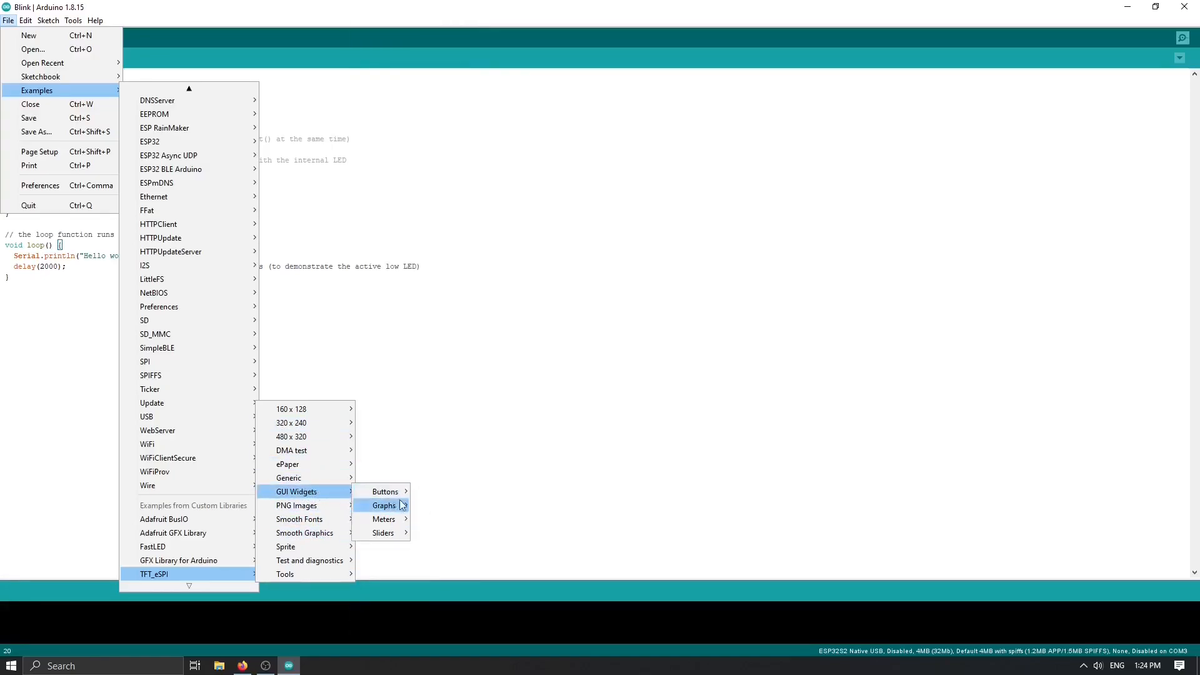
mouse_move(384, 528)
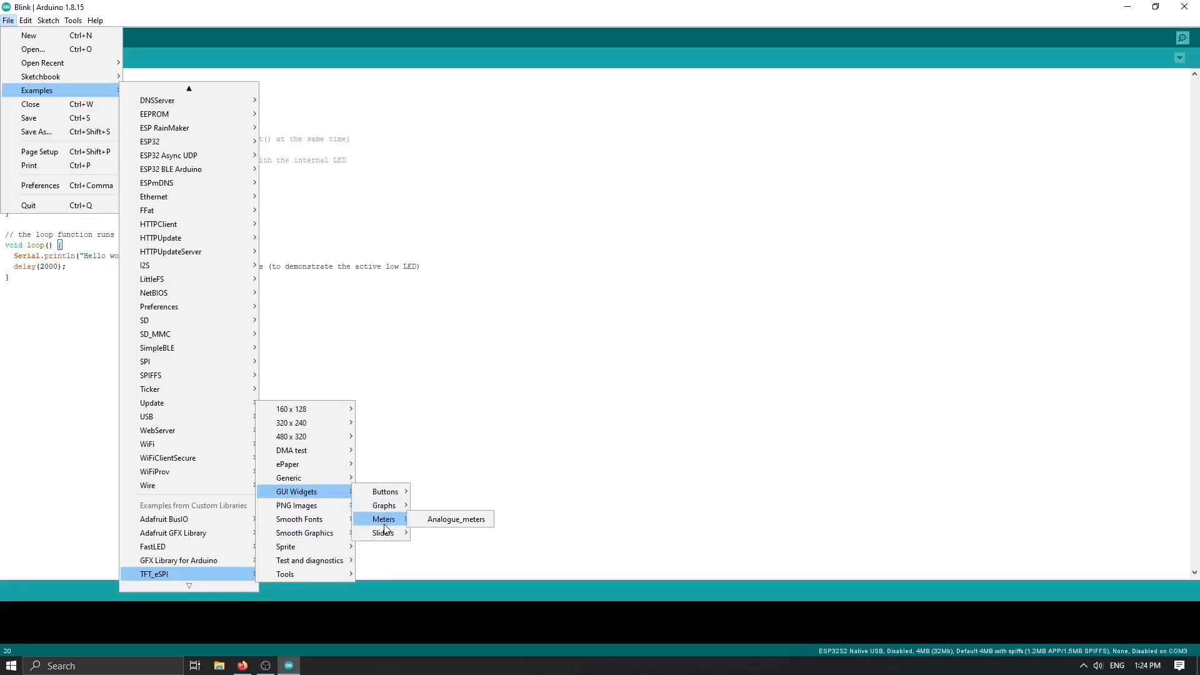
left_click(457, 519)
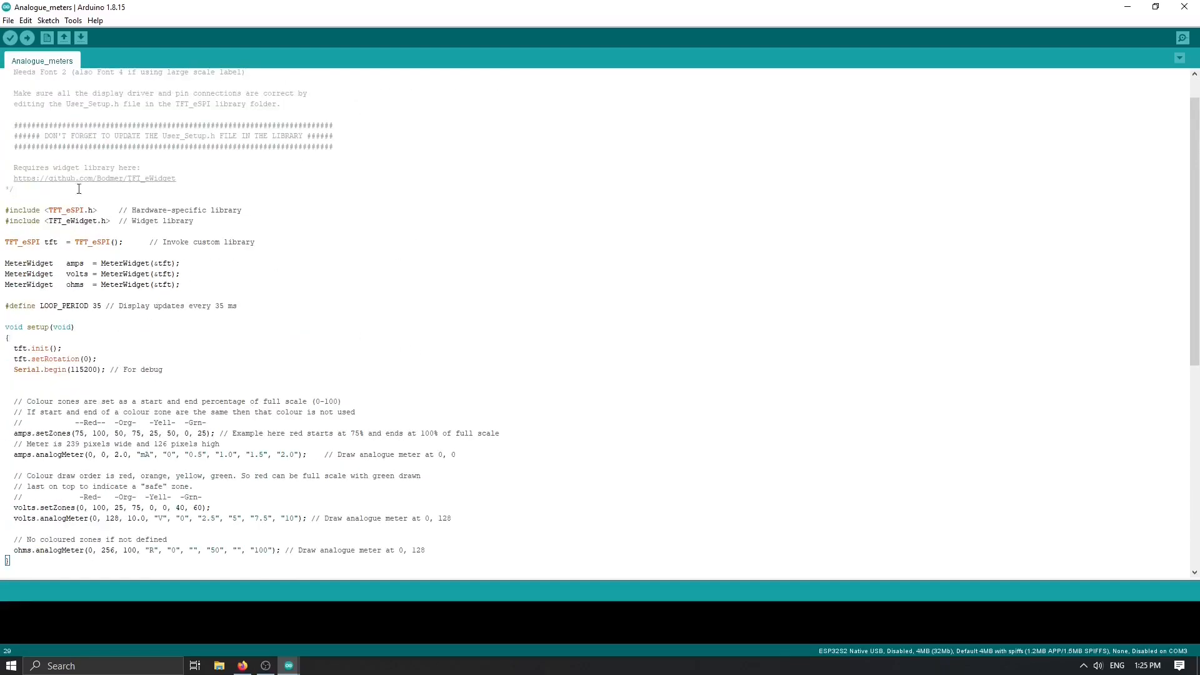
scroll("down", 3)
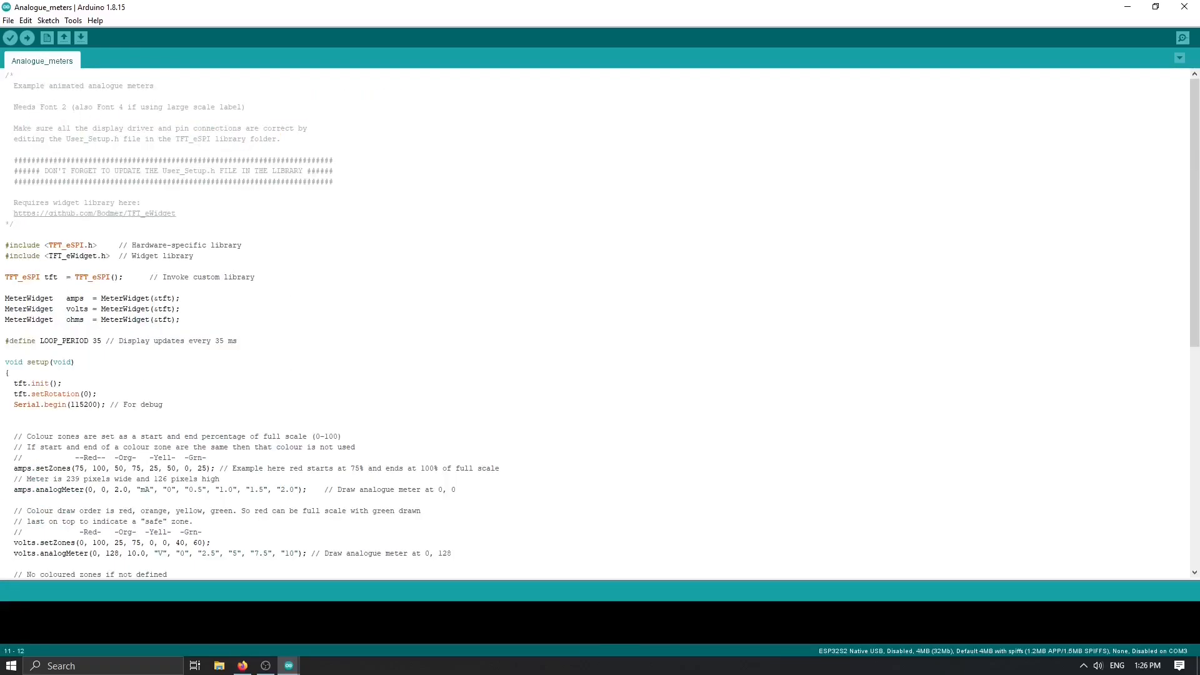
scroll("down", 3)
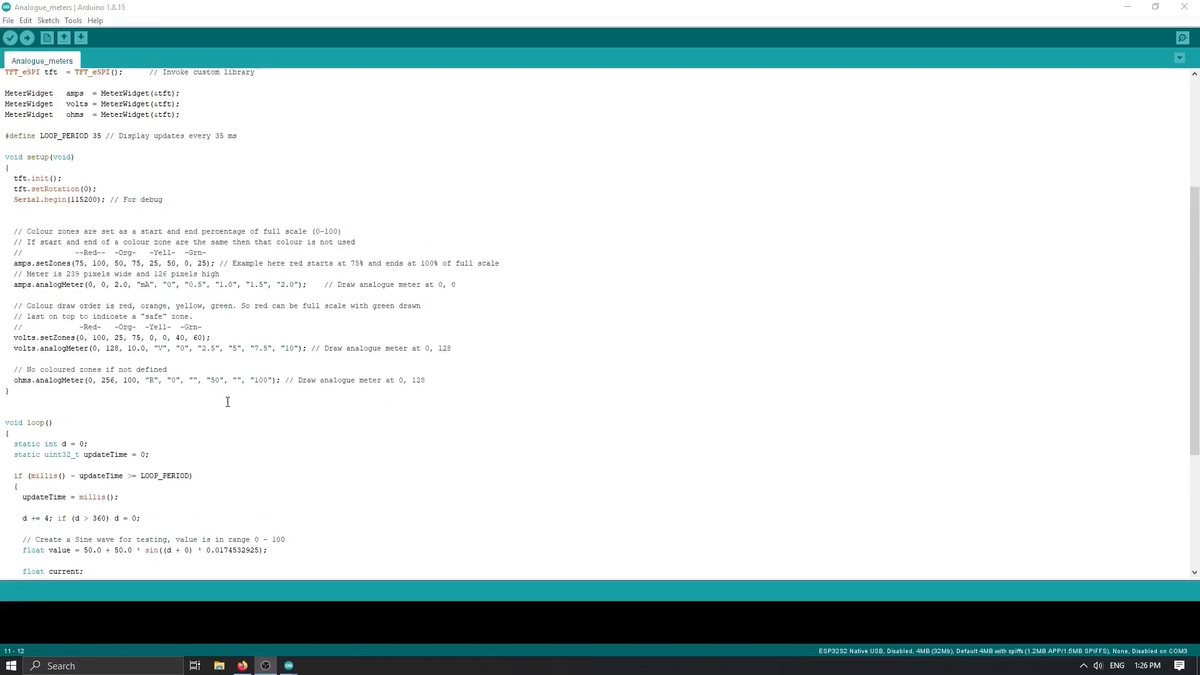
scroll("up", 3)
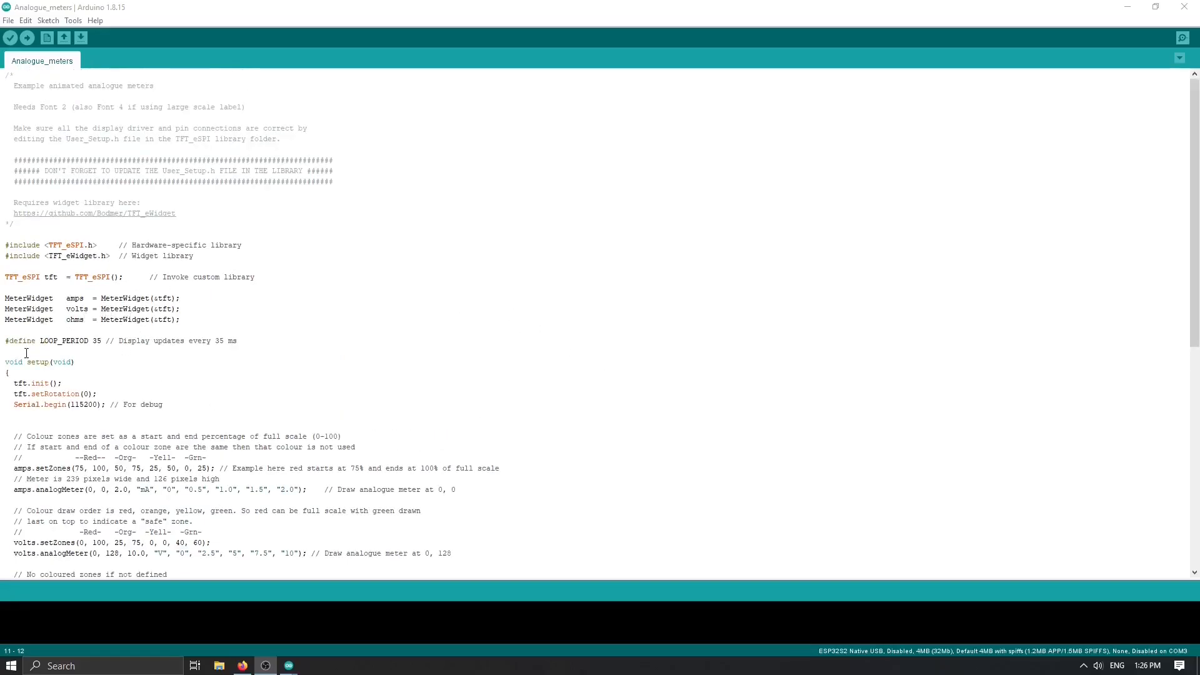
mouse_move(2, 172)
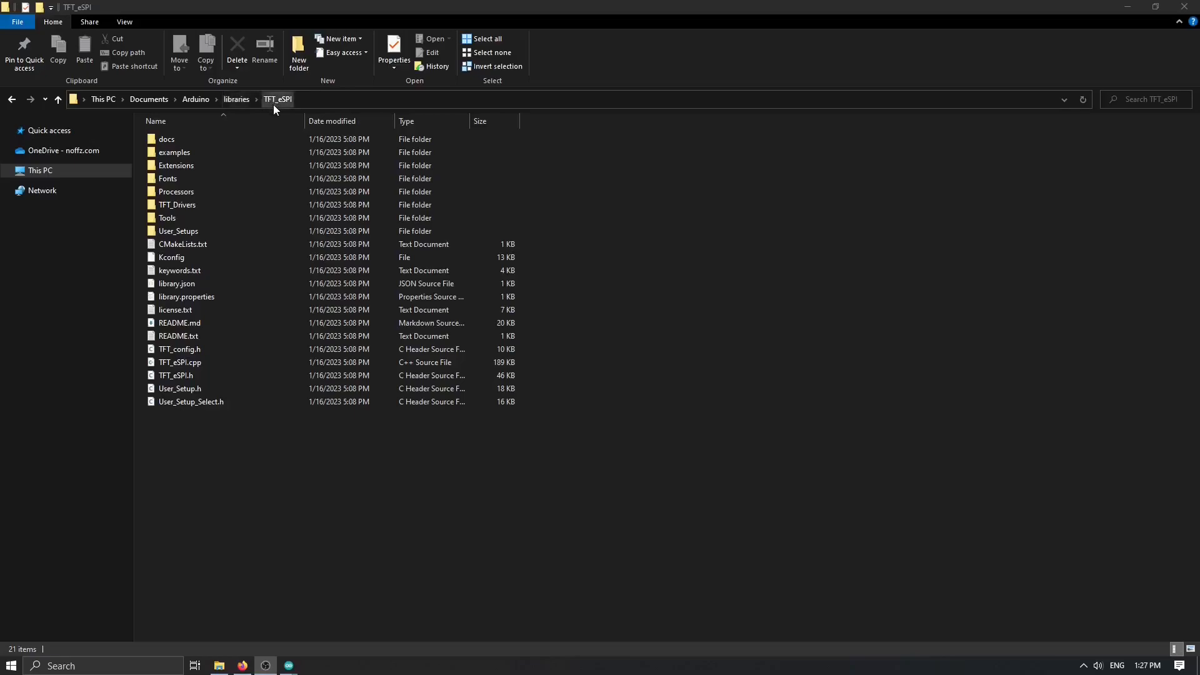
- Select User_Setup.h and User_Setup_Select.h in the TFT_eSPI folder and show their context menu
left_click(190, 403)
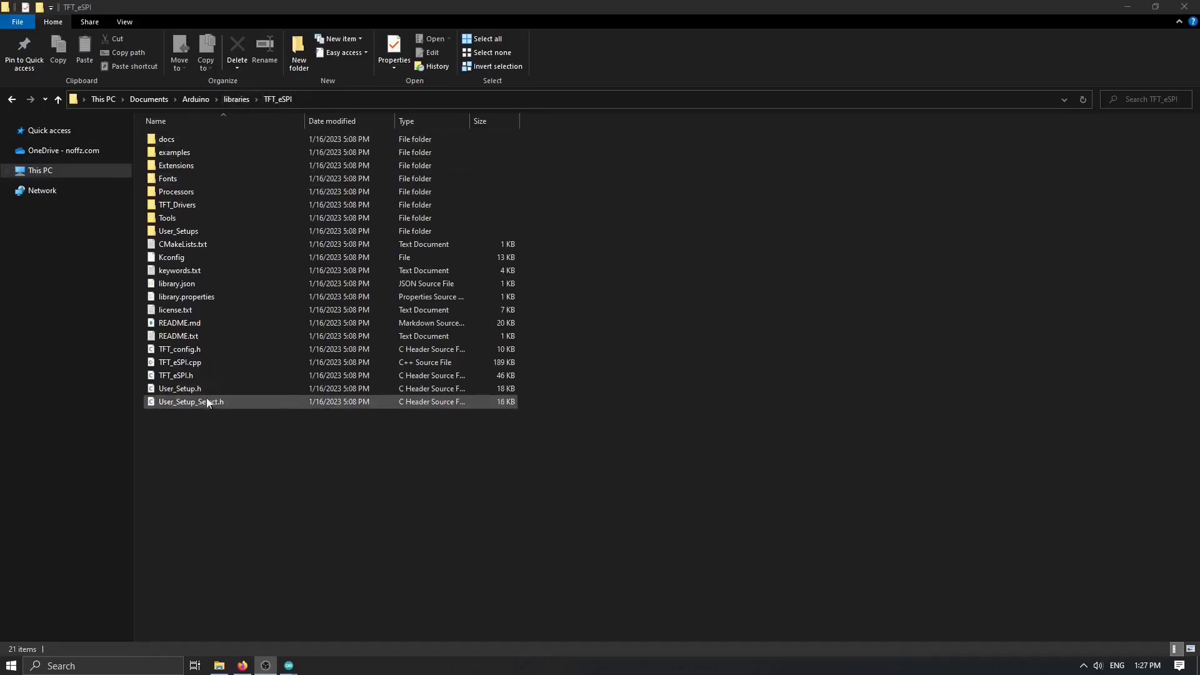
left_click(180, 389)
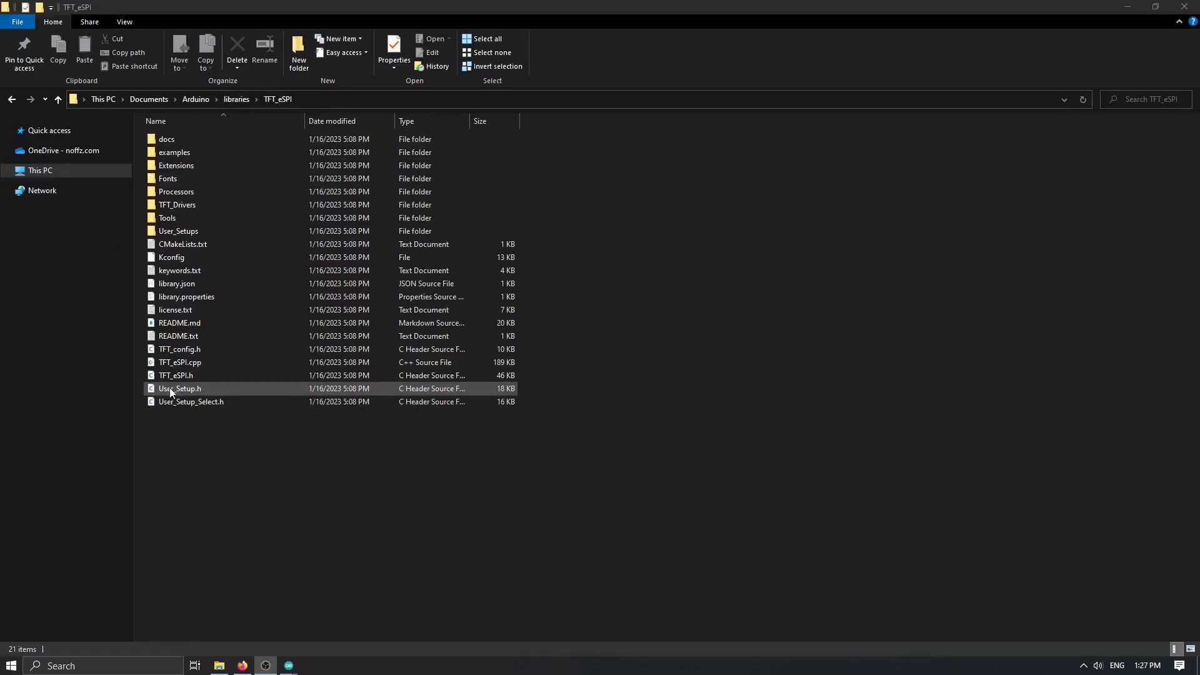
left_click(190, 413)
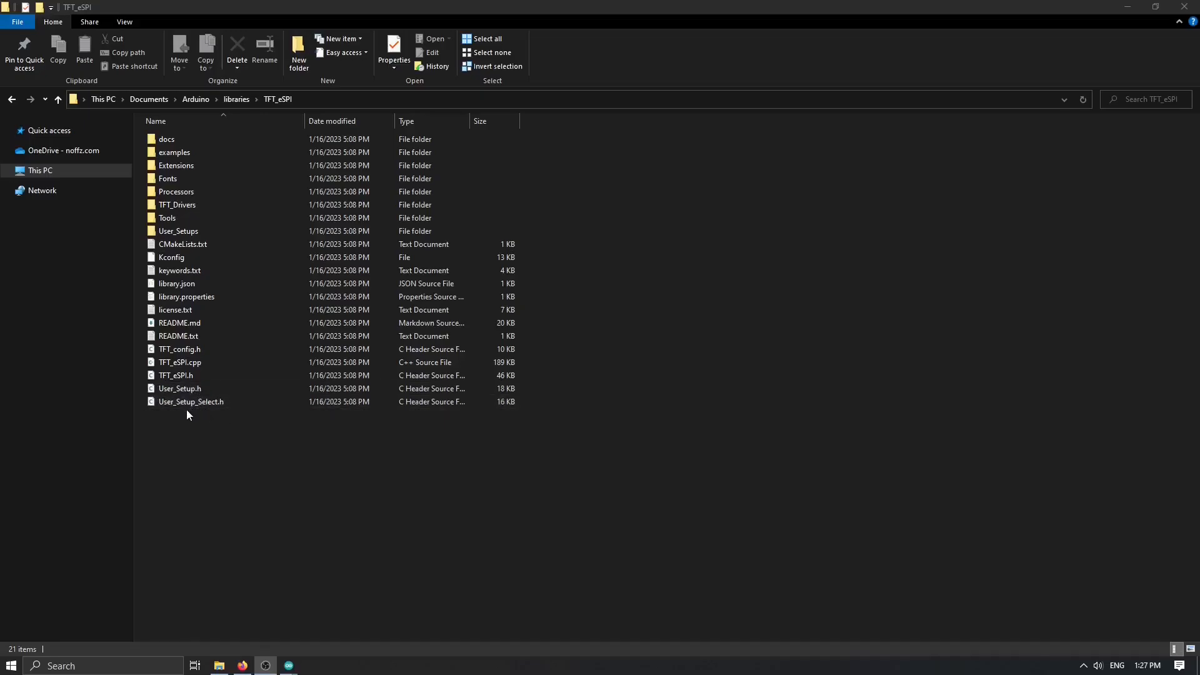
mouse_move(228, 412)
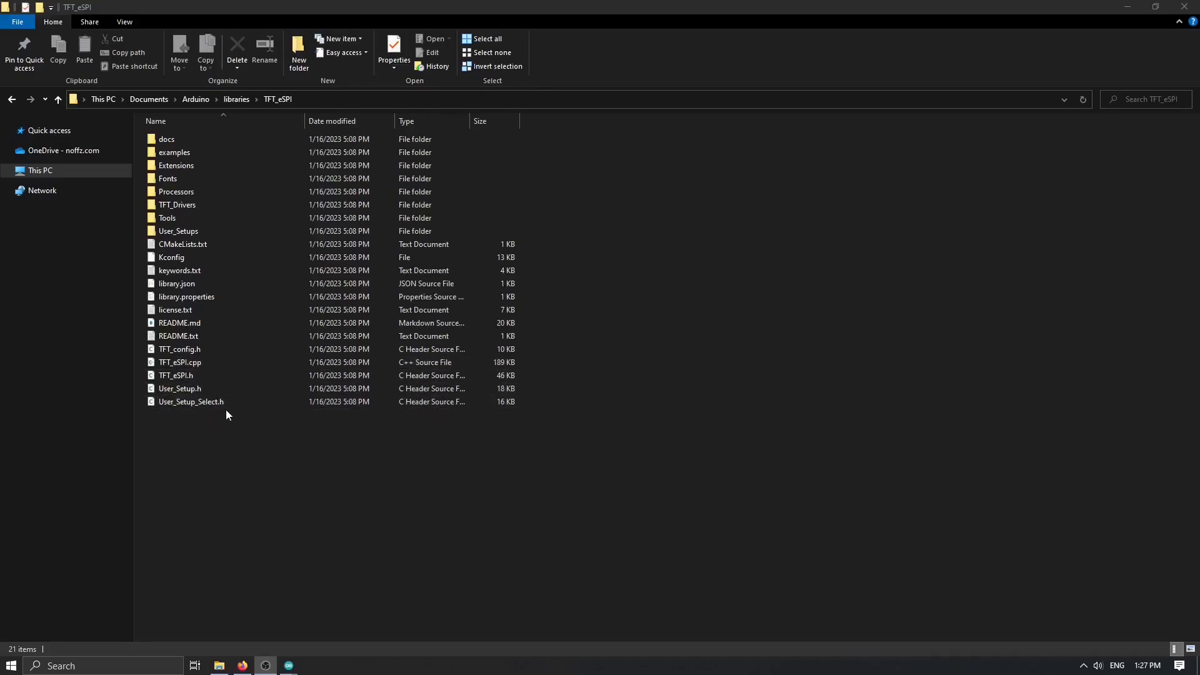
mouse_move(211, 473)
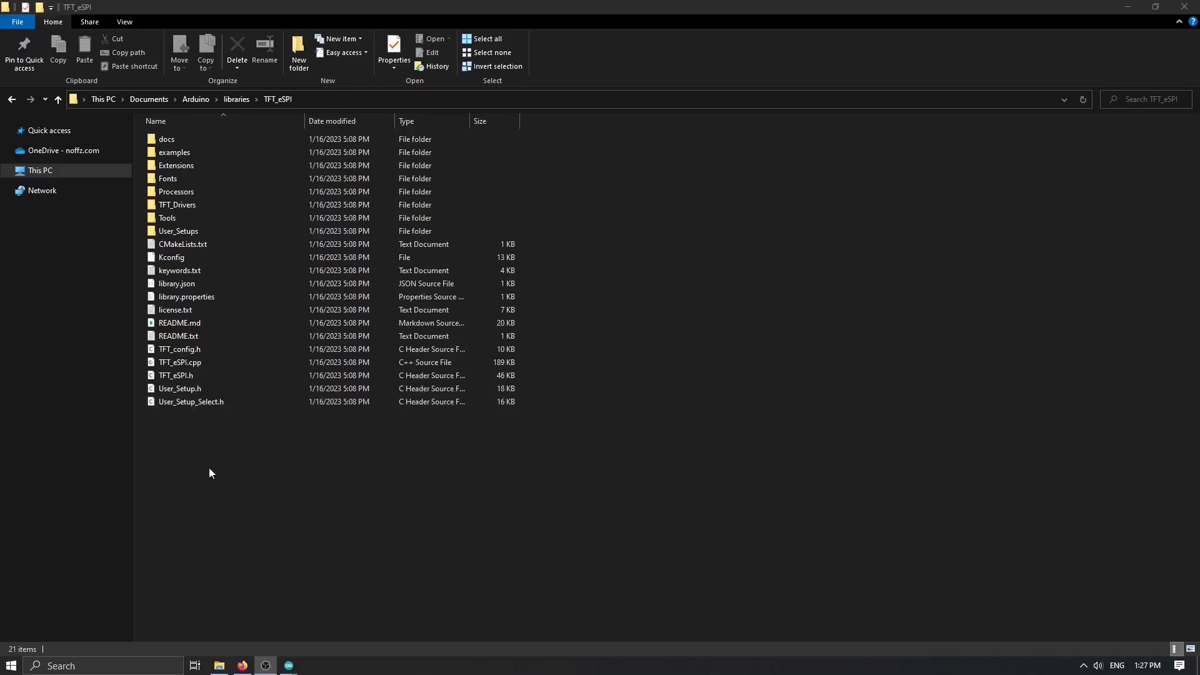
right_click(180, 387)
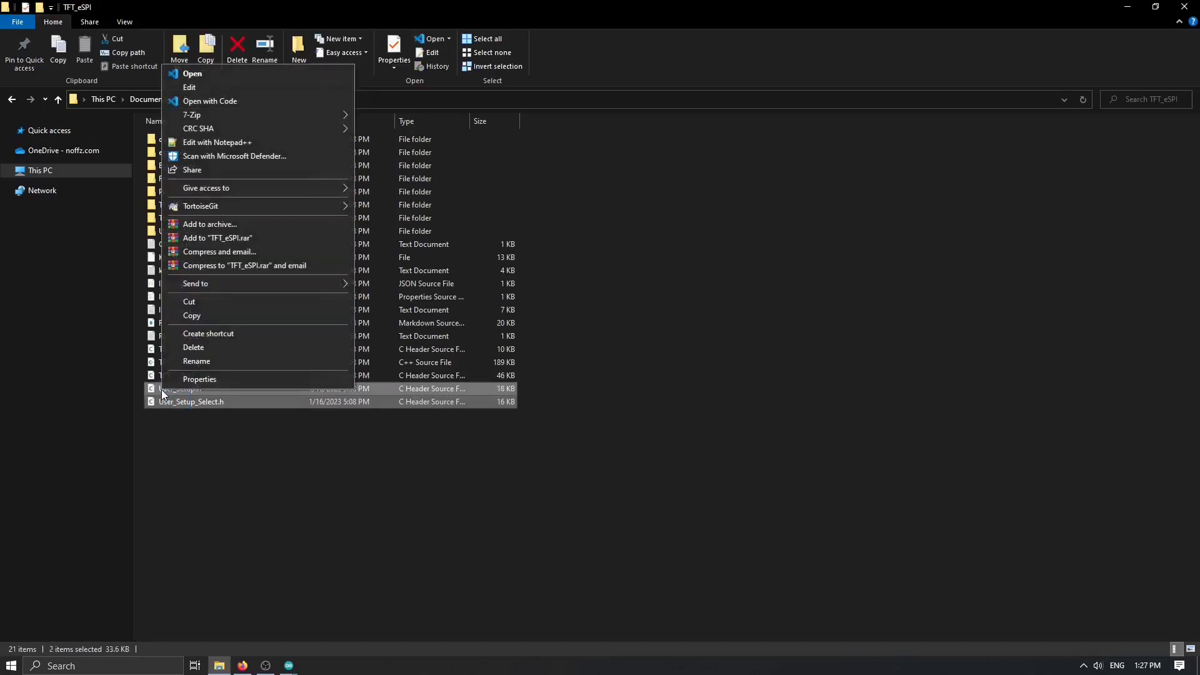
- Edit both headers with Notepad++, then close User_Setup_Select.h so only User_Setup.h remains
left_click(217, 141)
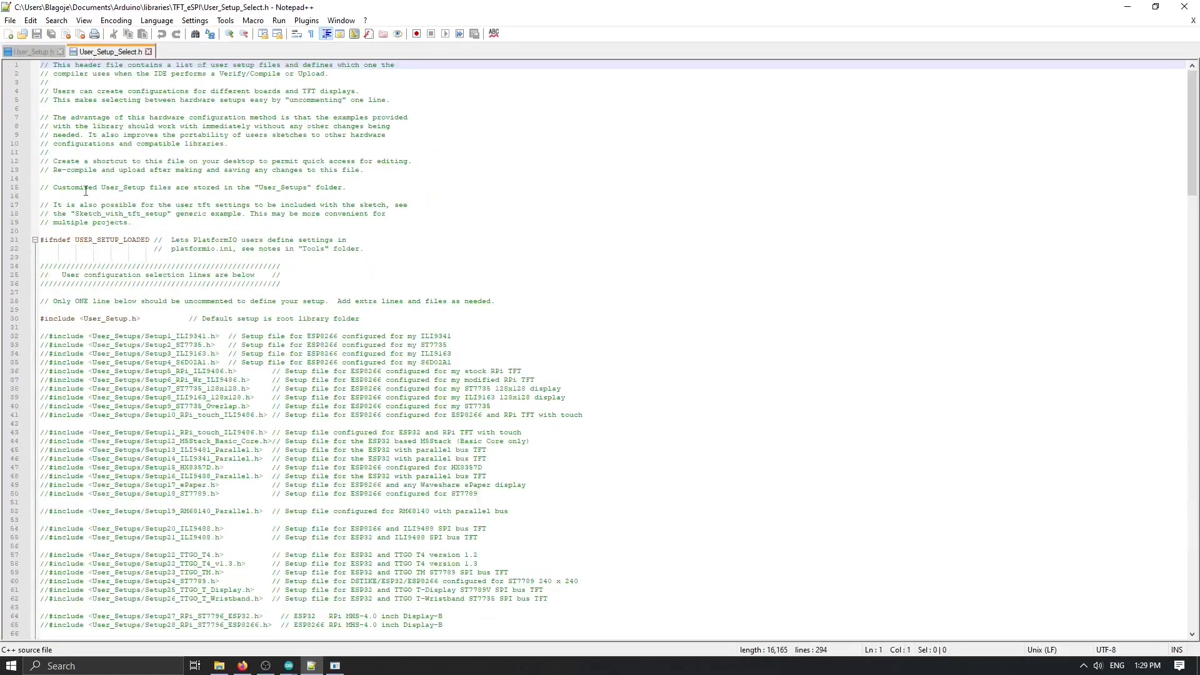
left_click(194, 240)
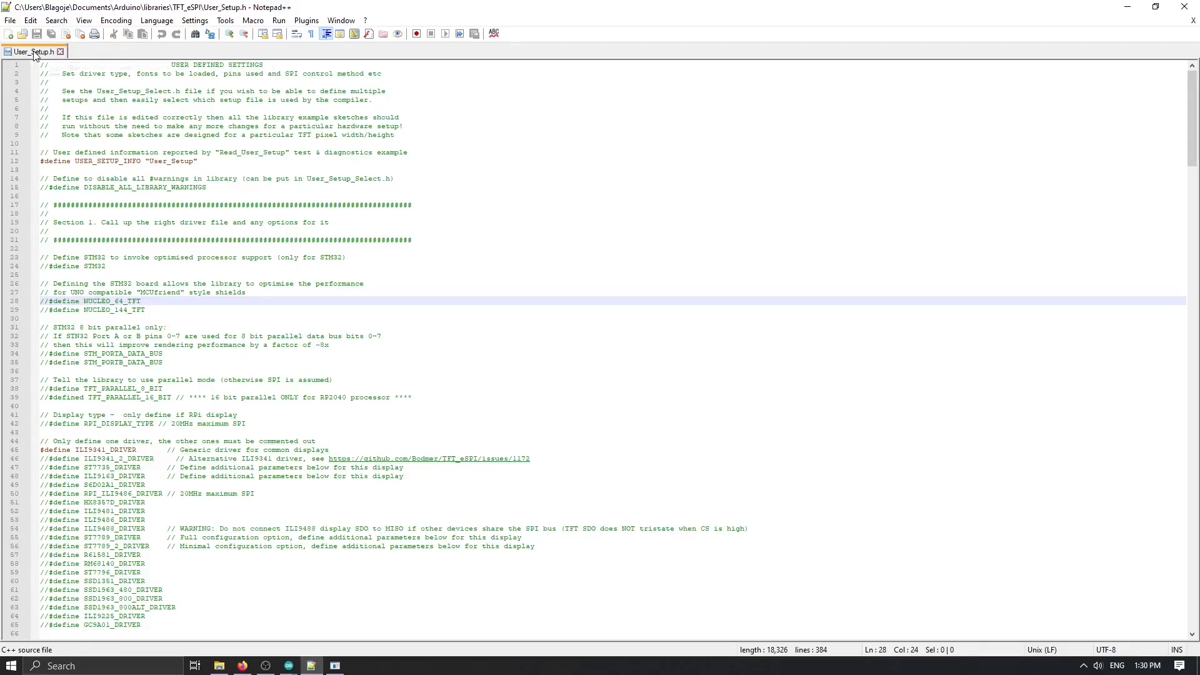
mouse_move(39, 57)
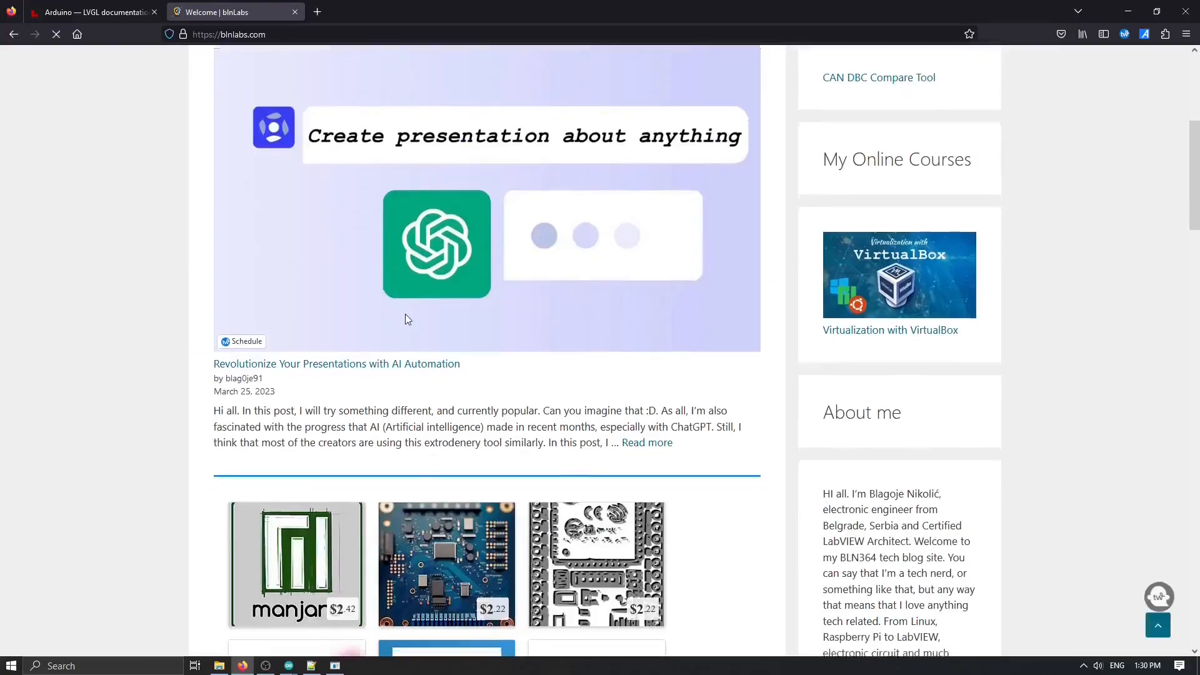
- Scroll the blnlabs homepage down to the Learn with ChatGPT – Round LCD Display post
scroll("down", 3)
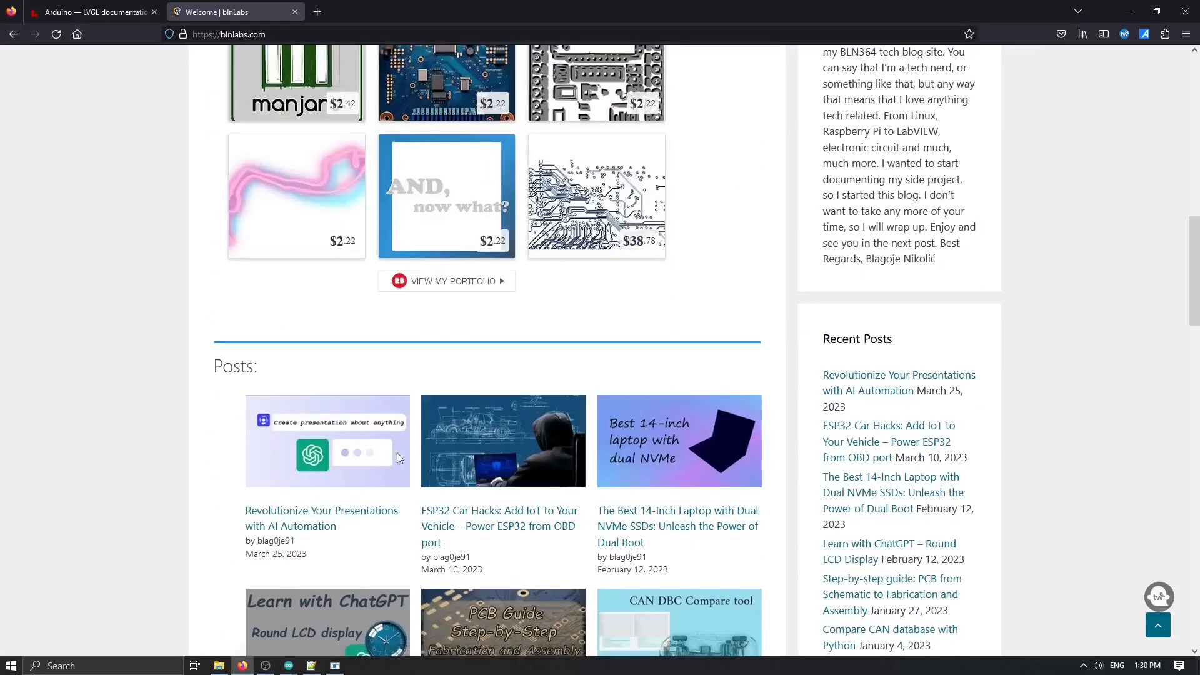
scroll("down", 3)
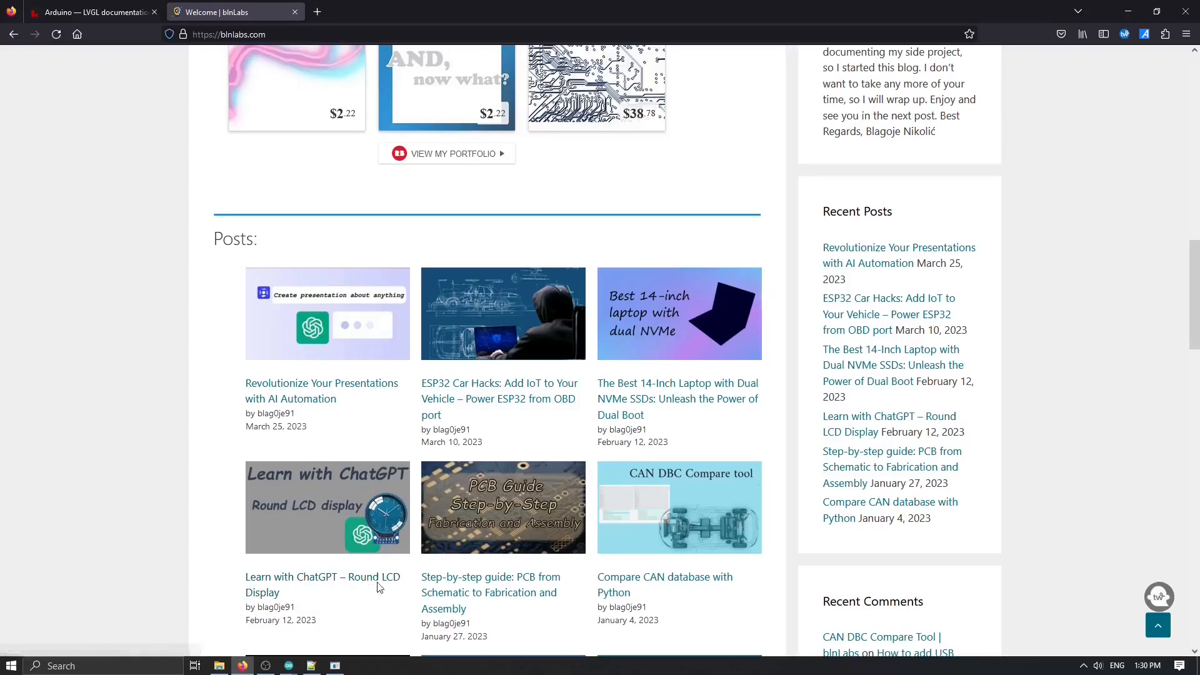
mouse_move(320, 574)
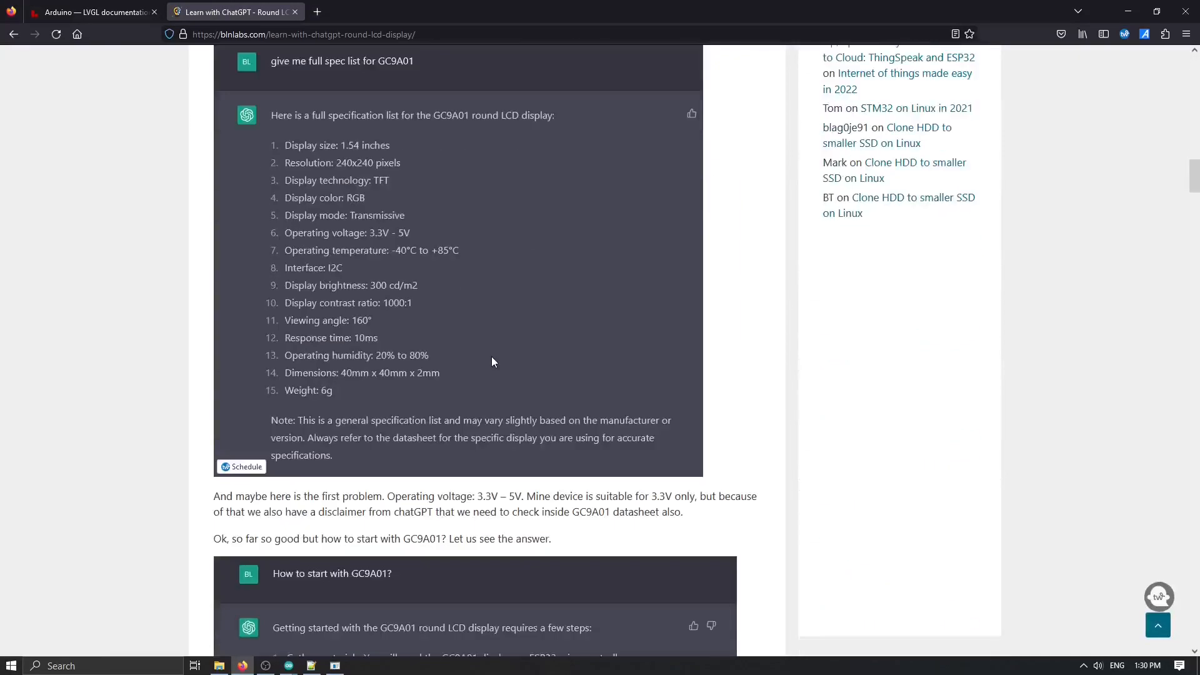
scroll("down", 3)
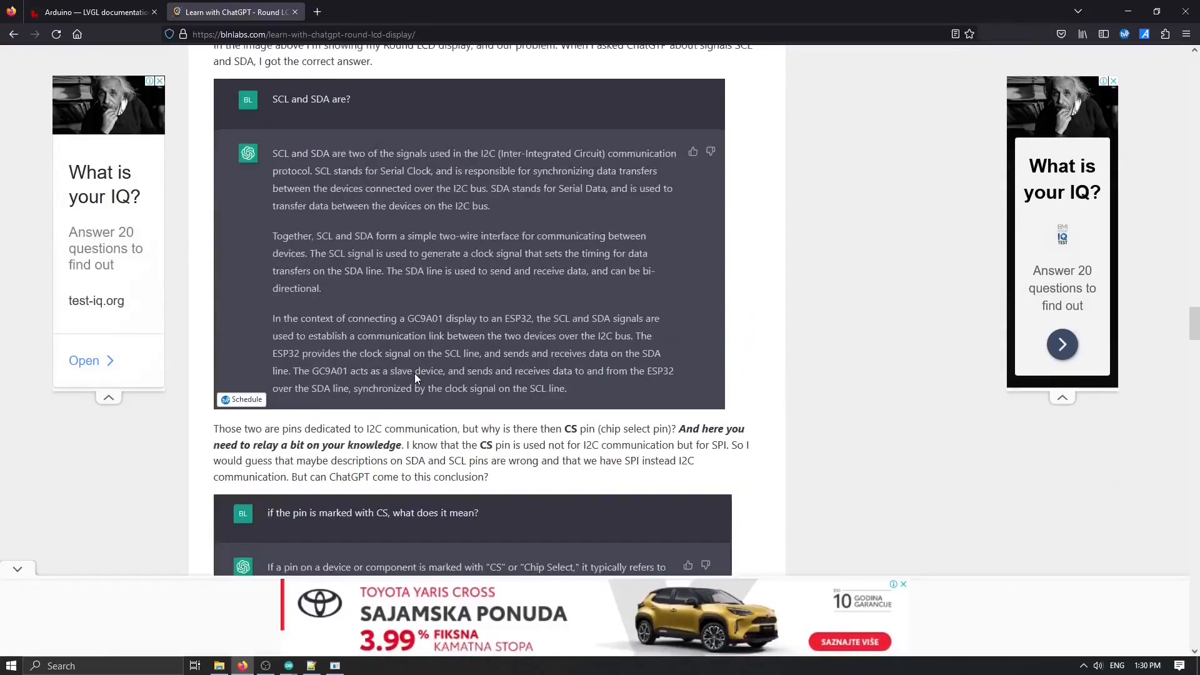
scroll("down", 3)
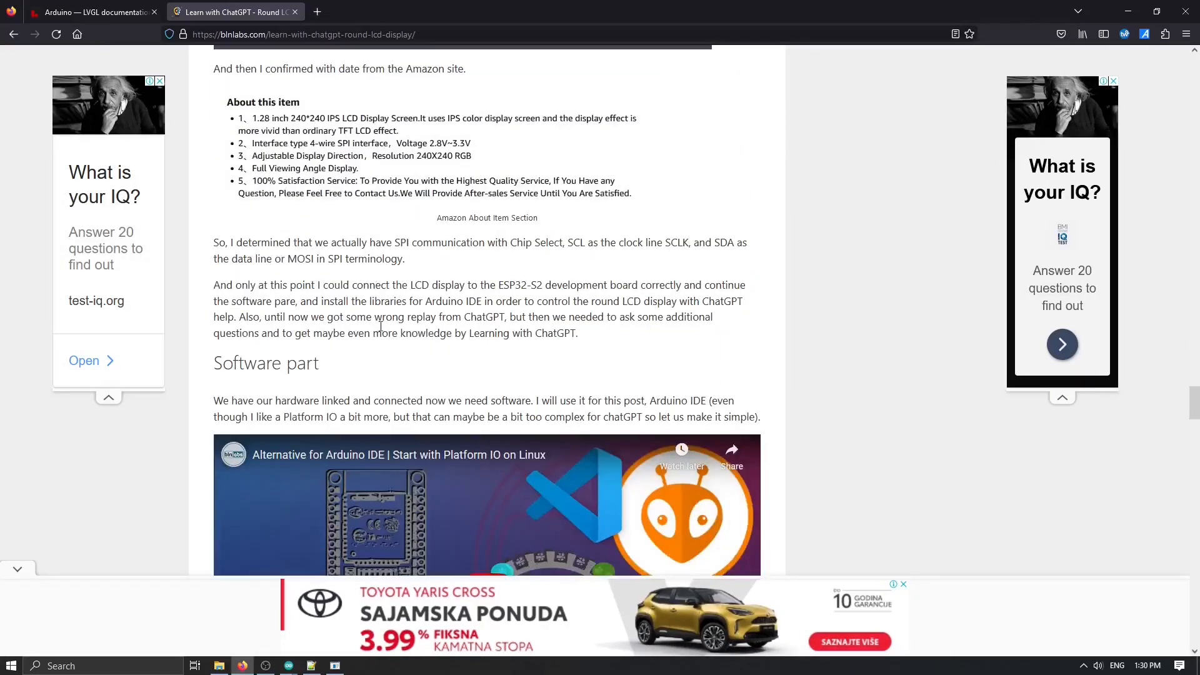
- Scroll the post down to its GC9A01 pin definition code
scroll("down", 3)
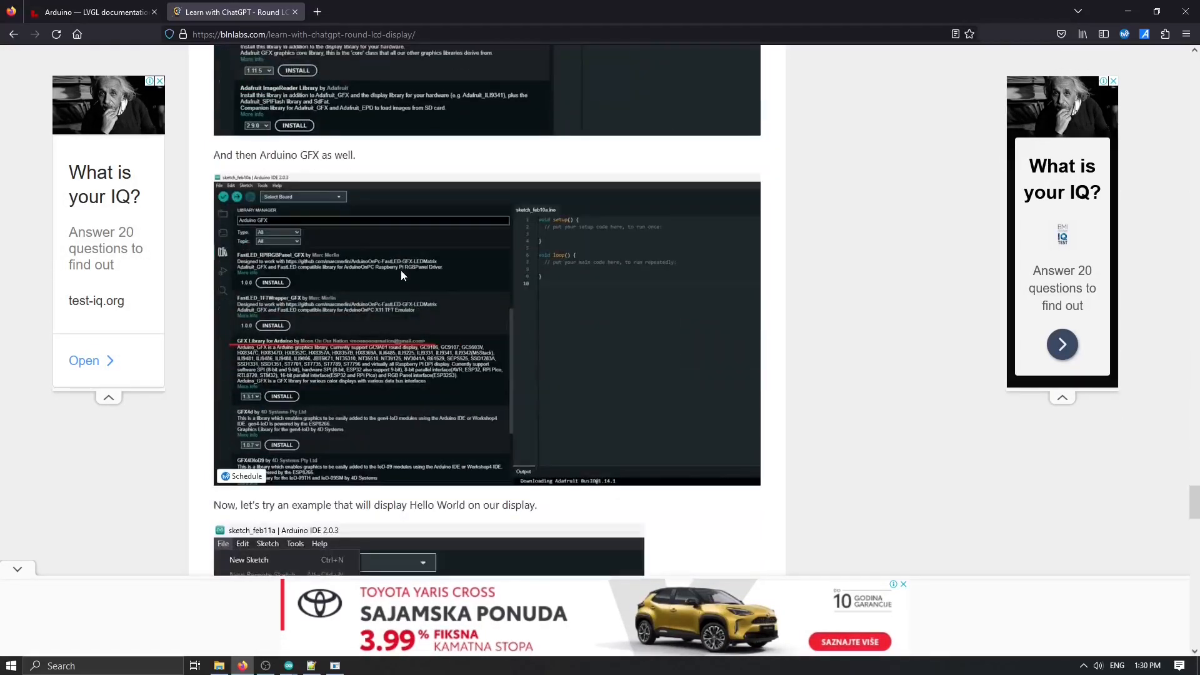
scroll("down", 3)
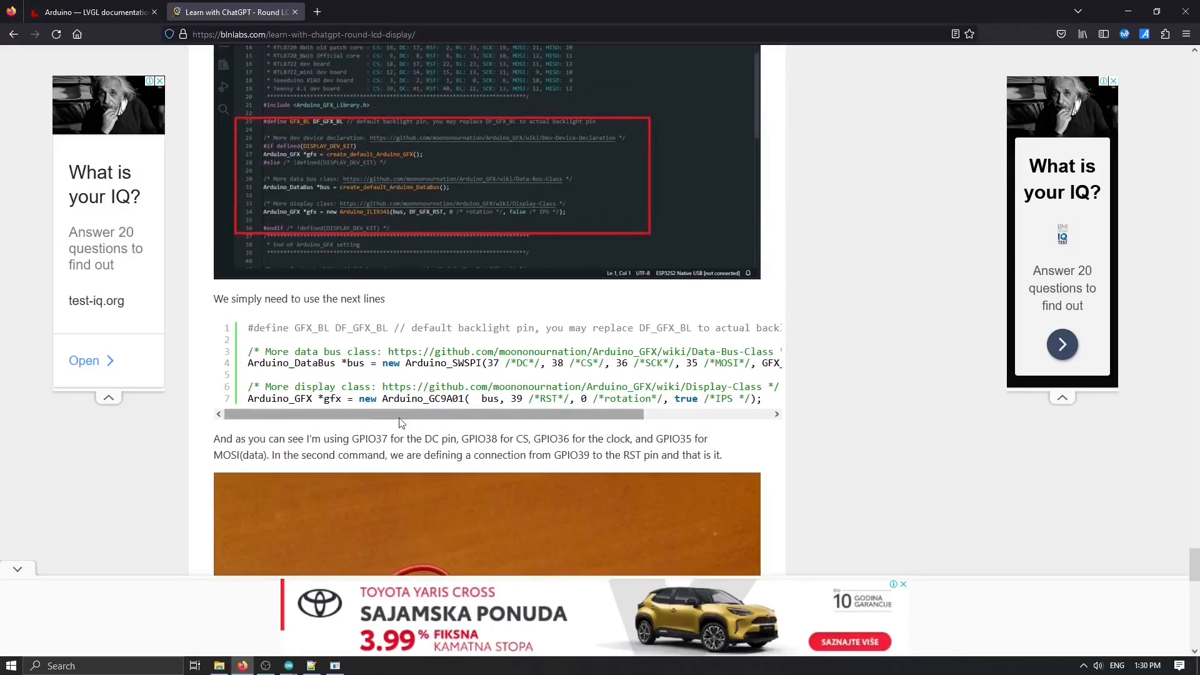
scroll("down", 3)
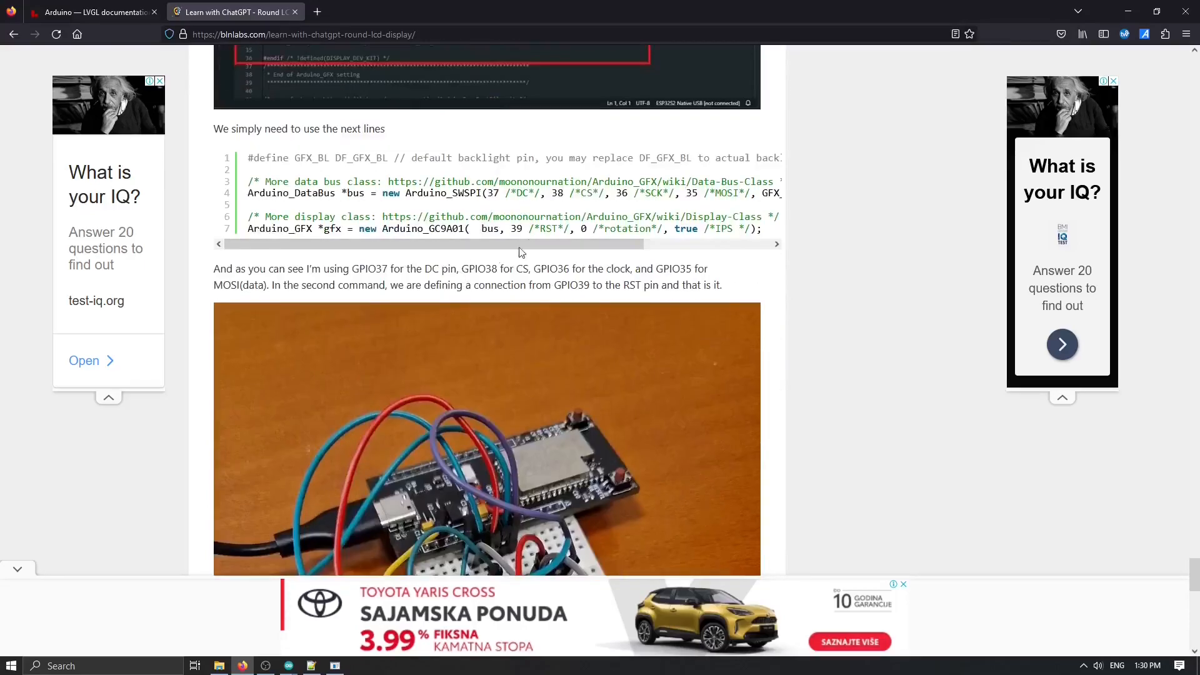
scroll("down", 3)
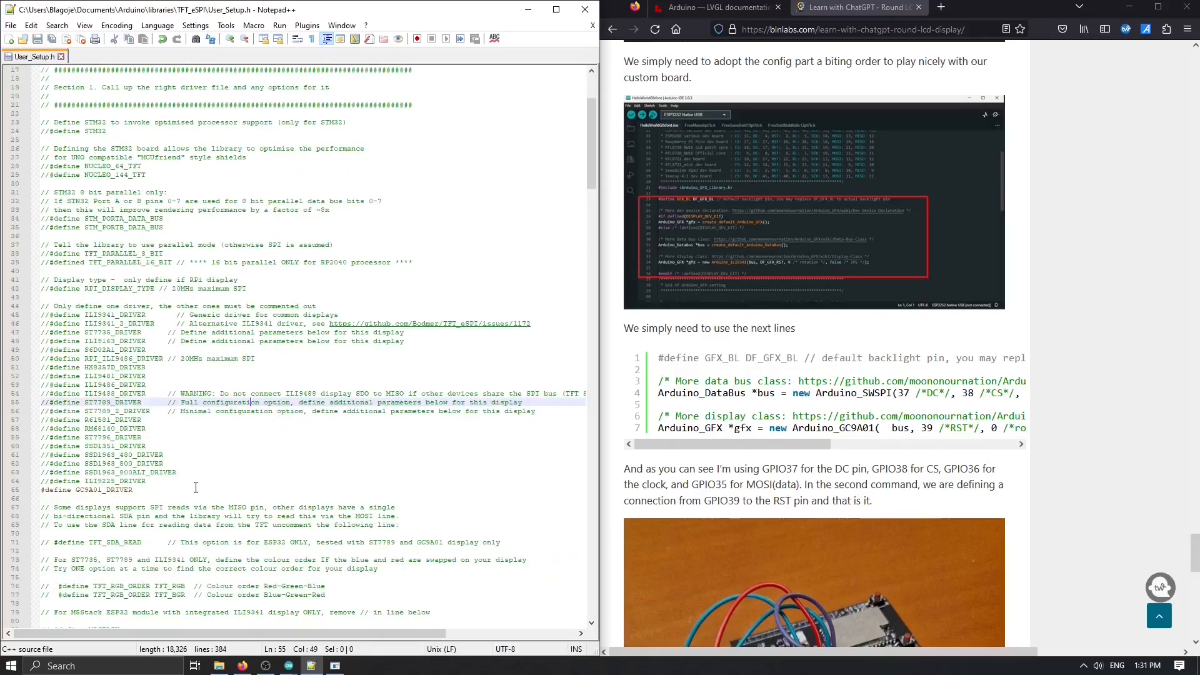
- Scroll User_Setup.h from the driver defines down to Section 2's ESP8266 pin definitions
scroll("down", 3)
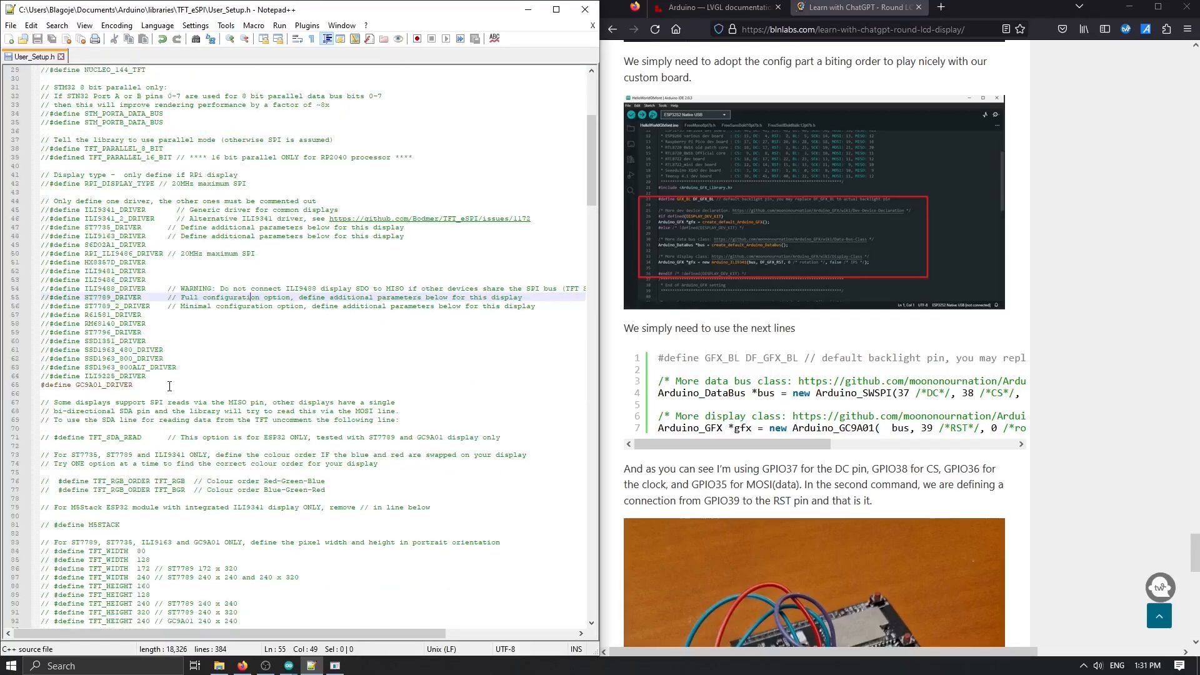
scroll("down", 3)
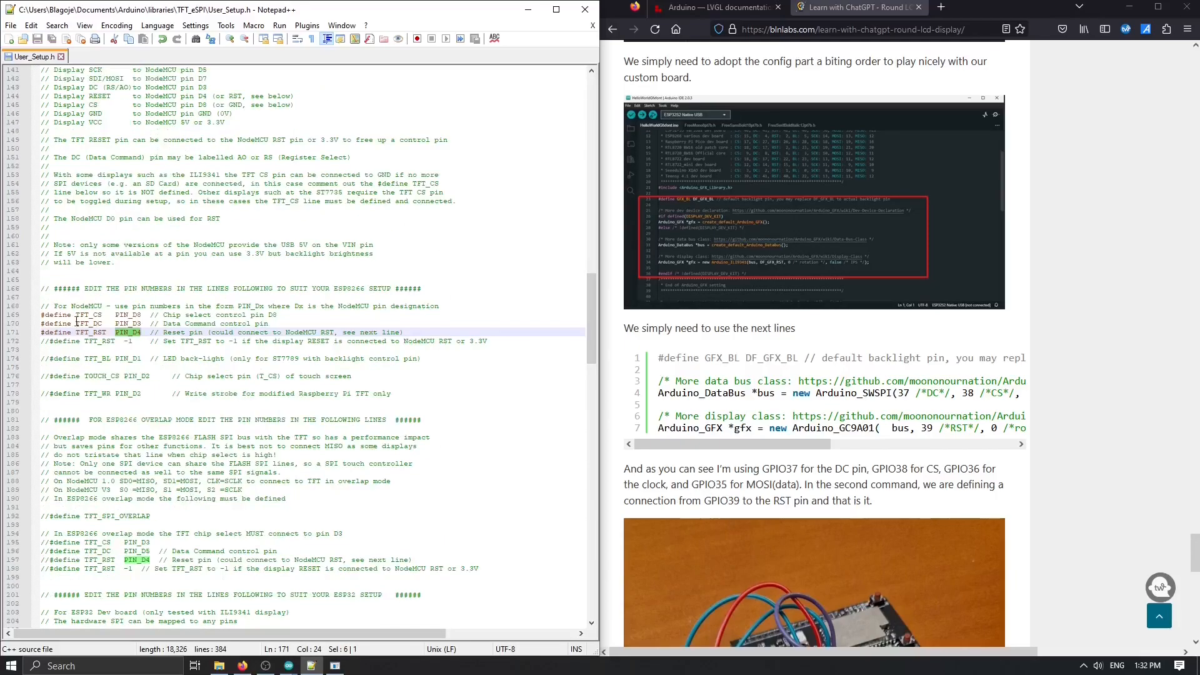
scroll("down", 3)
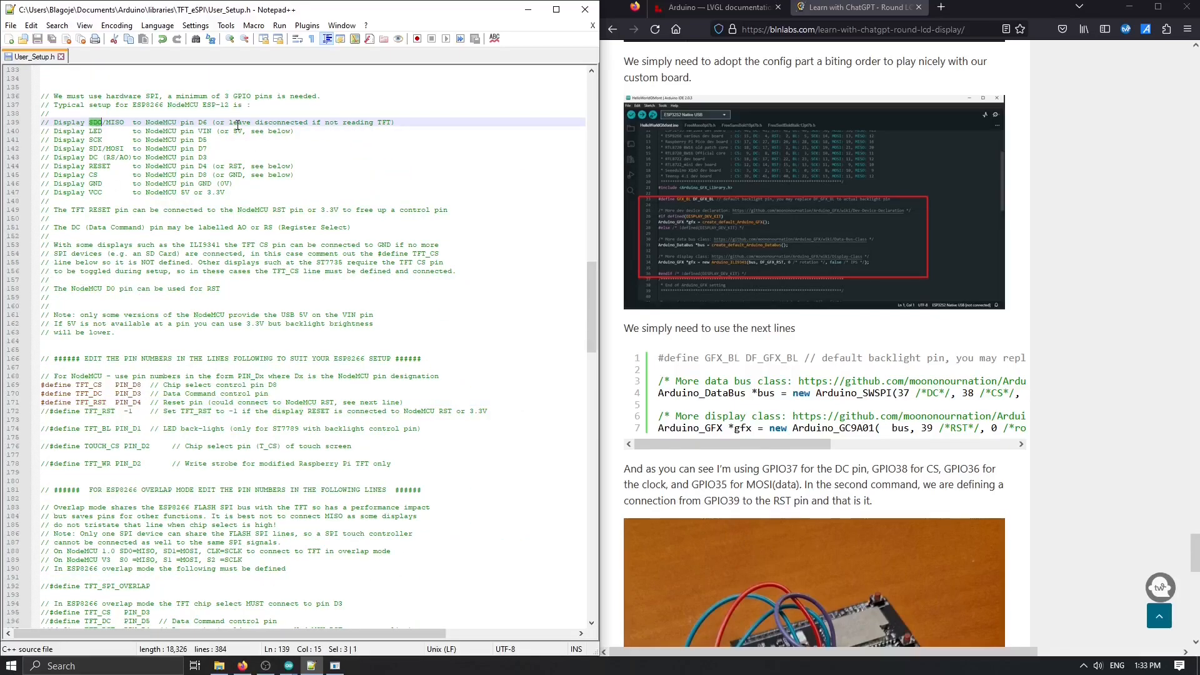
scroll("down", 3)
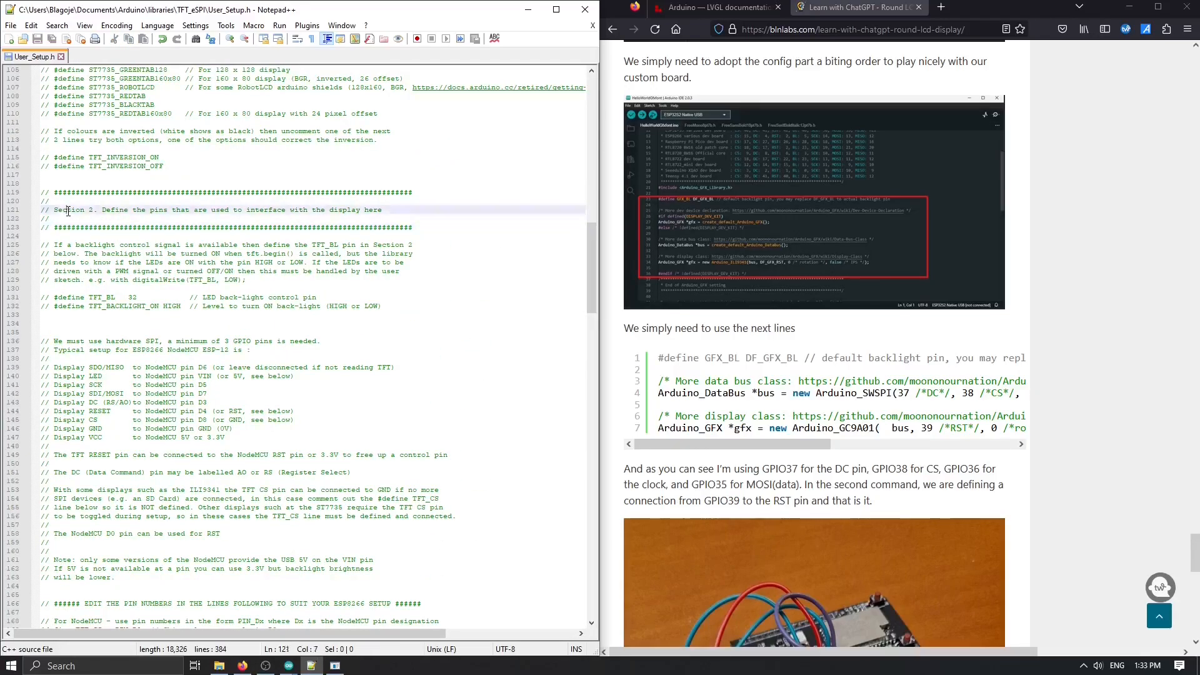
- Uncomment the GC9A01 pin block and set MOSI 35, SCLK 36, CS 38, DC 37, RST 39
left_click_drag(52, 208, 152, 217)
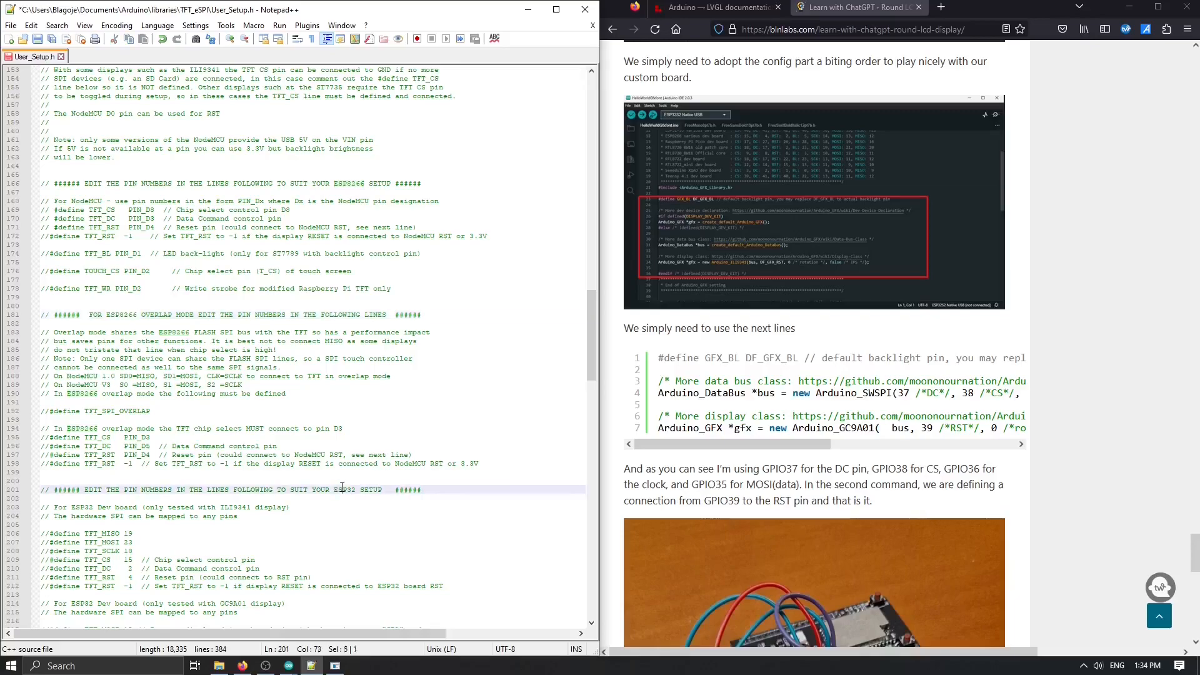
double_click(346, 490)
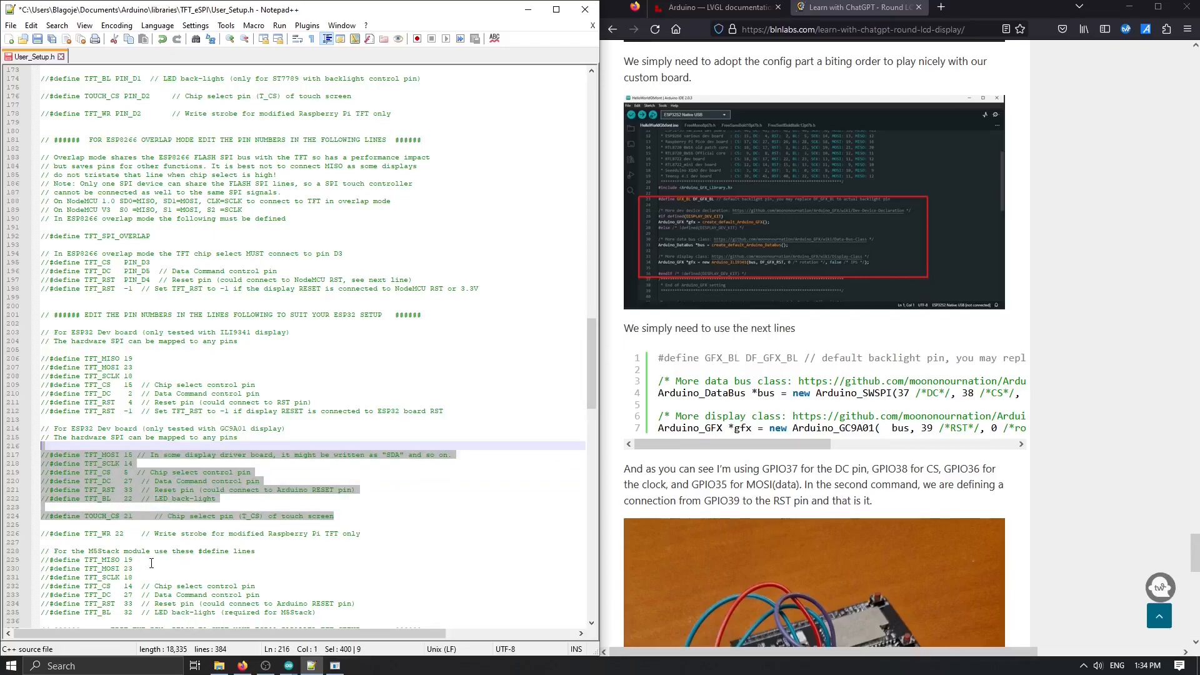
scroll("down", 3)
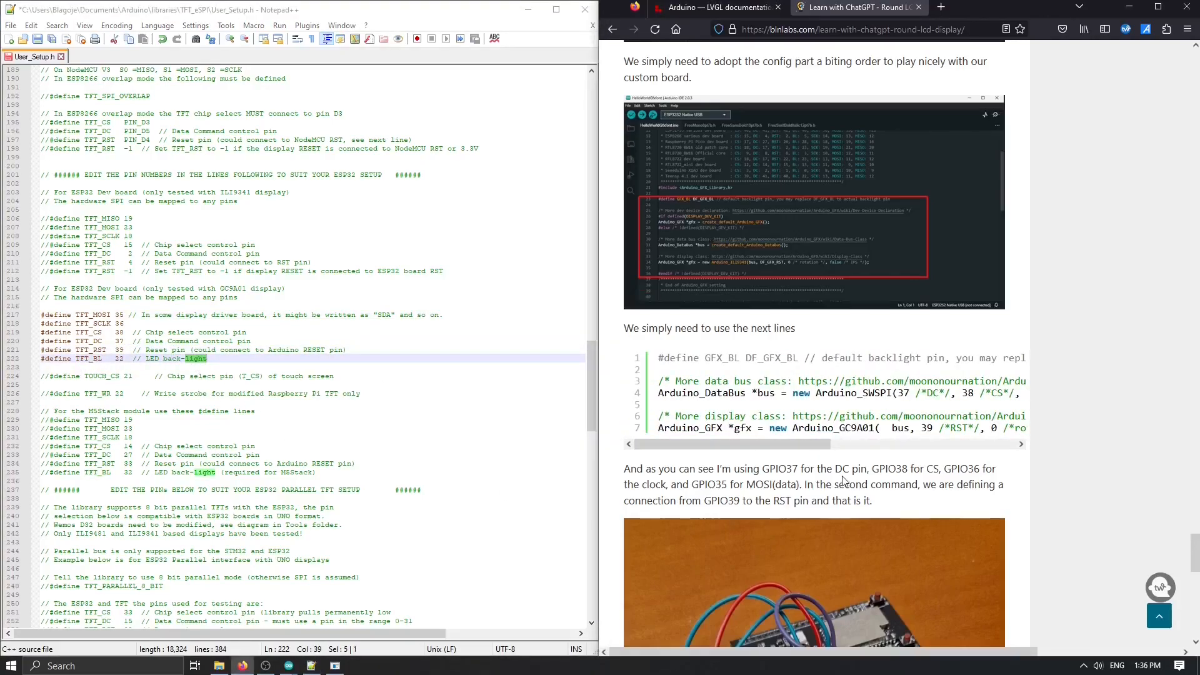
scroll("down", 3)
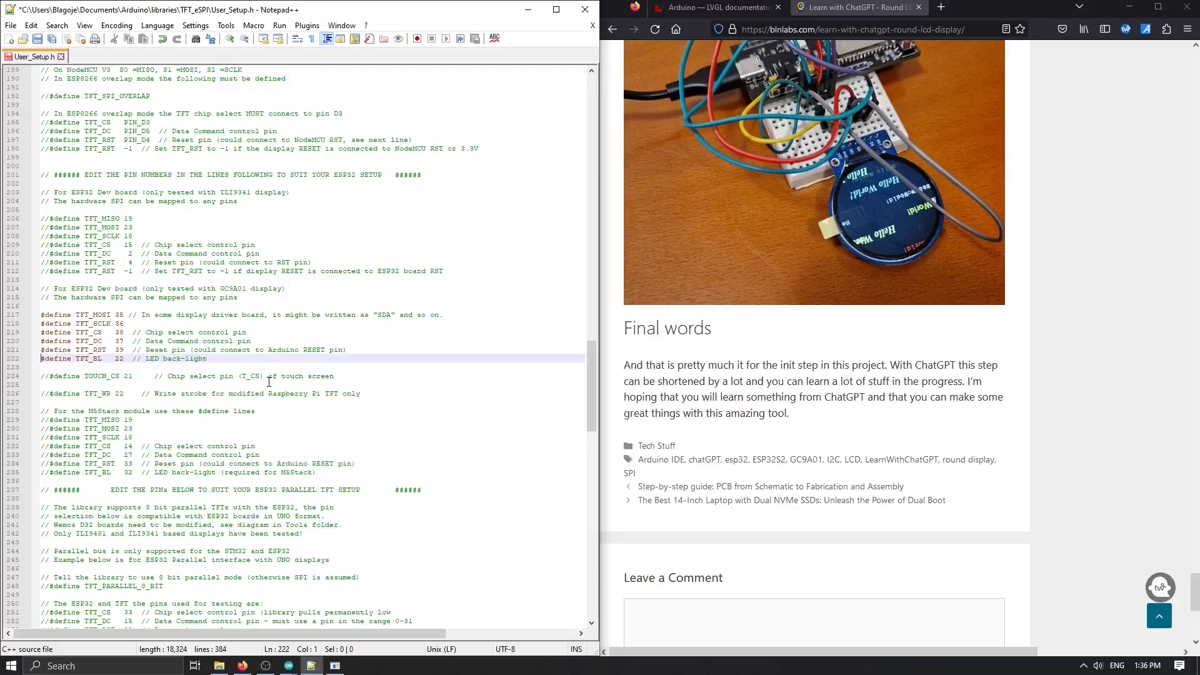
- Comment out the #define TFT_BL 22 backlight line with // and review the rest of the file
type("//")
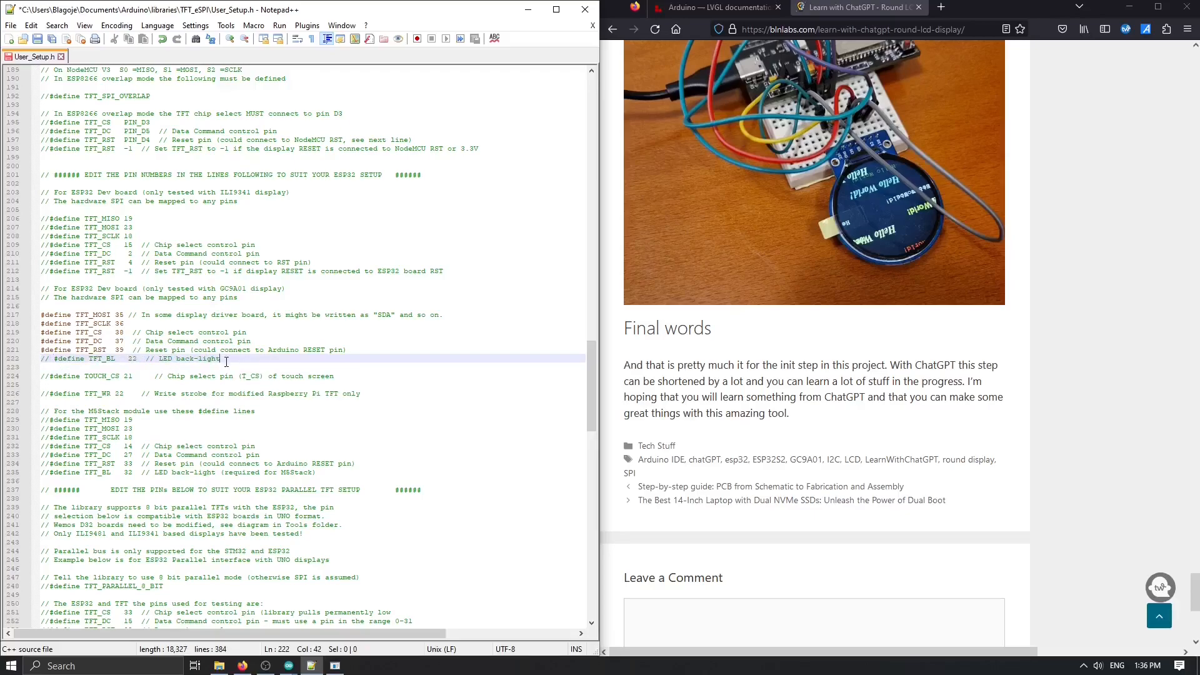
scroll("down", 3)
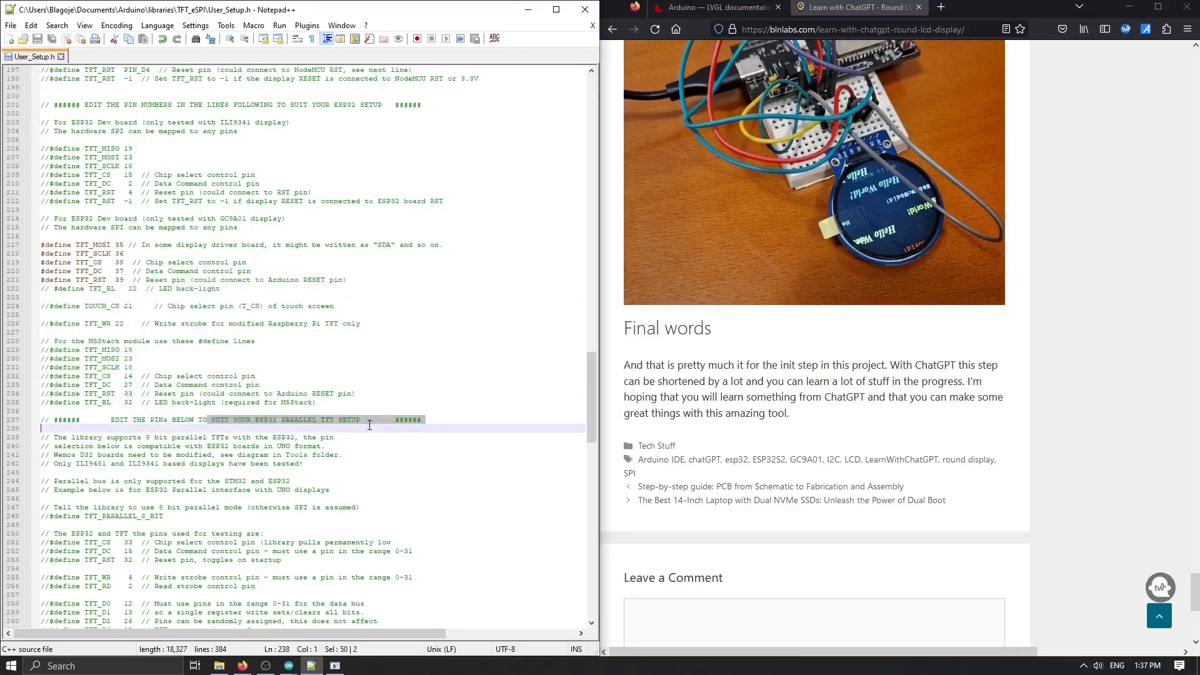
scroll("down", 3)
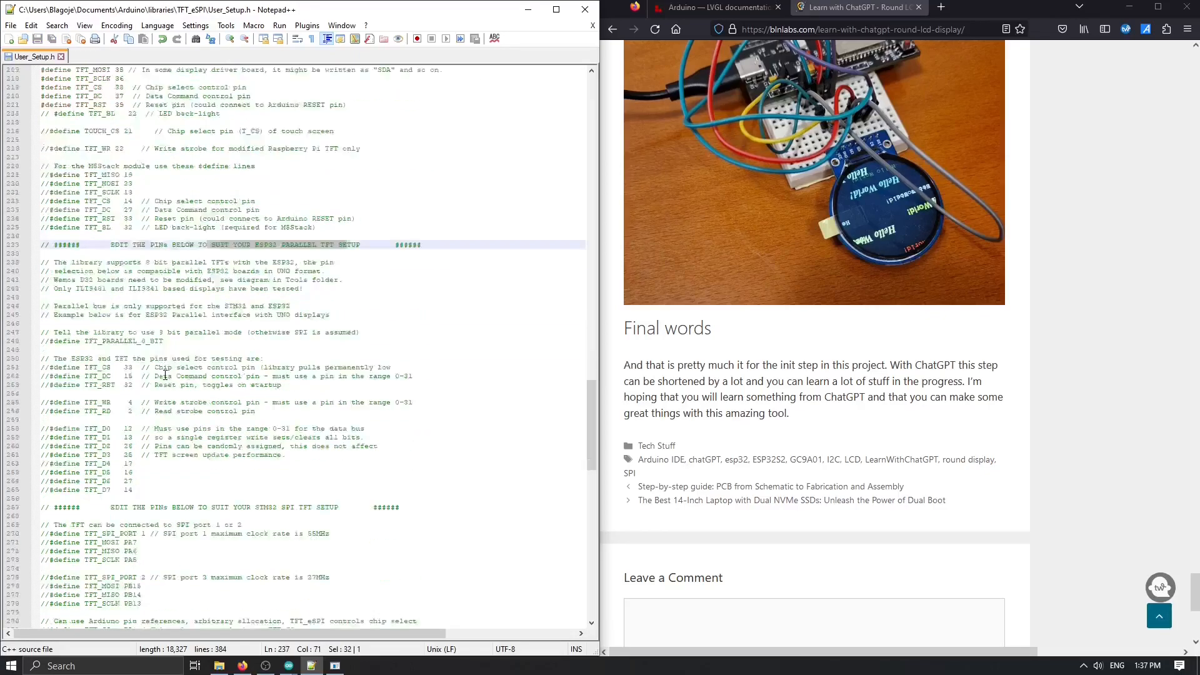
scroll("down", 3)
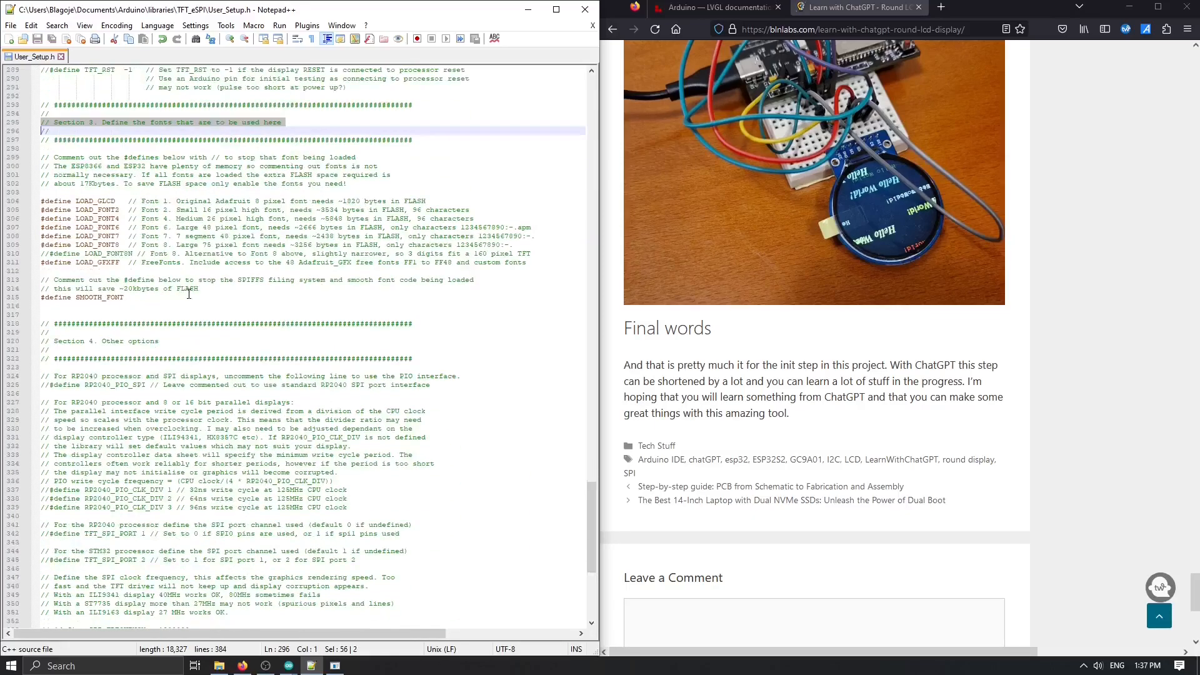
scroll("down", 3)
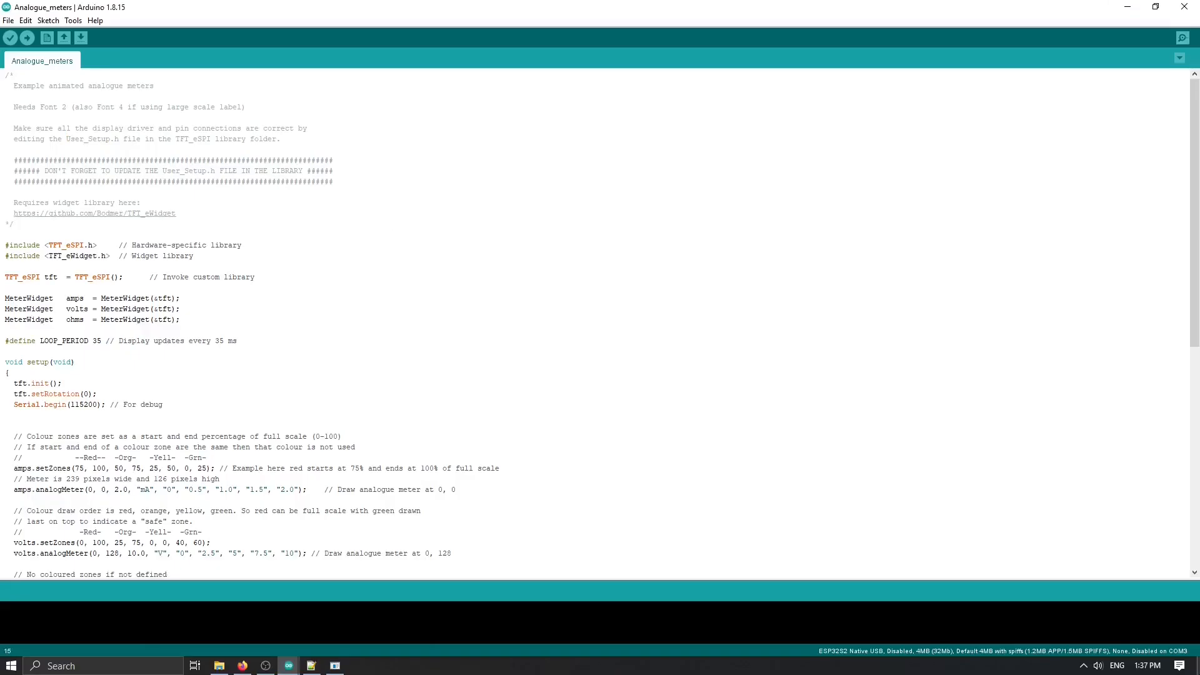
mouse_move(65, 38)
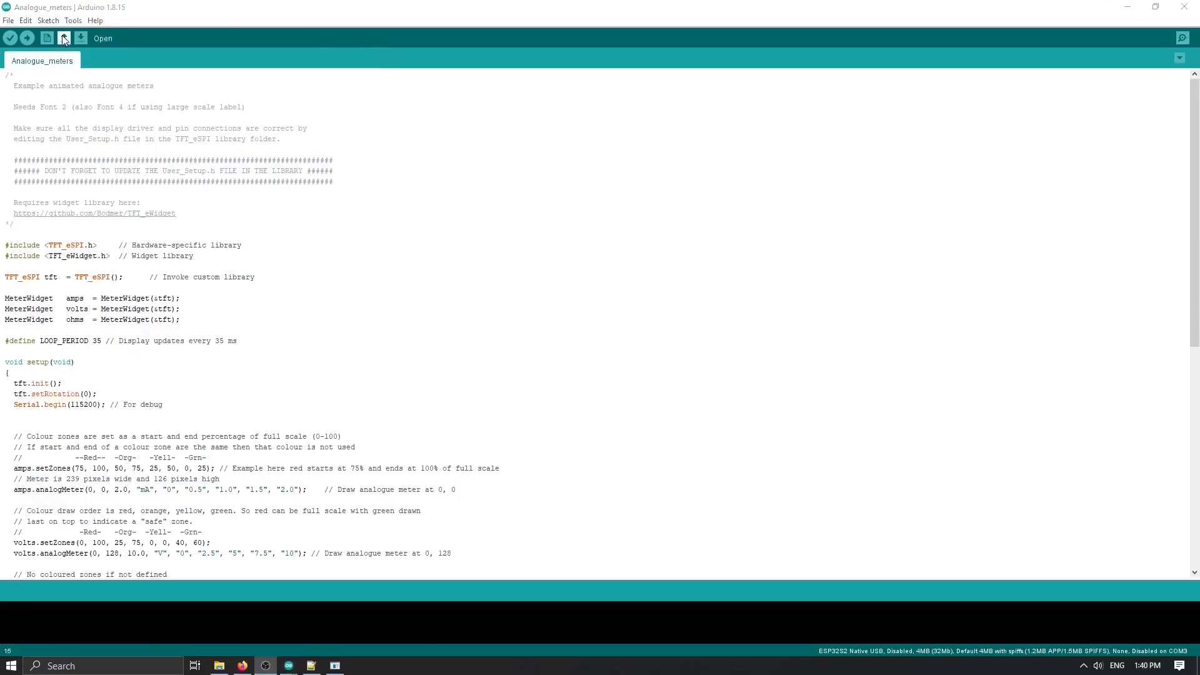
- Verify the sketch with the current board settings, hitting the missing TFT_eWidget.h error, and start Library Manager
left_click(72, 20)
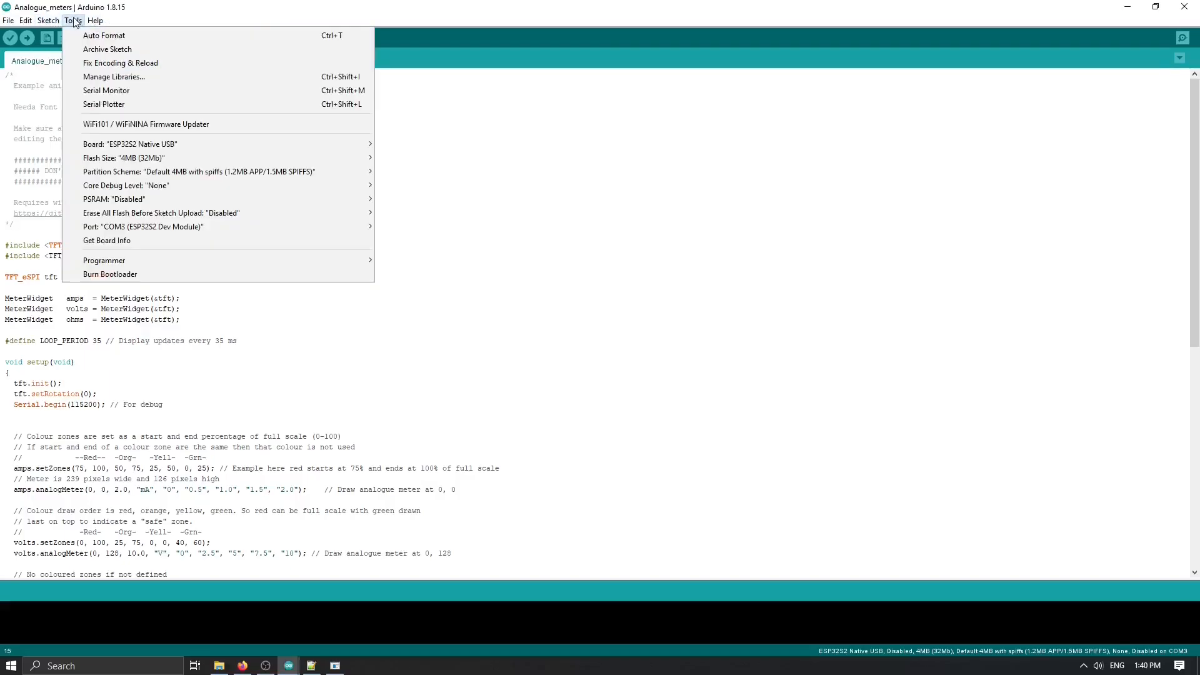
mouse_move(152, 232)
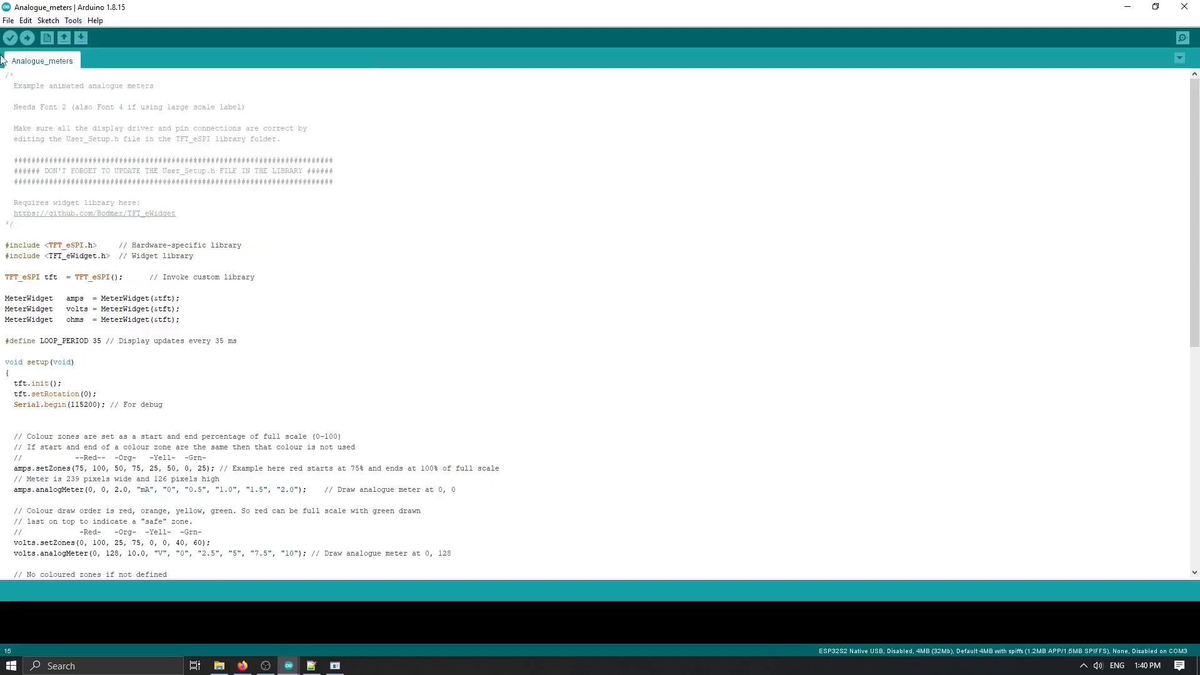
mouse_move(13, 39)
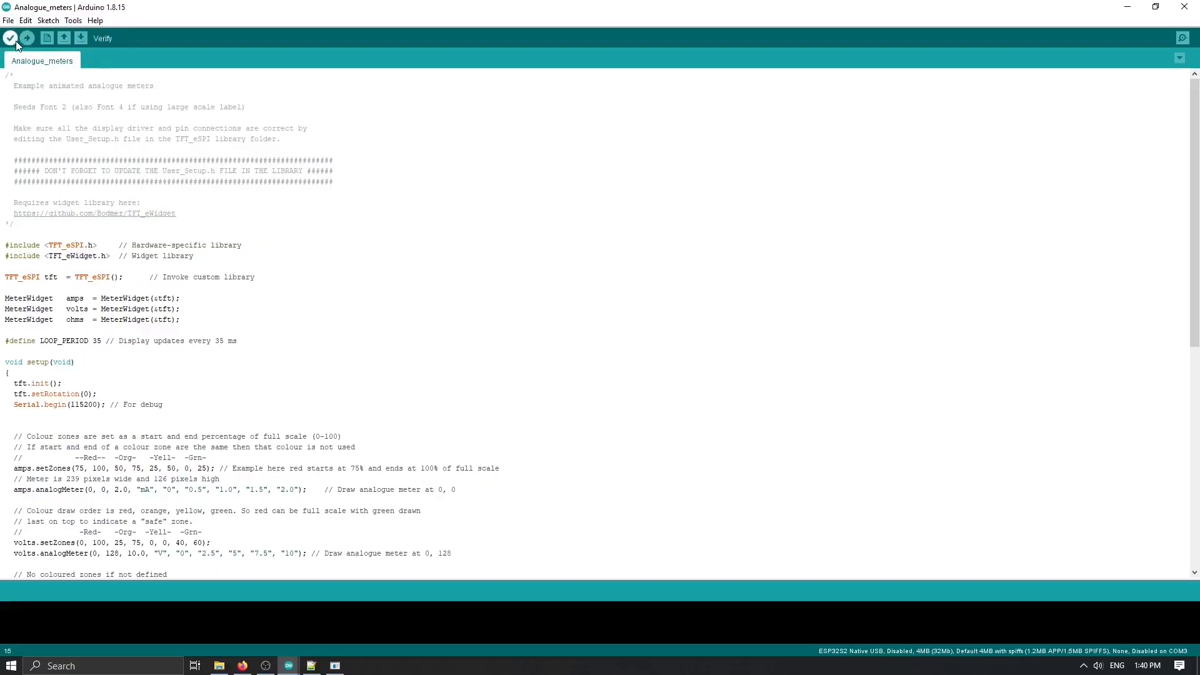
left_click(10, 39)
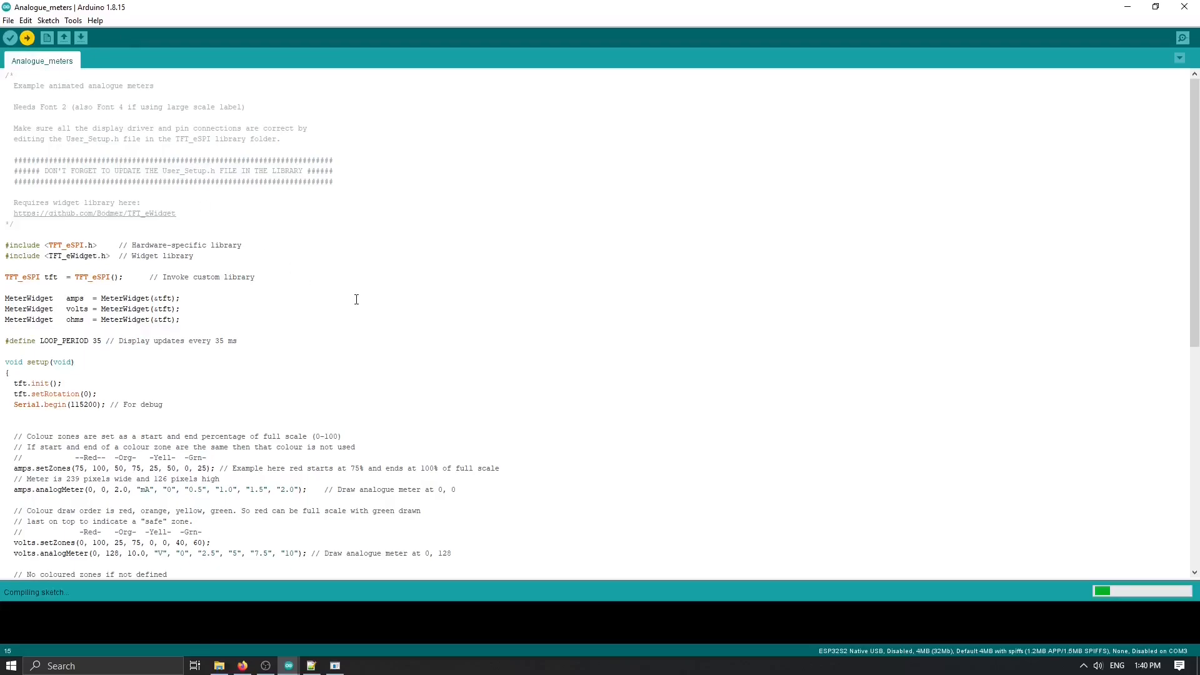
mouse_move(159, 5)
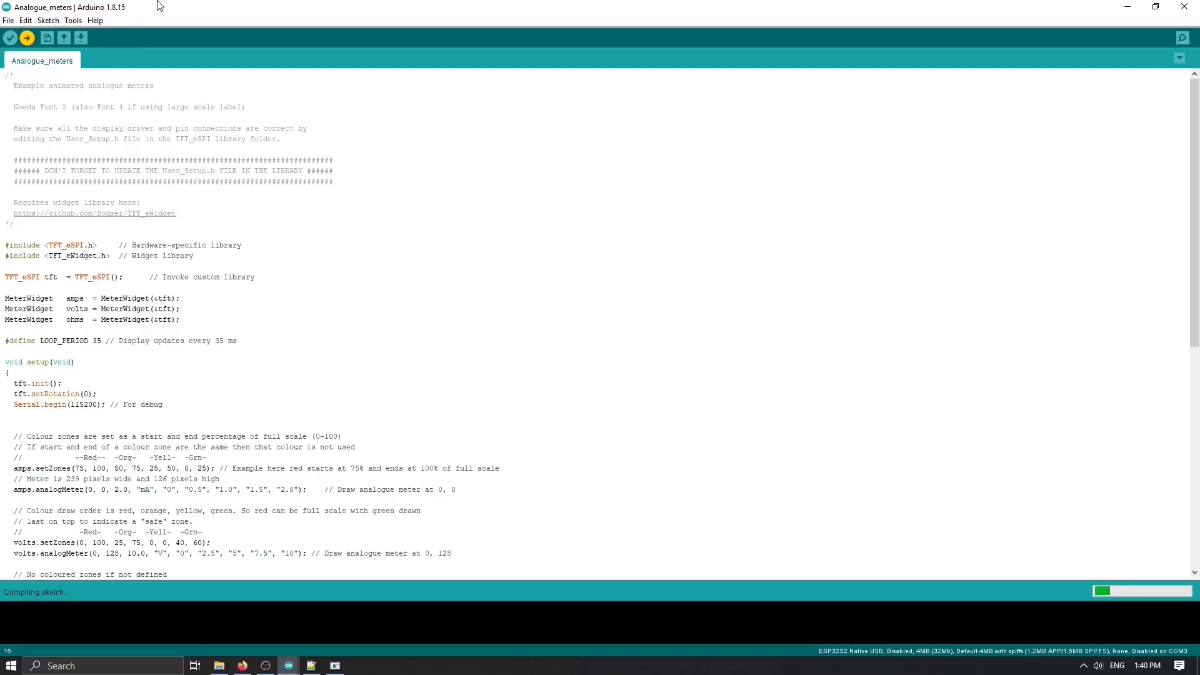
scroll("down", 3)
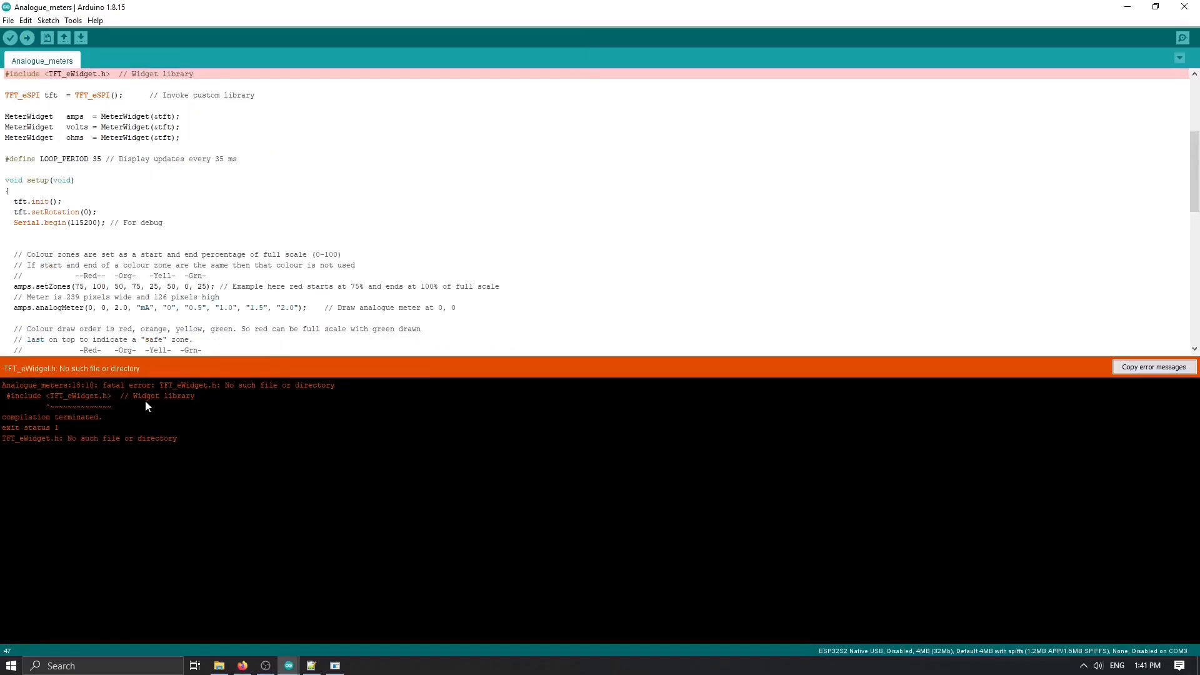
mouse_move(224, 409)
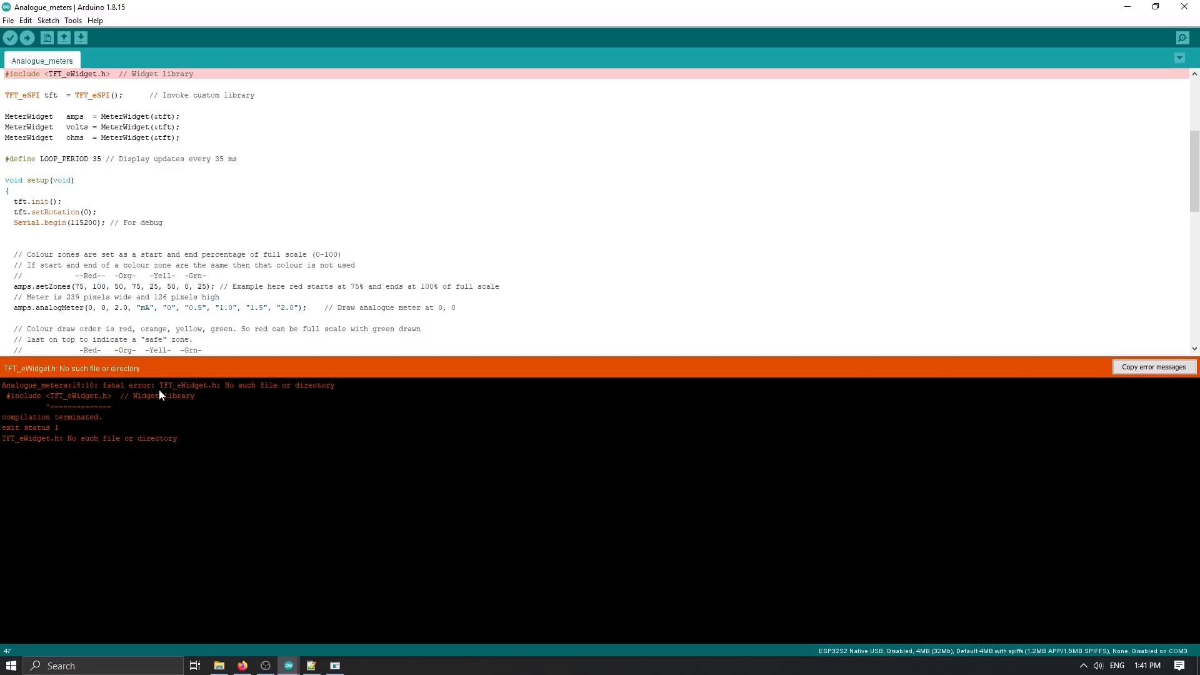
mouse_move(183, 393)
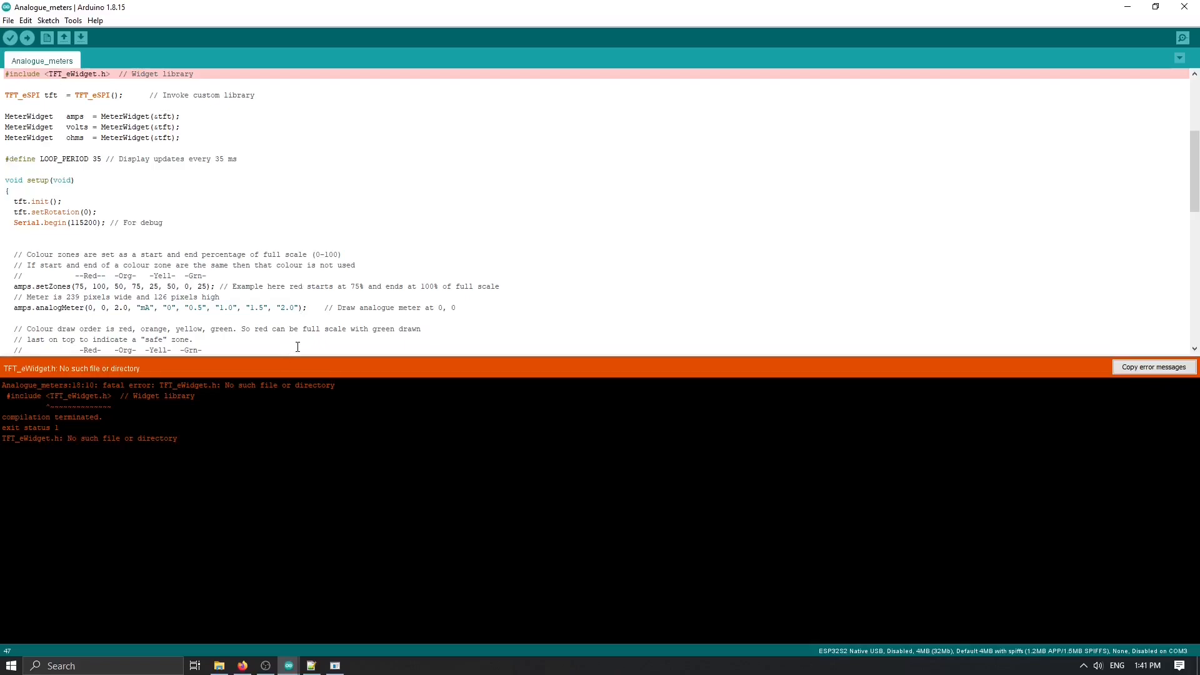
left_click(217, 666)
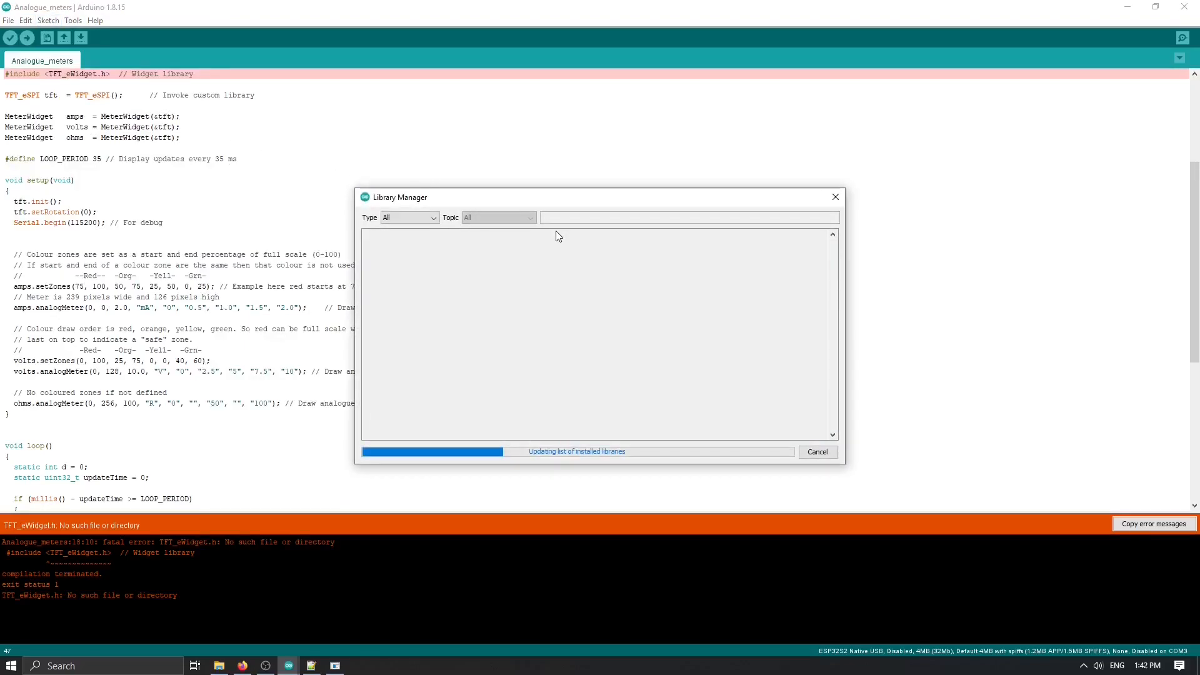
- Search Library Manager for TFT_eWidget, install Bodmer's library and close the manager
type("TFT_eWidget")
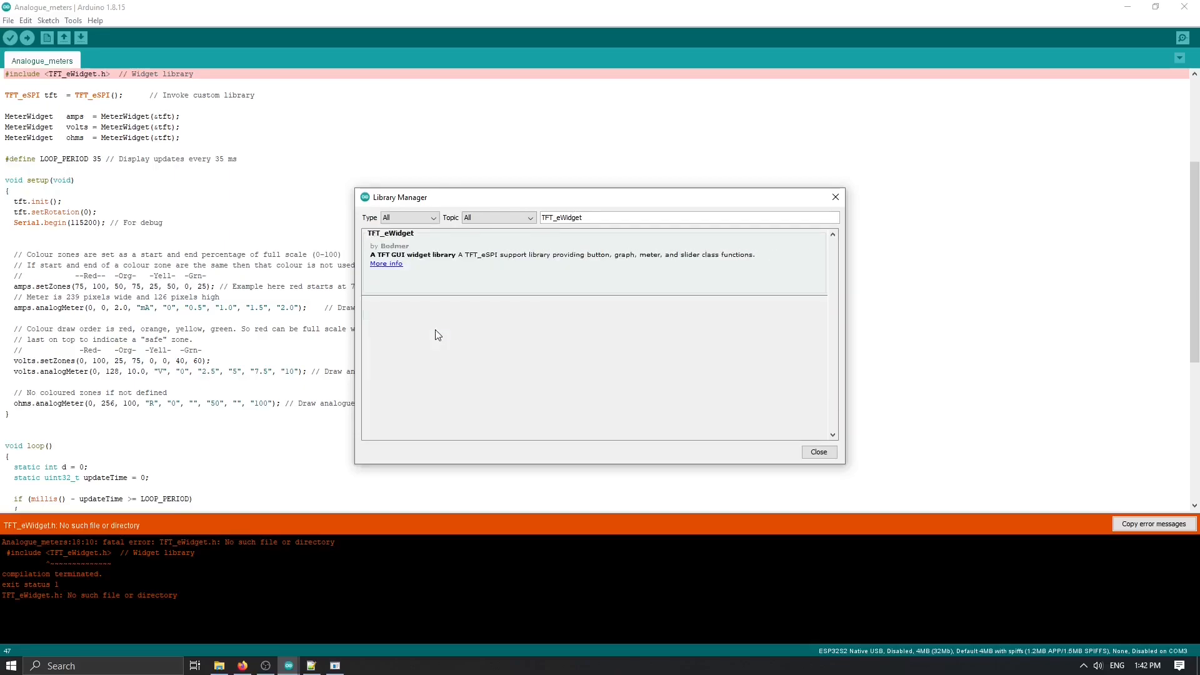
left_click(795, 279)
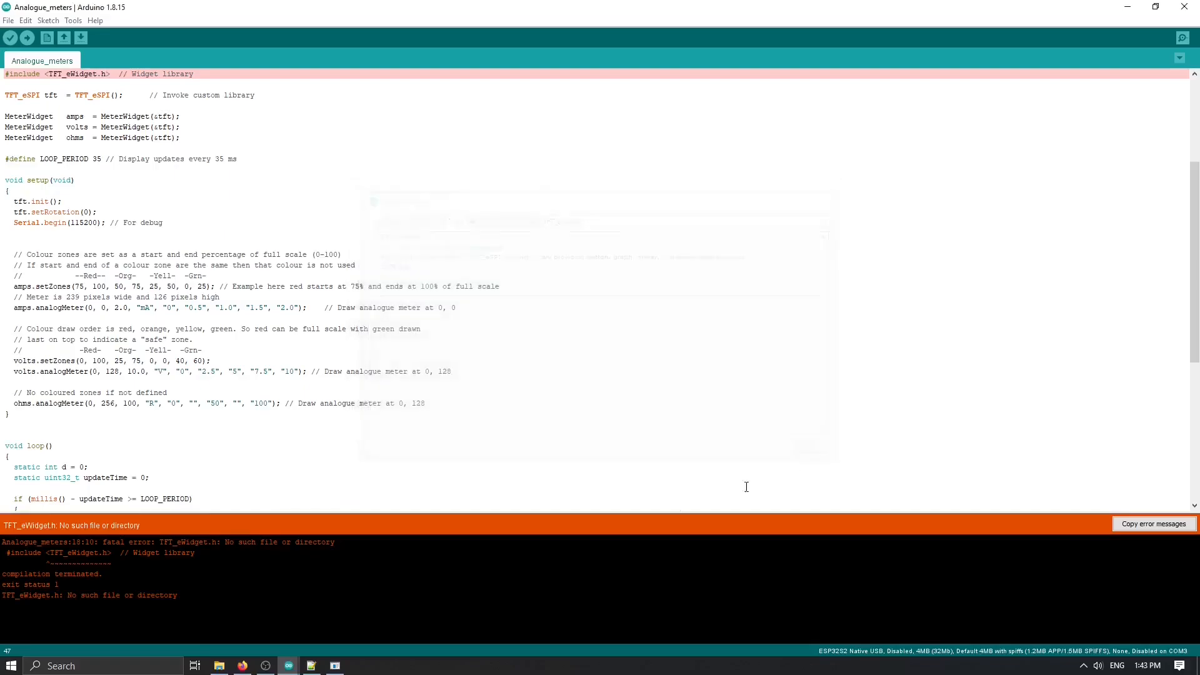
- Browse into the TFT_eWidget folder under Documents\Arduino\libraries and view its contents
left_click(217, 665)
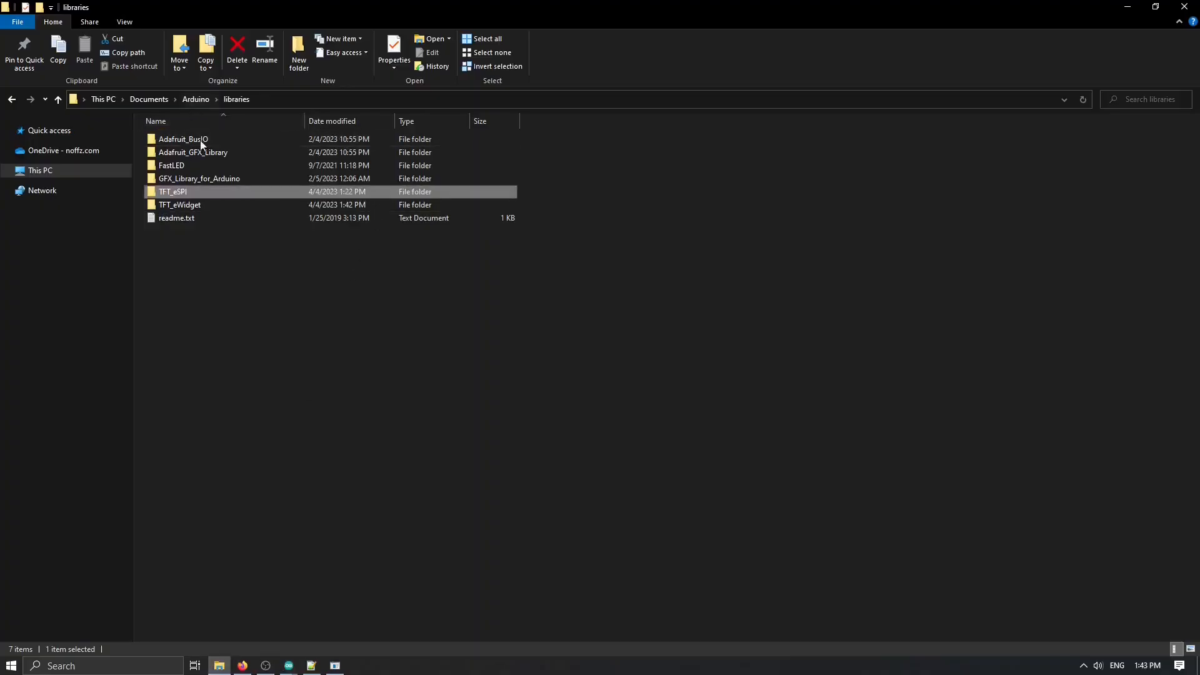
double_click(180, 205)
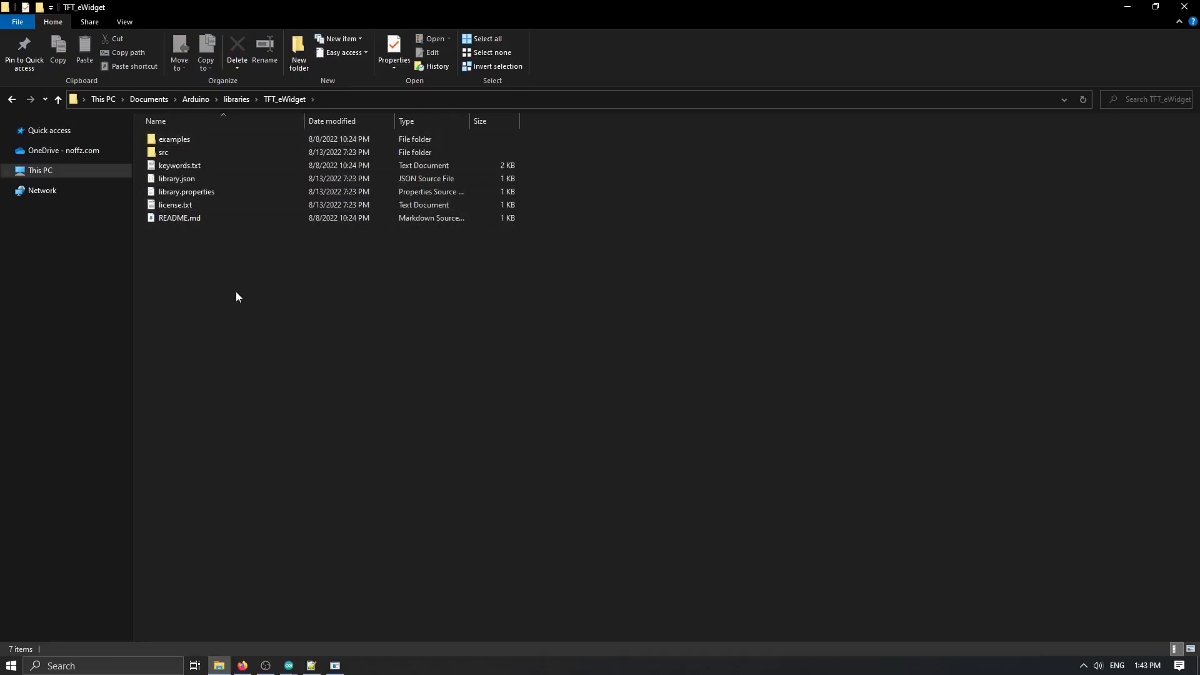
double_click(165, 151)
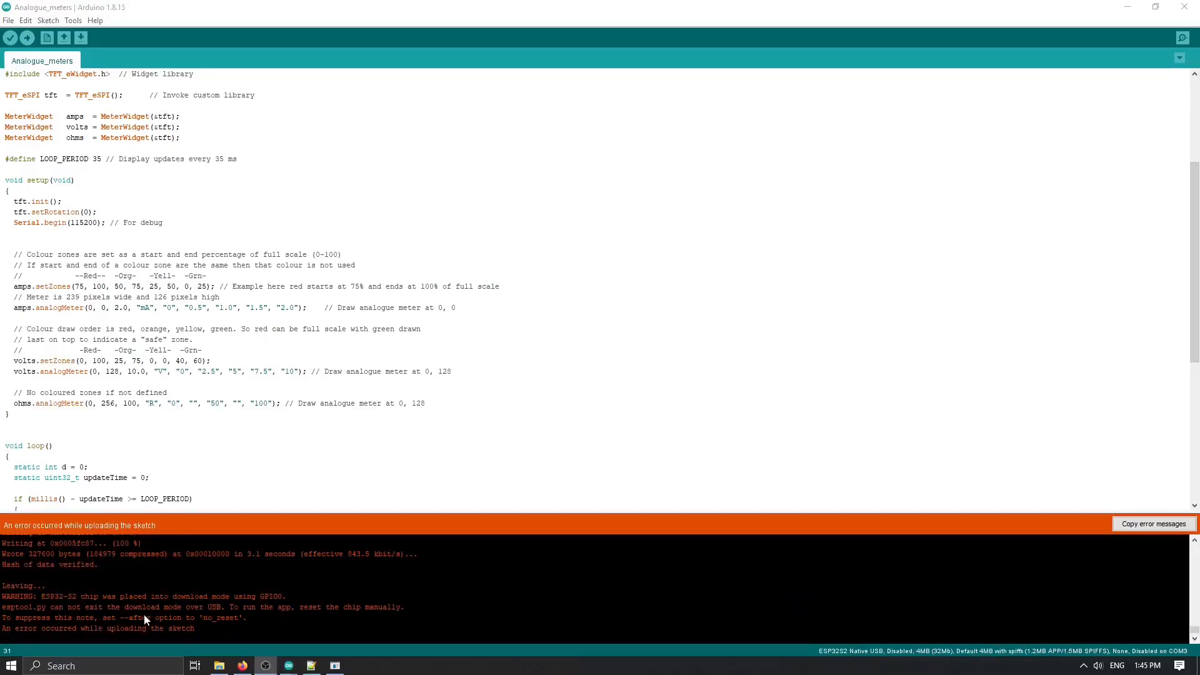
mouse_move(157, 617)
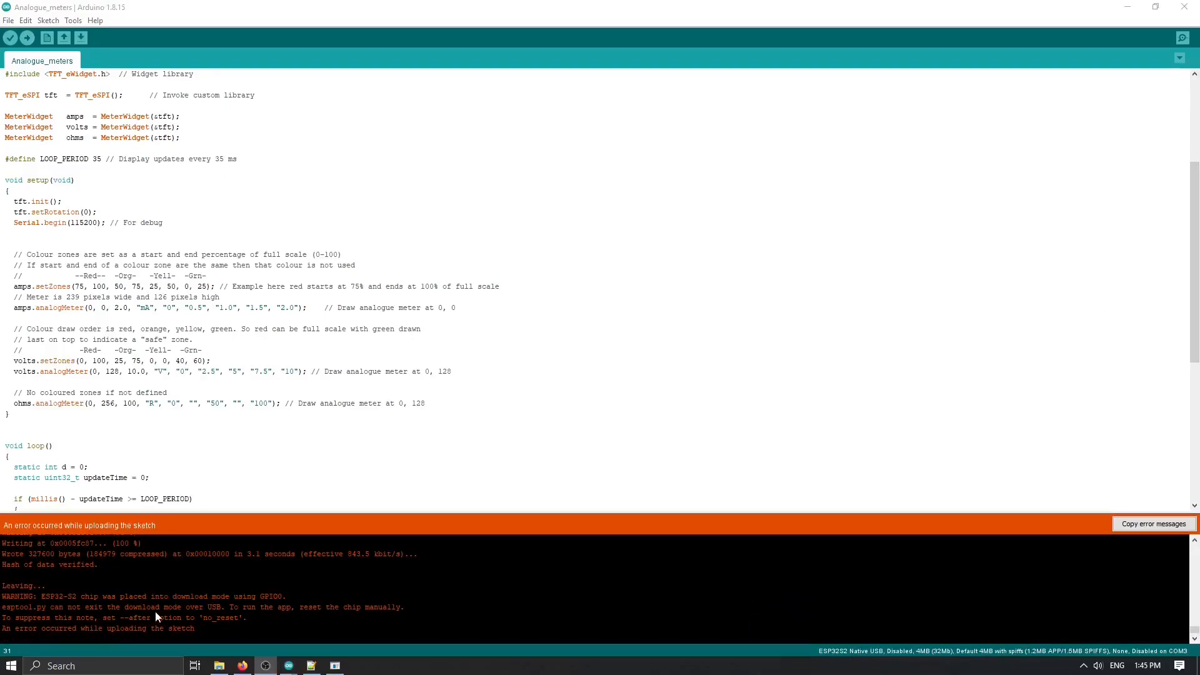